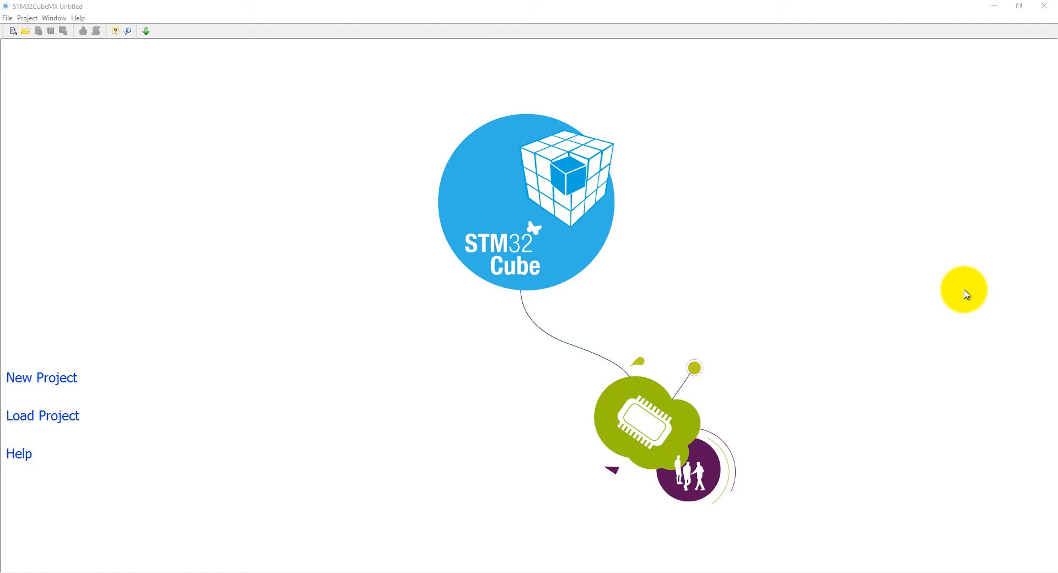
mouse_move(63, 363)
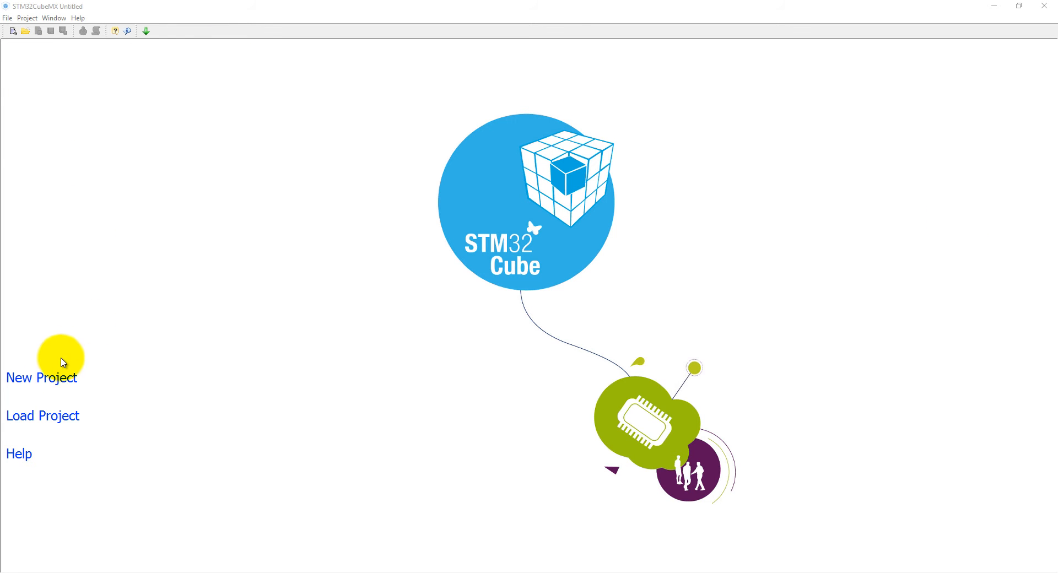
- Start a new CubeMX project and select the STM32F407G-DISC1 from the Discovery STM32F4 boards
left_click(40, 377)
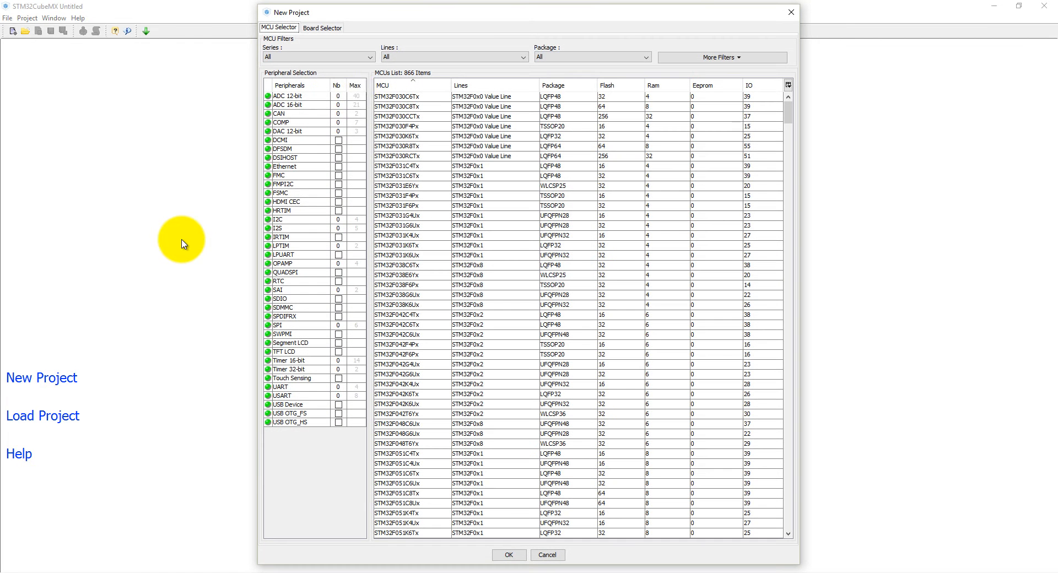
left_click(321, 26)
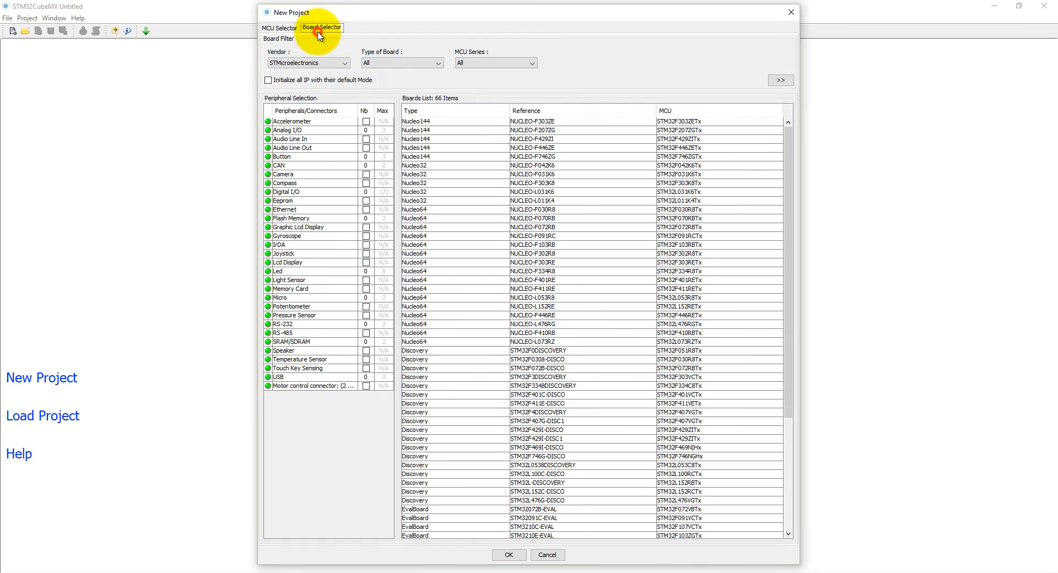
left_click(402, 63)
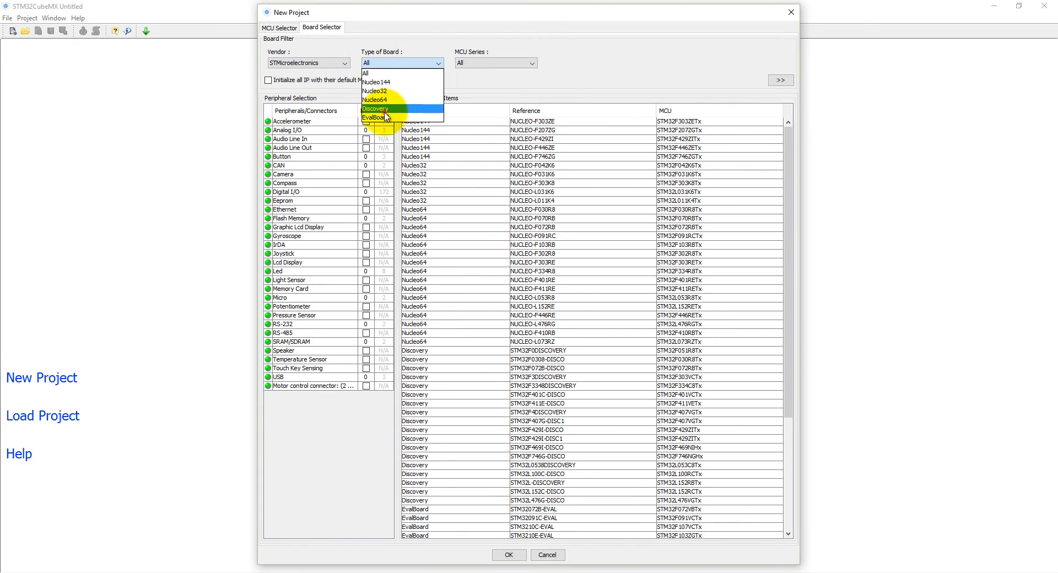
left_click(375, 109)
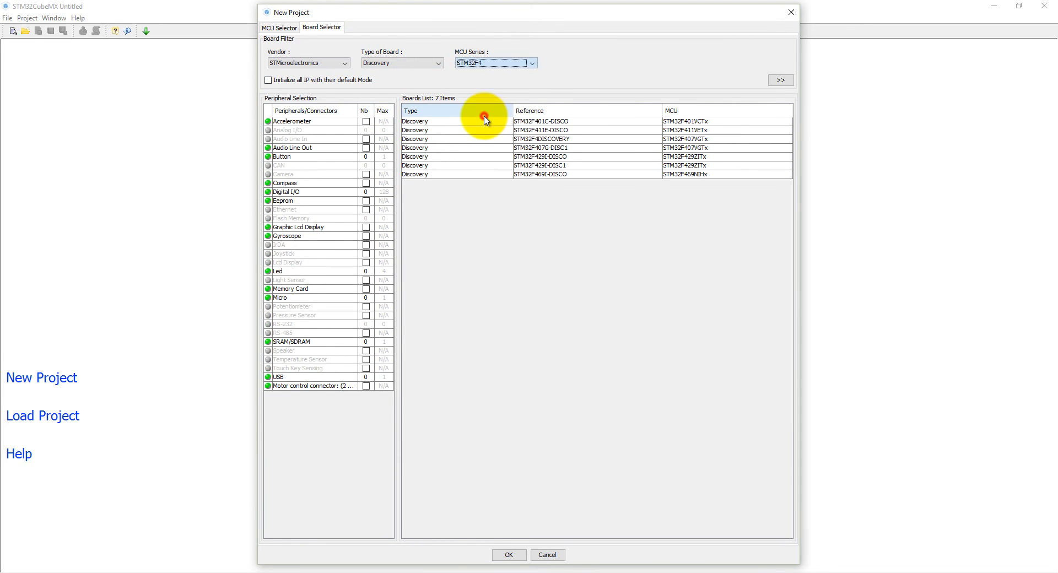
left_click(541, 148)
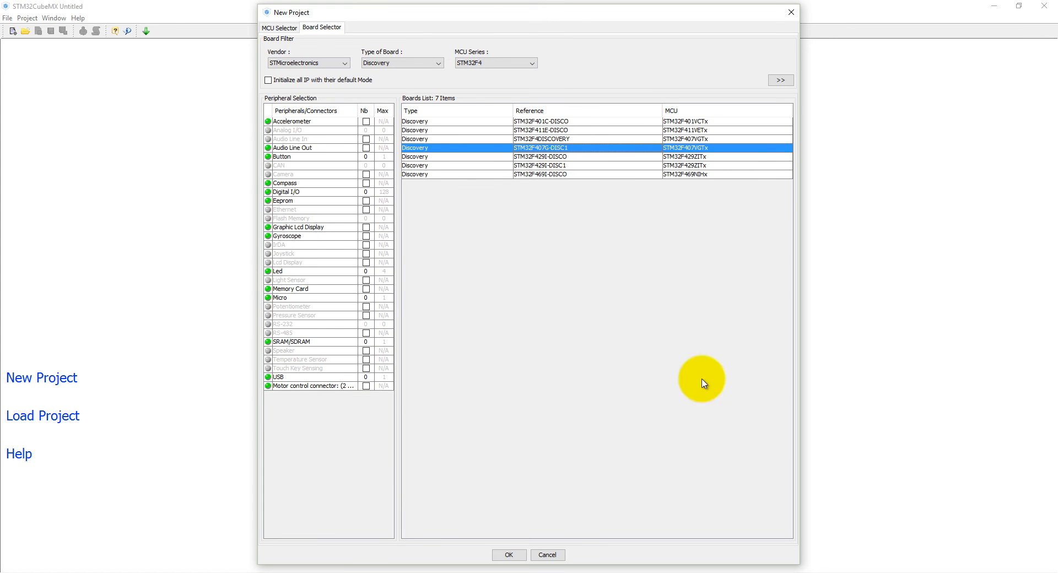
left_click(780, 79)
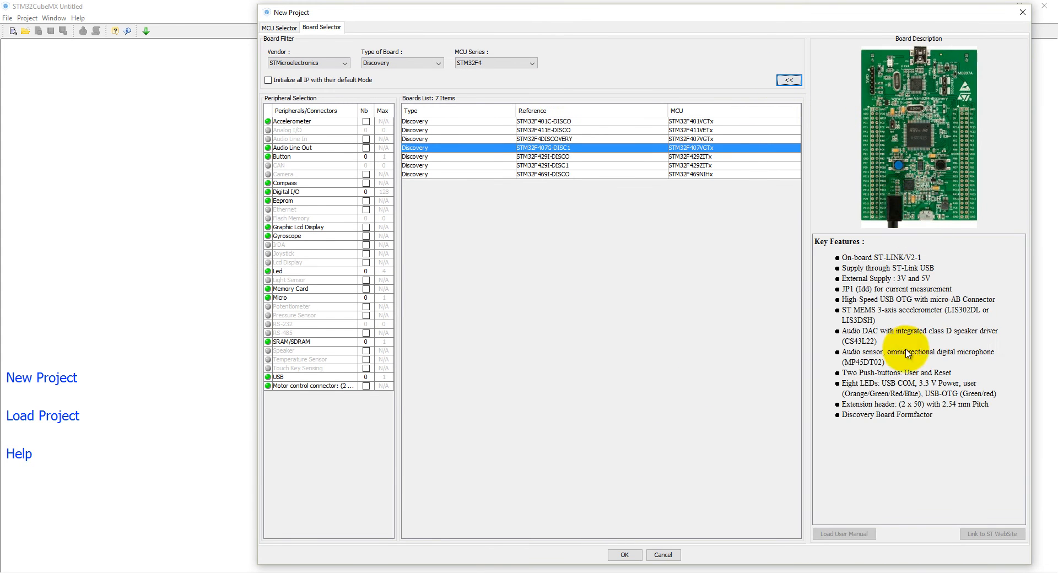
mouse_move(898, 417)
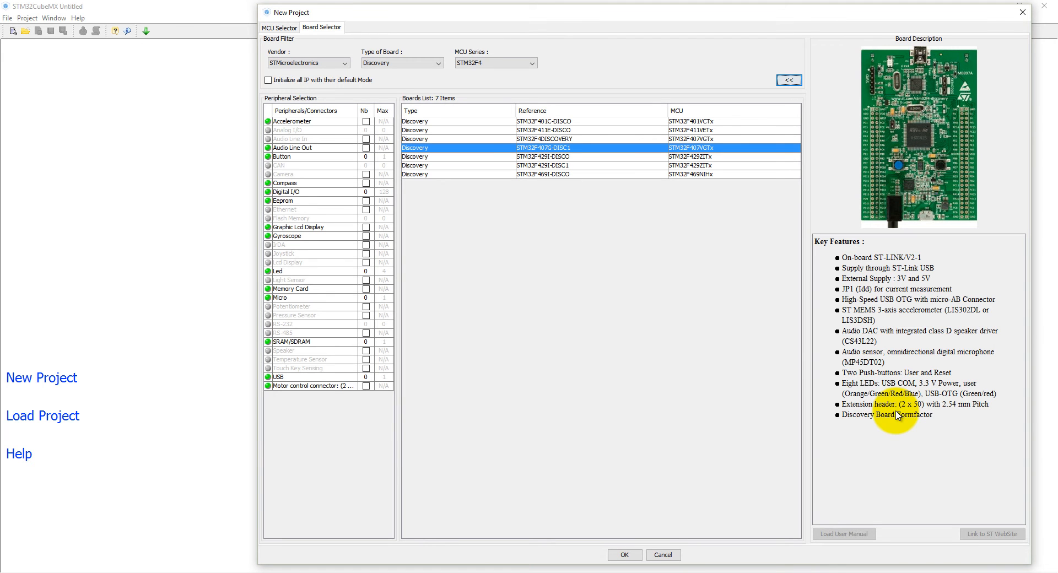
mouse_move(904, 376)
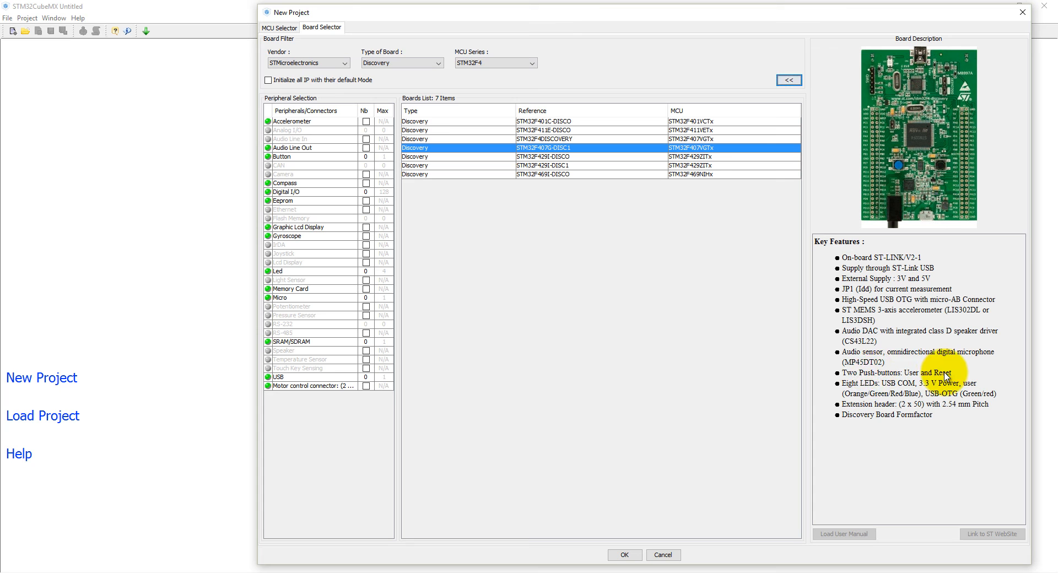
mouse_move(877, 344)
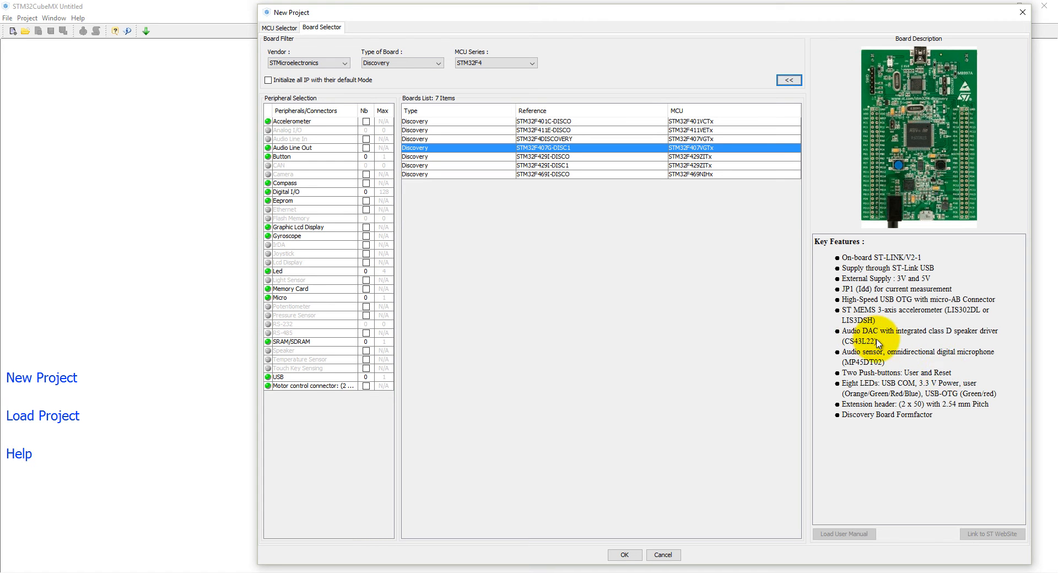
mouse_move(961, 339)
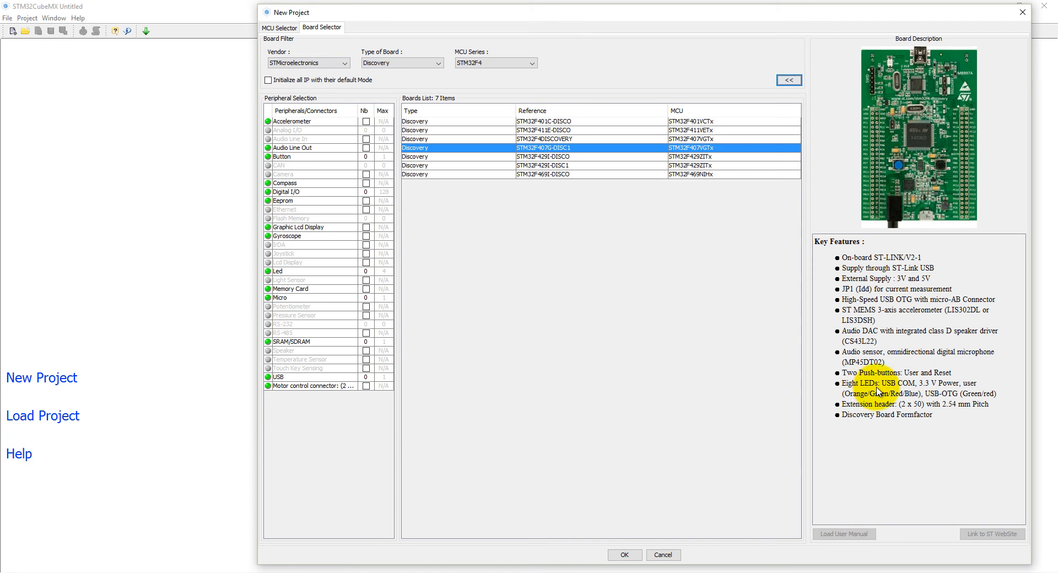
mouse_move(878, 392)
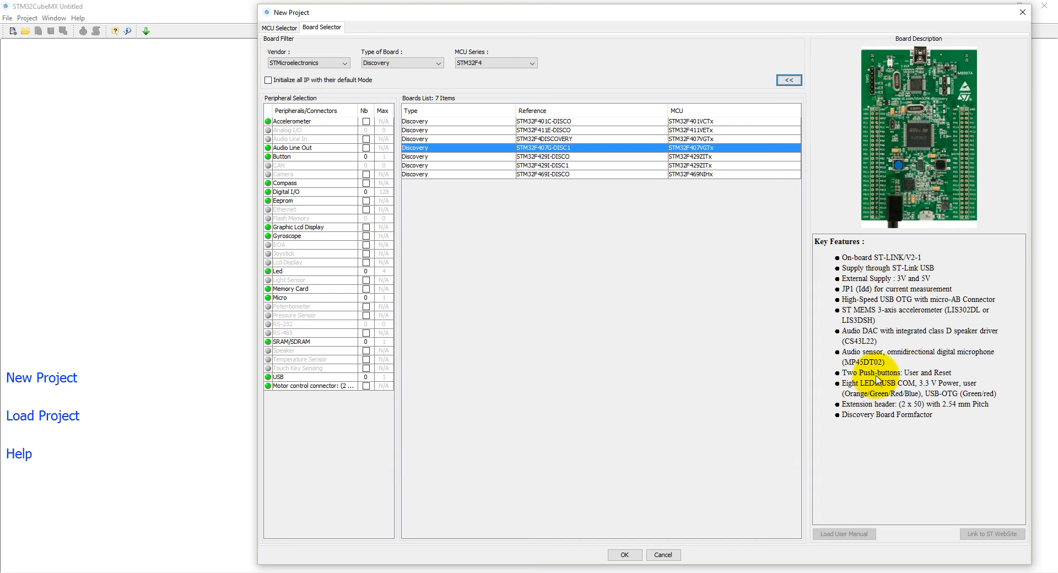
mouse_move(910, 400)
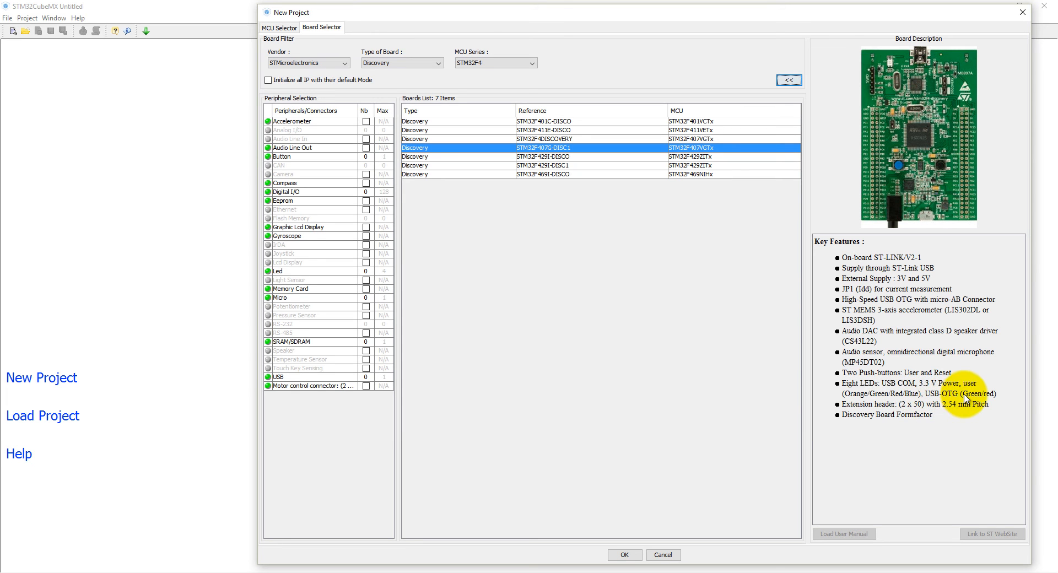
mouse_move(879, 410)
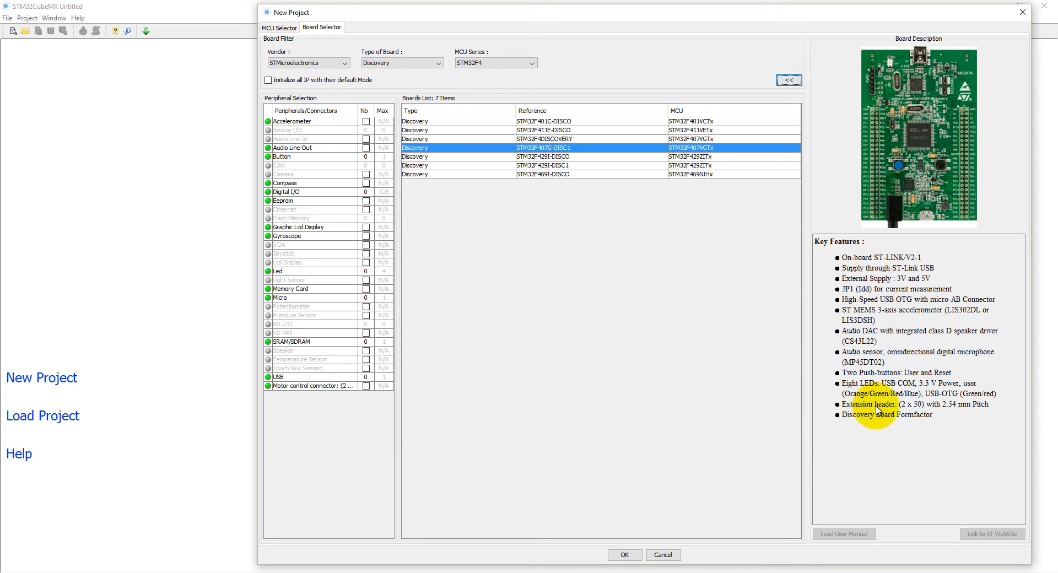
mouse_move(859, 427)
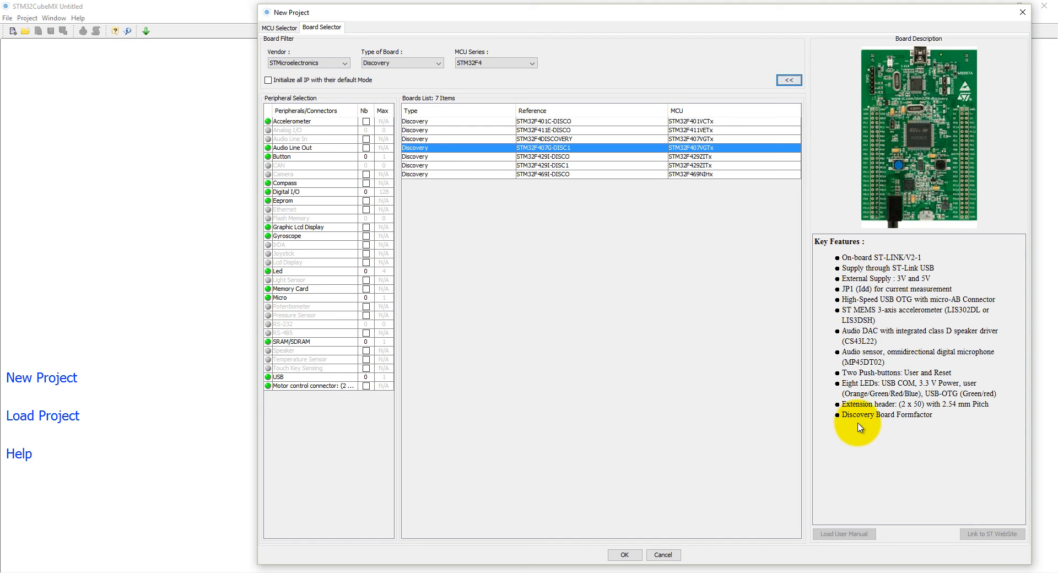
mouse_move(597, 278)
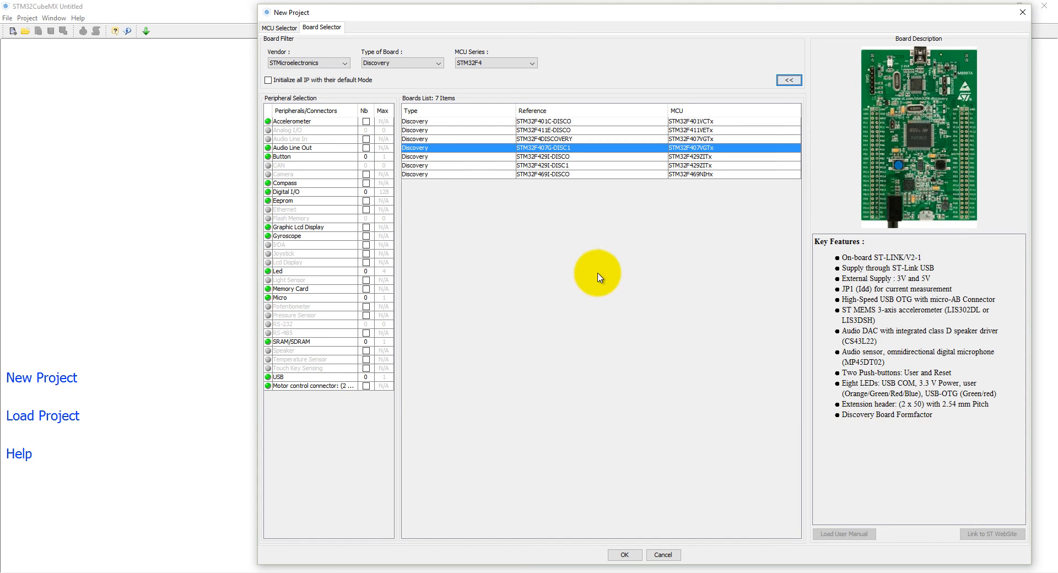
left_click(623, 555)
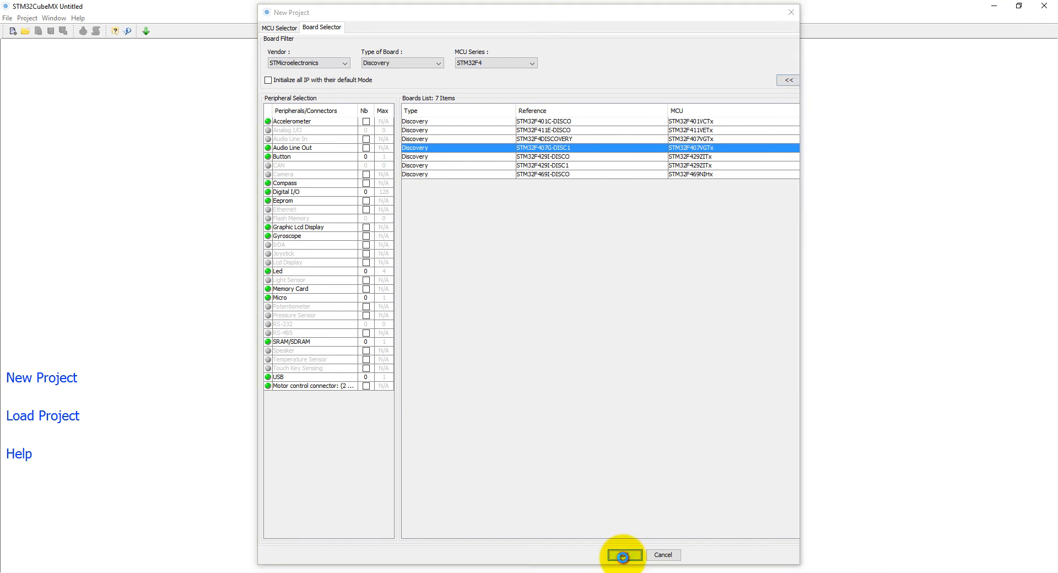
- Confirm the STM32F407G-DISC1 board so the project is created with its pinout
left_click(621, 555)
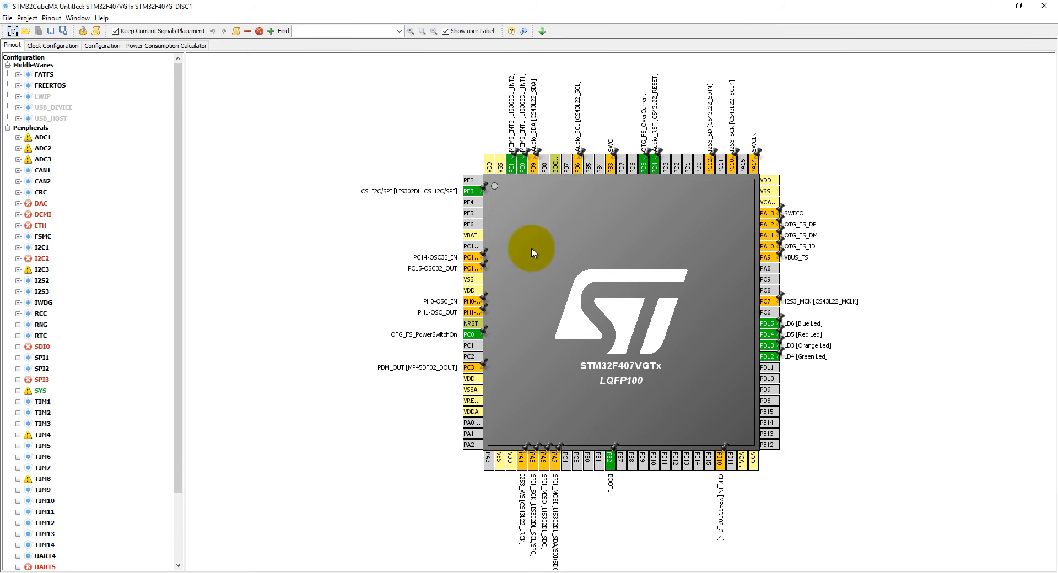
mouse_move(613, 222)
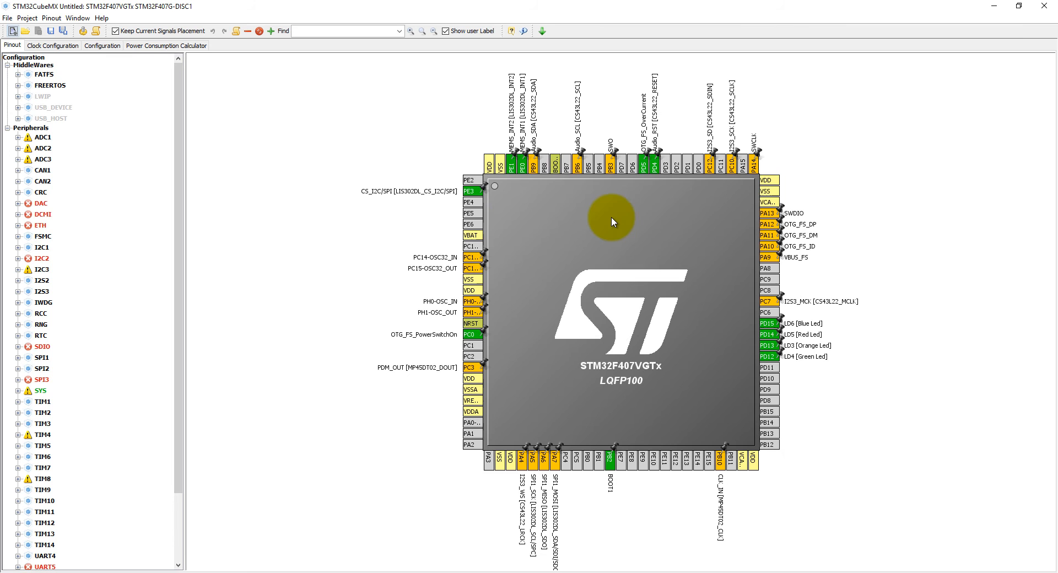
mouse_move(768, 346)
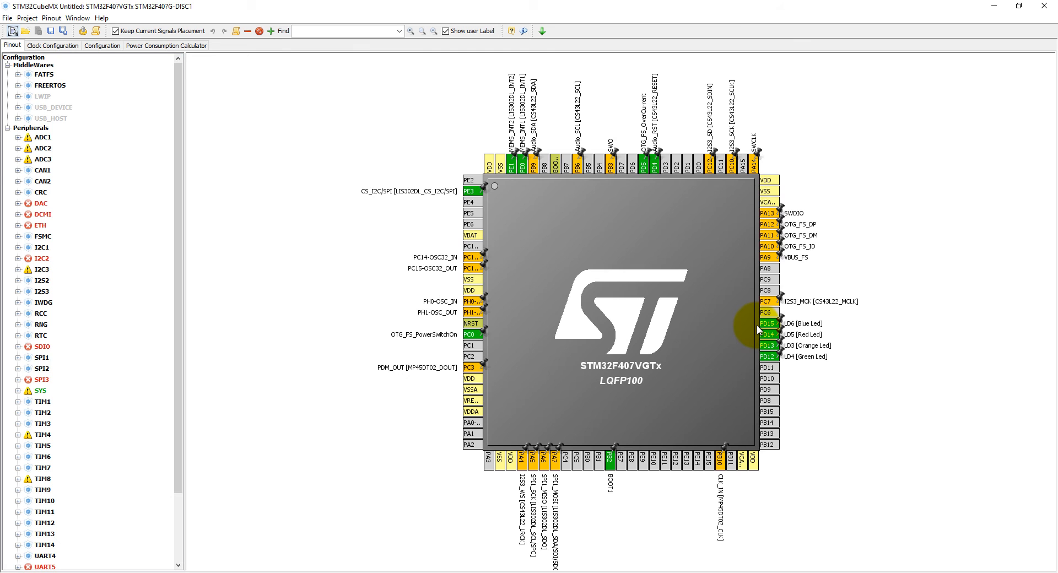
mouse_move(782, 360)
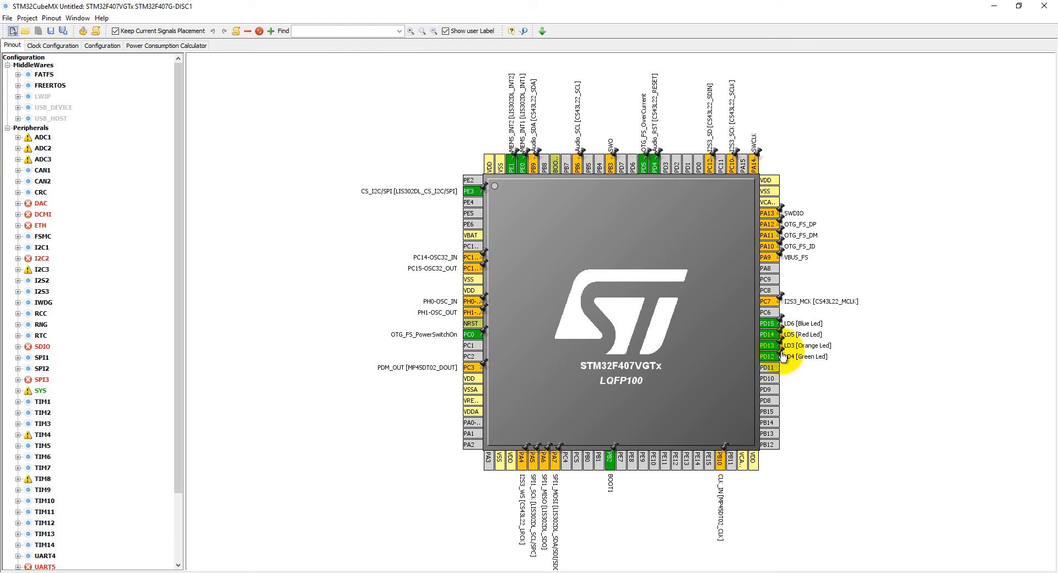
mouse_move(767, 368)
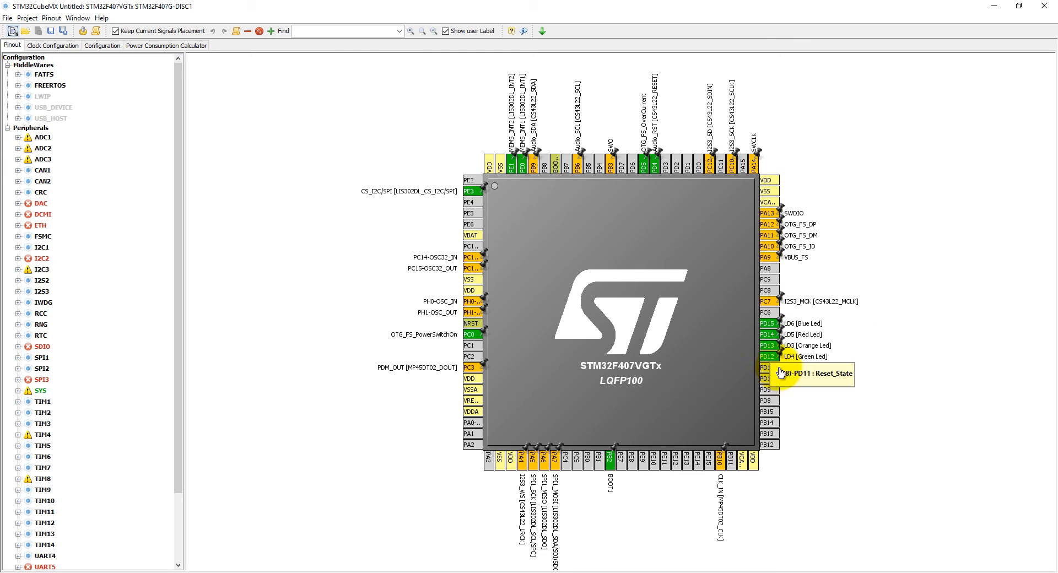
mouse_move(769, 334)
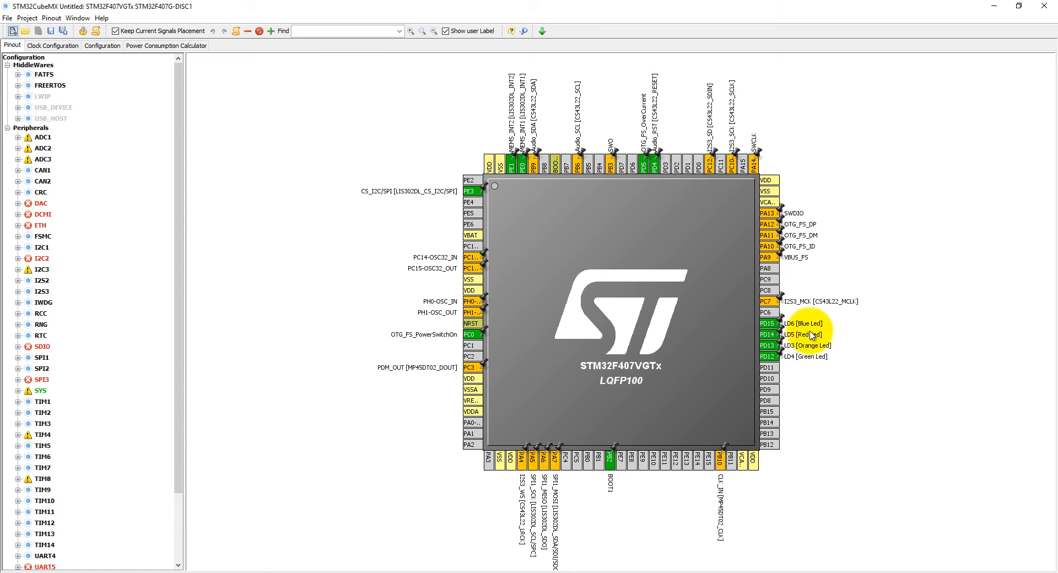
mouse_move(811, 360)
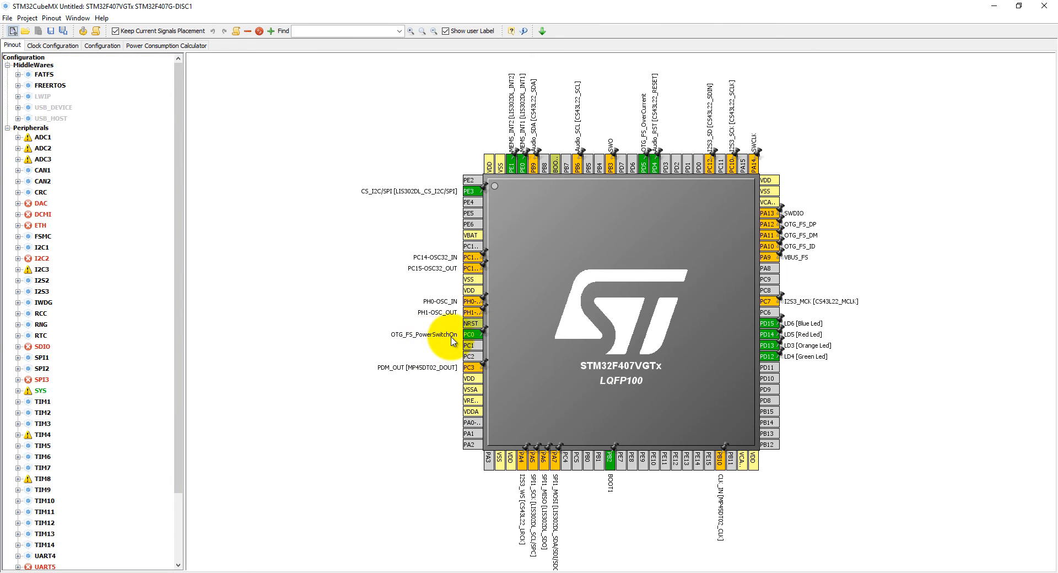
mouse_move(515, 168)
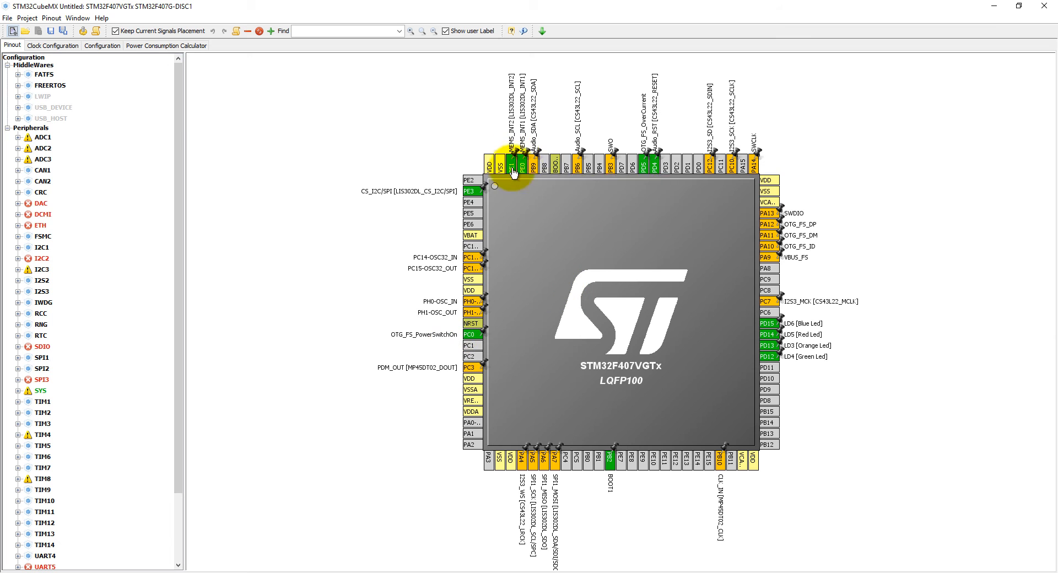
mouse_move(523, 180)
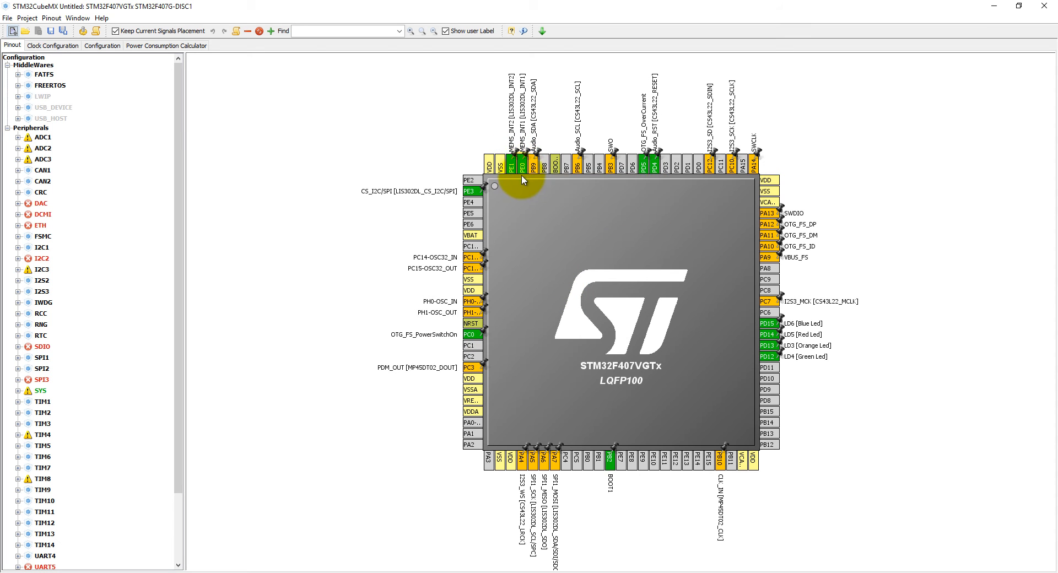
mouse_move(500, 139)
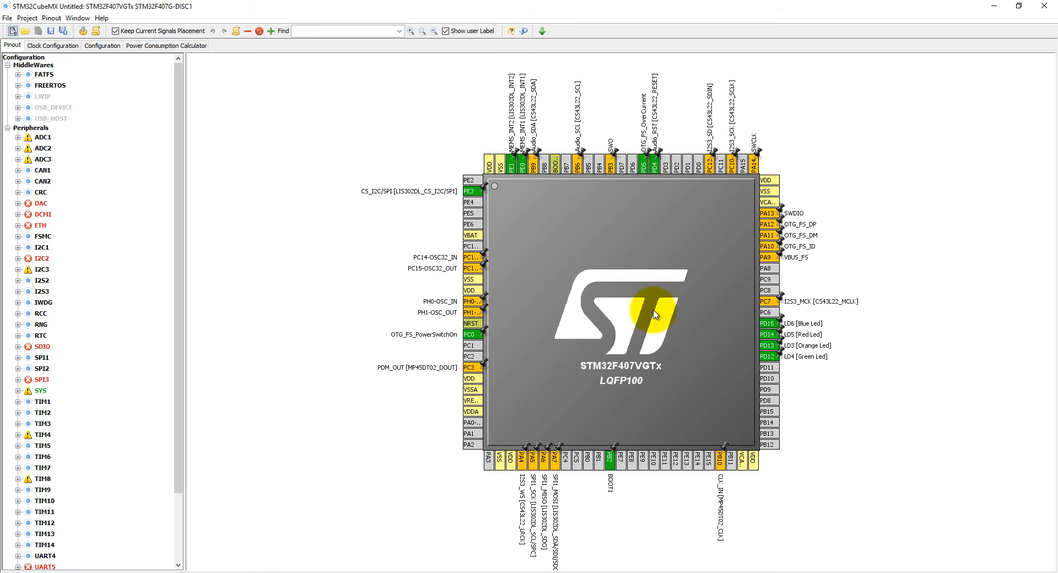
mouse_move(494, 222)
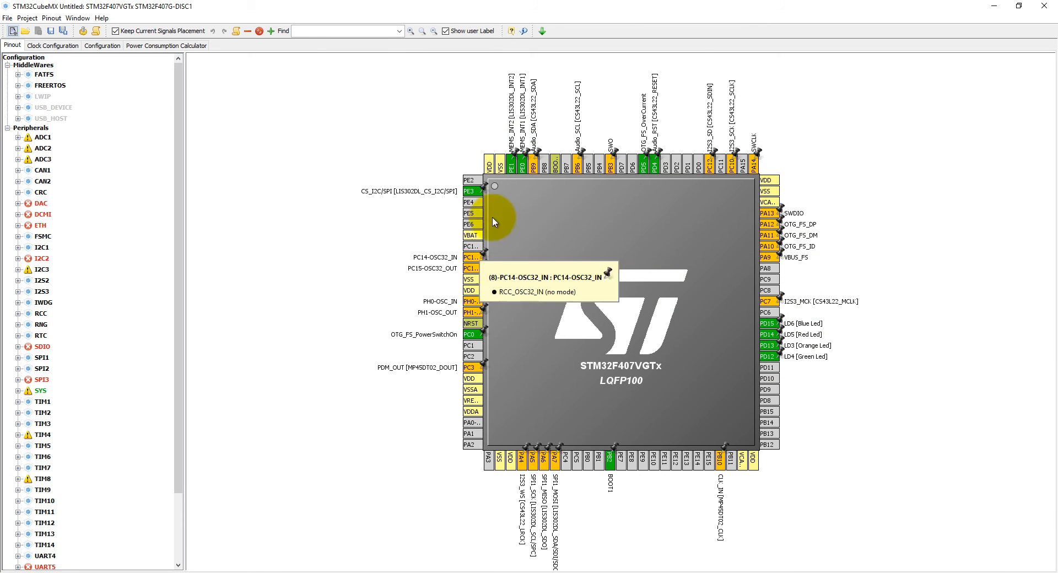
mouse_move(53, 19)
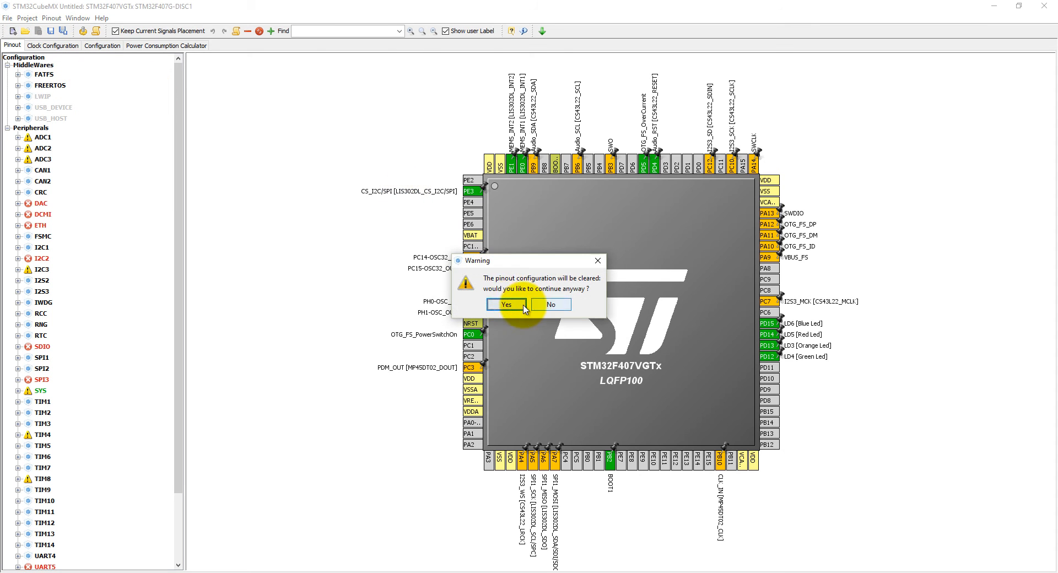
- Clear the default pinout, set RCC HSE to Crystal/Ceramic Resonator and SYS Debug to Serial Wire Debug
left_click(508, 304)
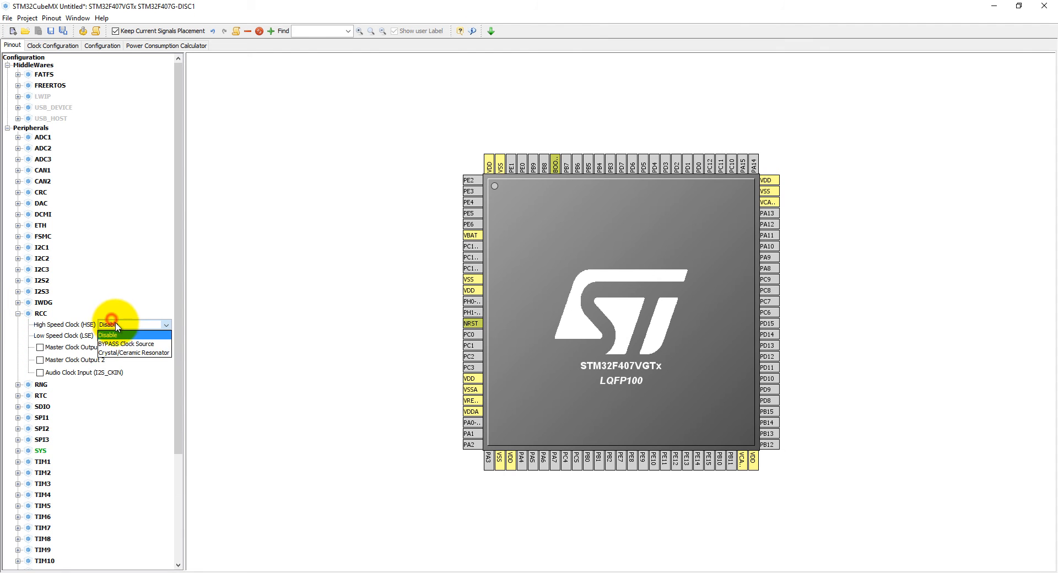
left_click(133, 352)
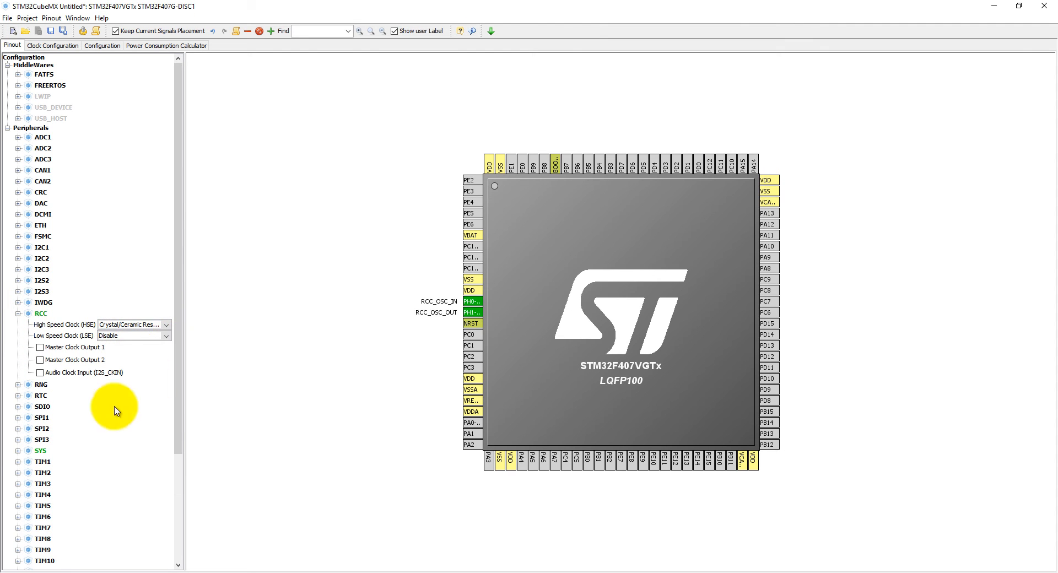
left_click(166, 462)
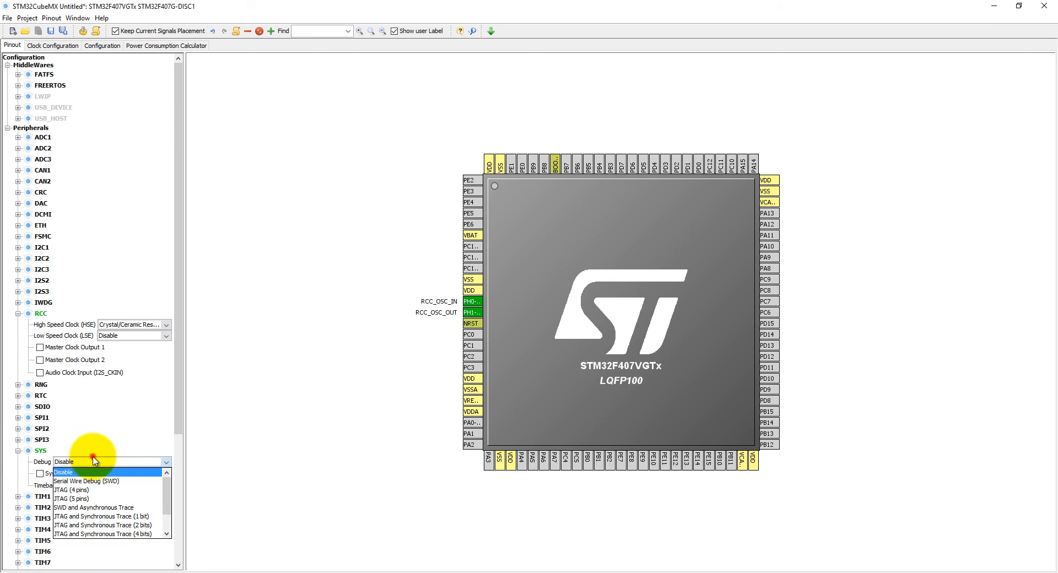
left_click(86, 481)
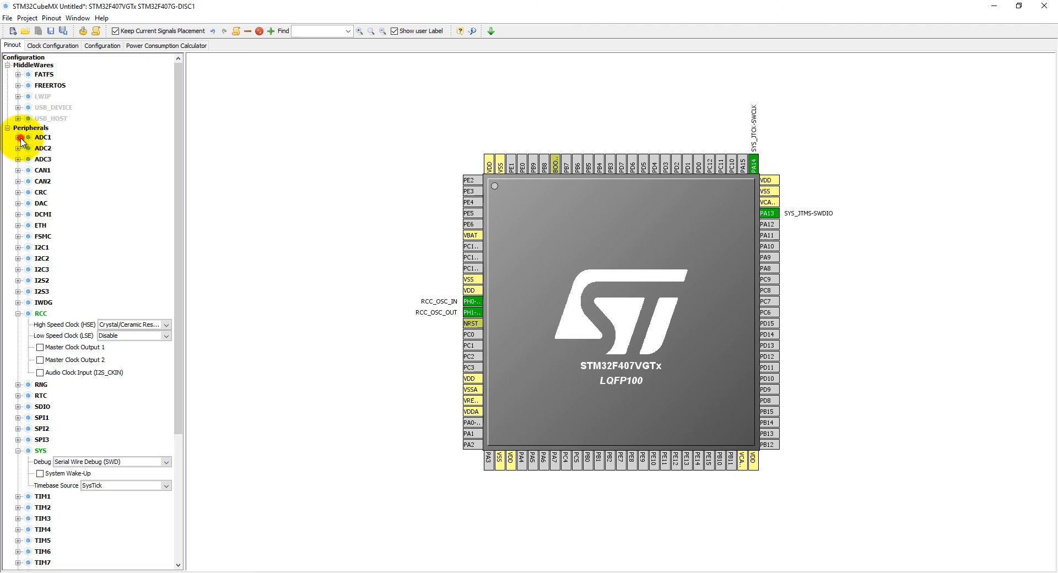
- Enable ADC1 channel IN0 on PA0, review the clock tree, and show the peripheral configuration overview
left_click(18, 137)
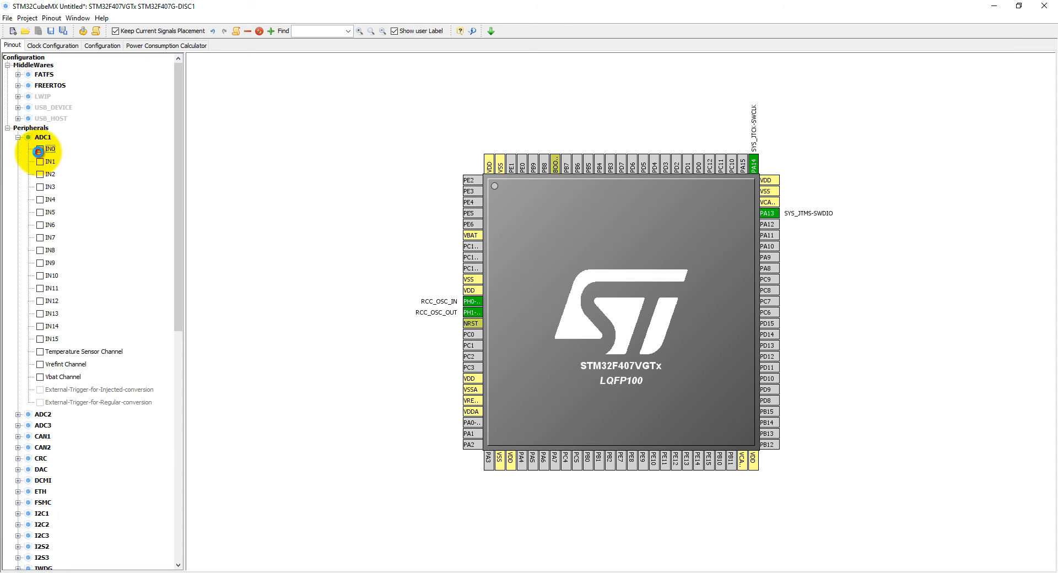
left_click(40, 148)
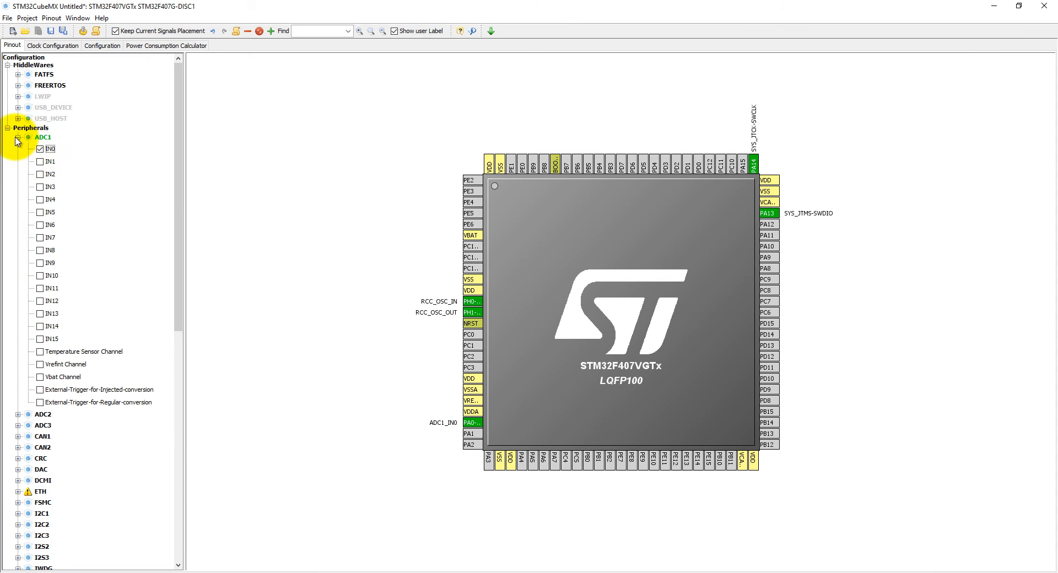
mouse_move(473, 426)
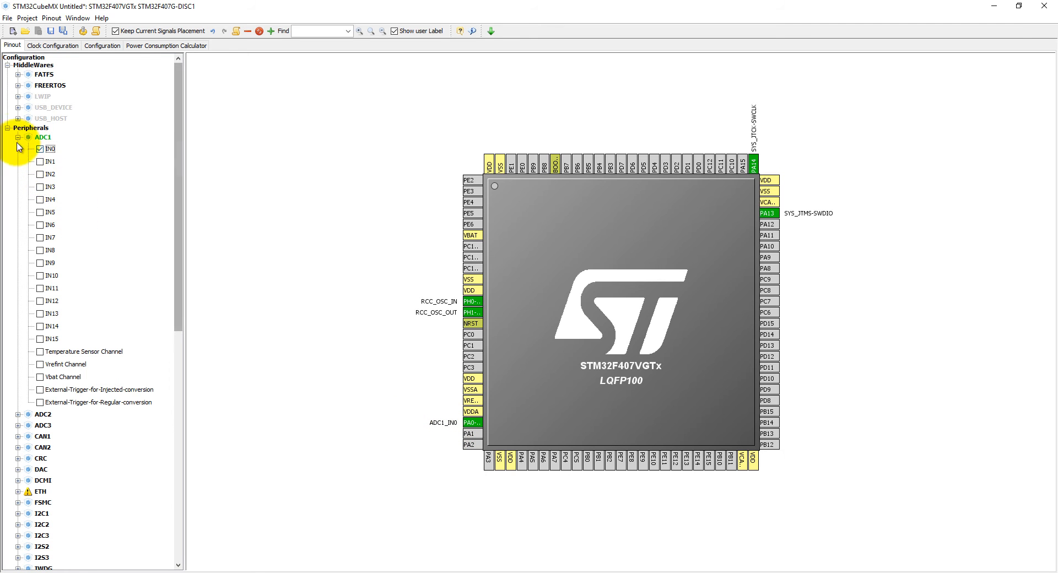
left_click(18, 136)
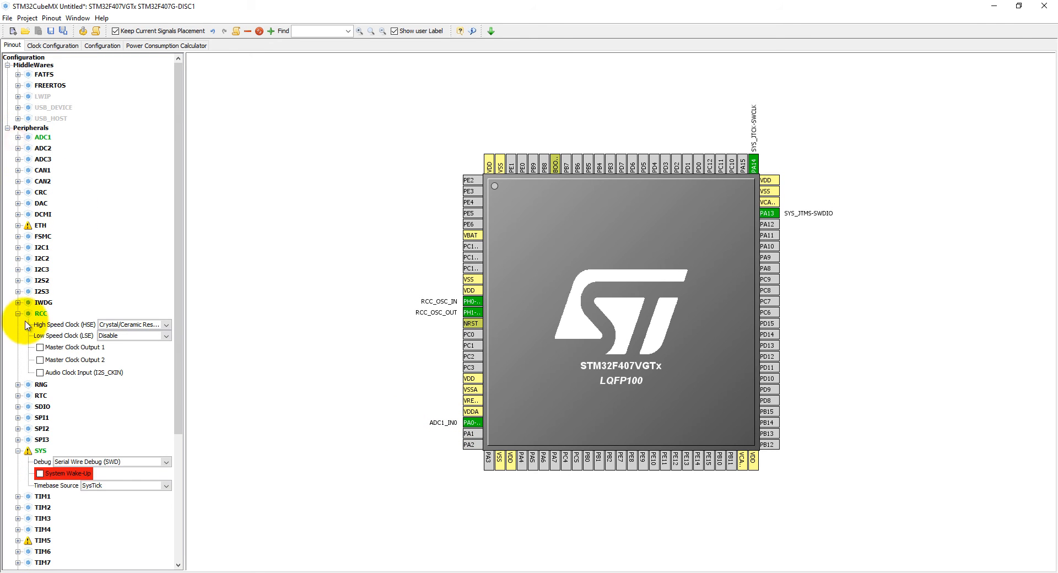
left_click(19, 313)
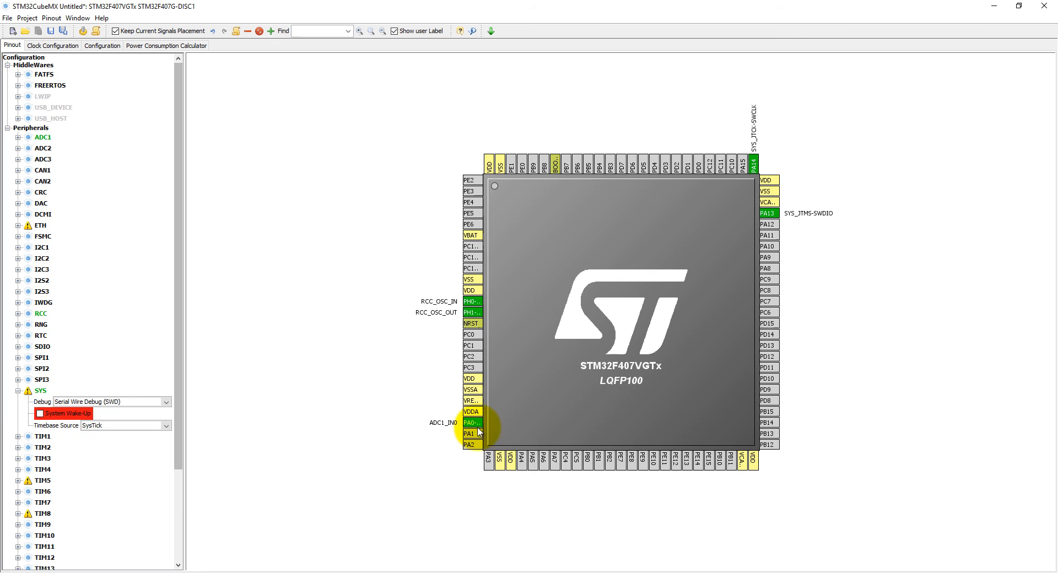
mouse_move(473, 423)
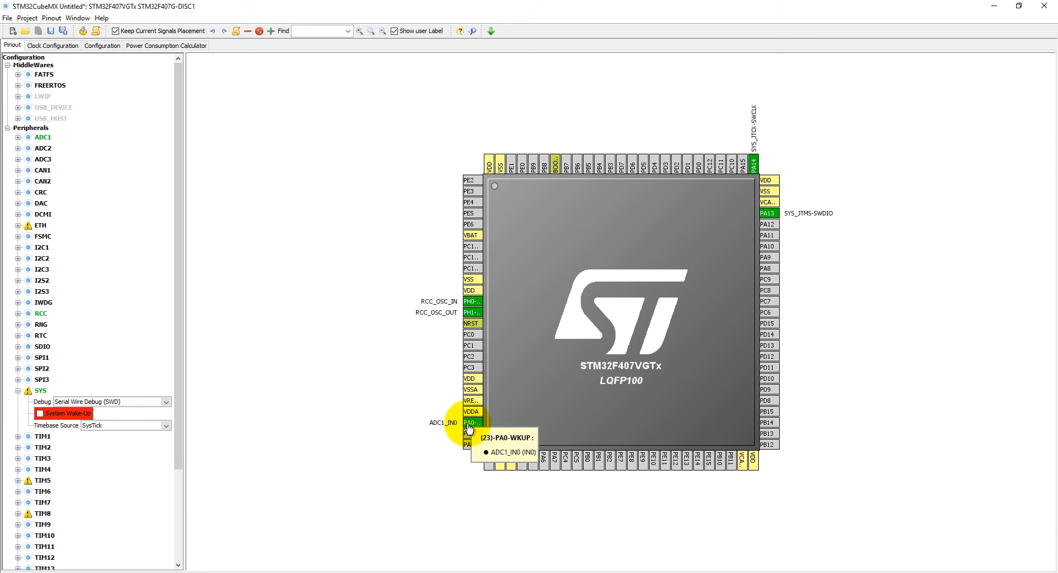
mouse_move(471, 426)
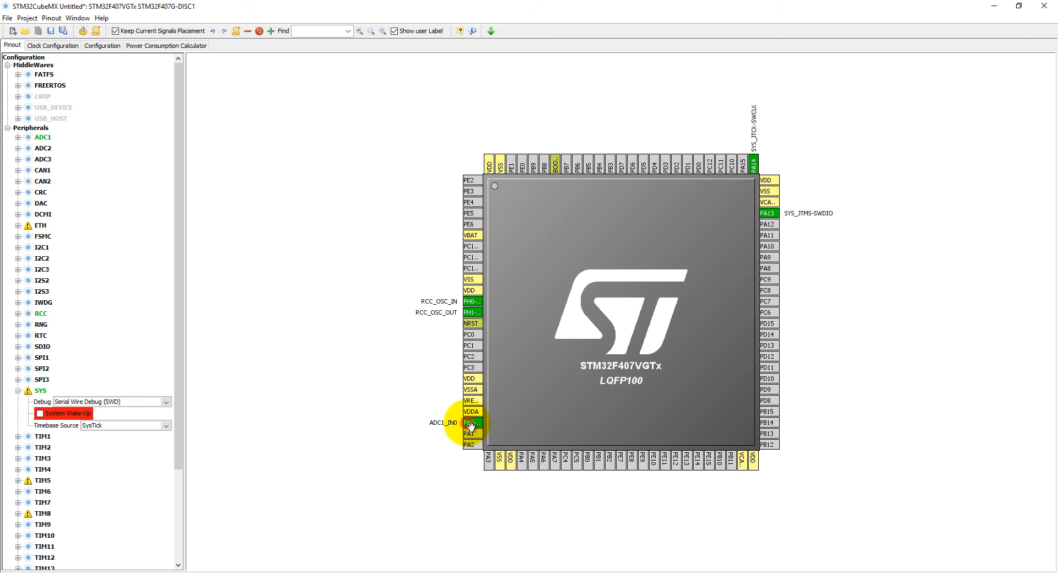
left_click(52, 45)
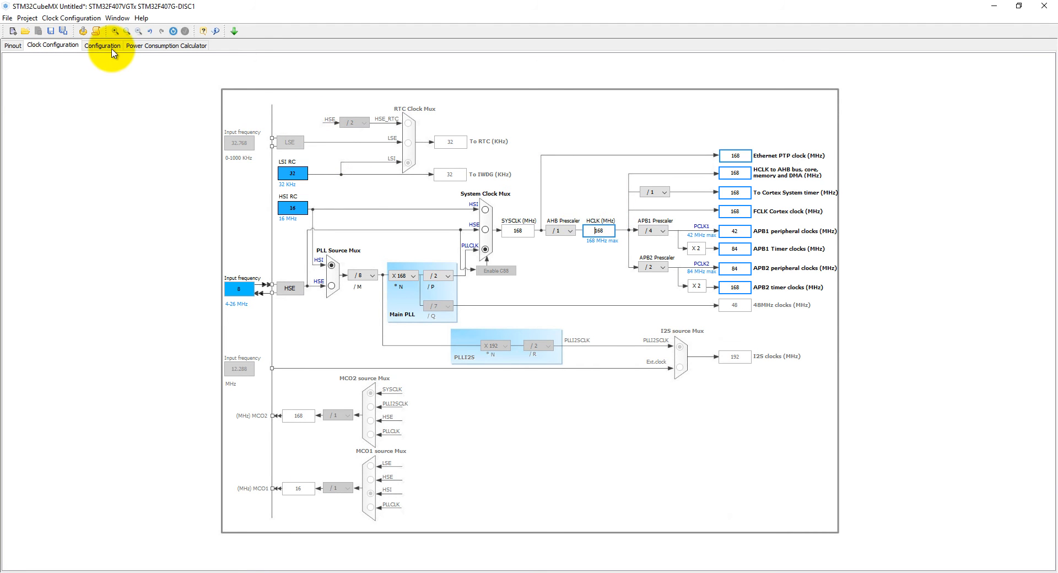
left_click(102, 46)
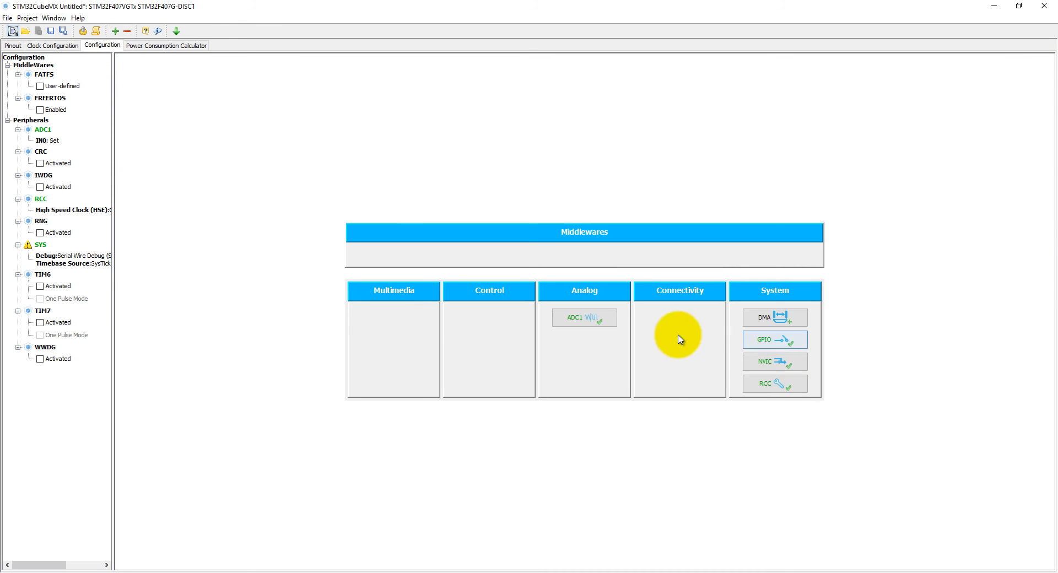
- Check PA0's GPIO analog settings and enable the RCC global interrupt in NVIC Settings
left_click(583, 318)
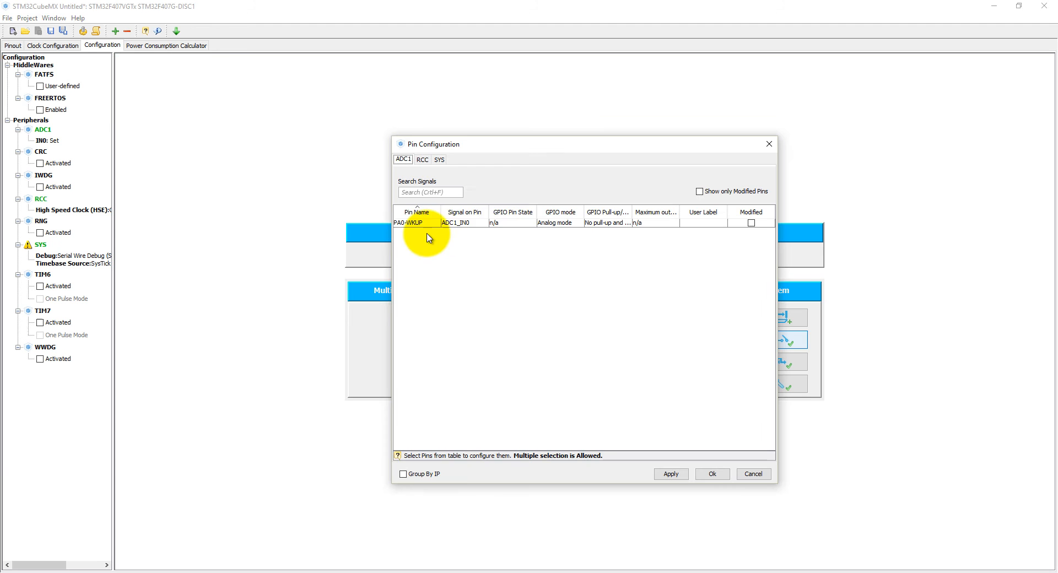
mouse_move(684, 277)
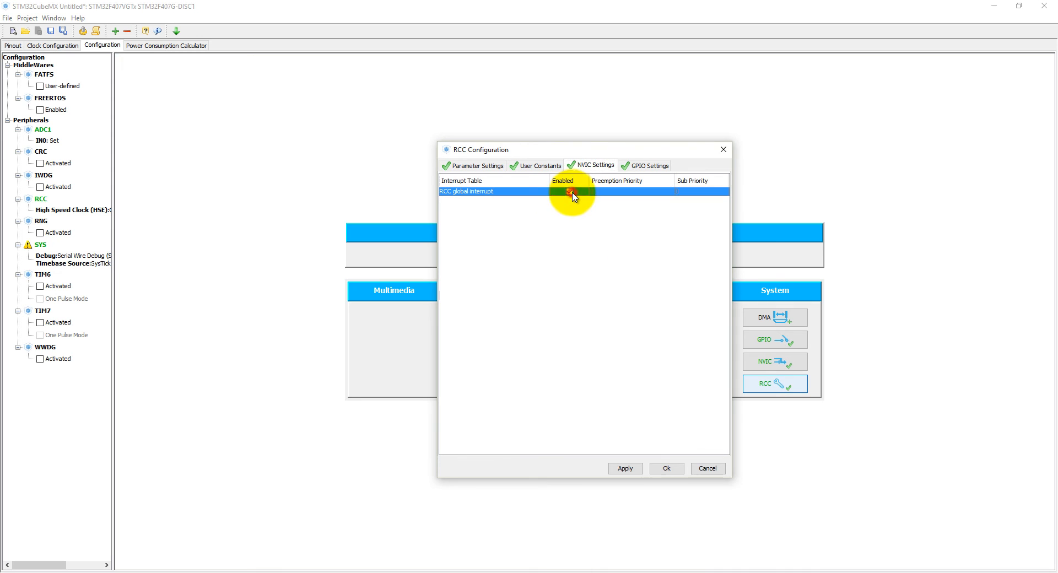
left_click(569, 192)
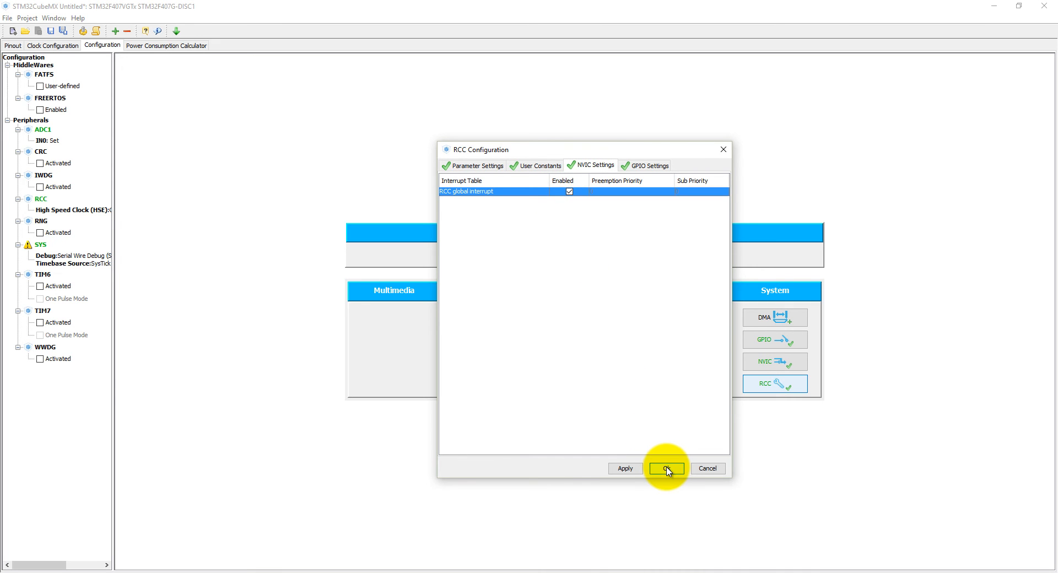
left_click(666, 469)
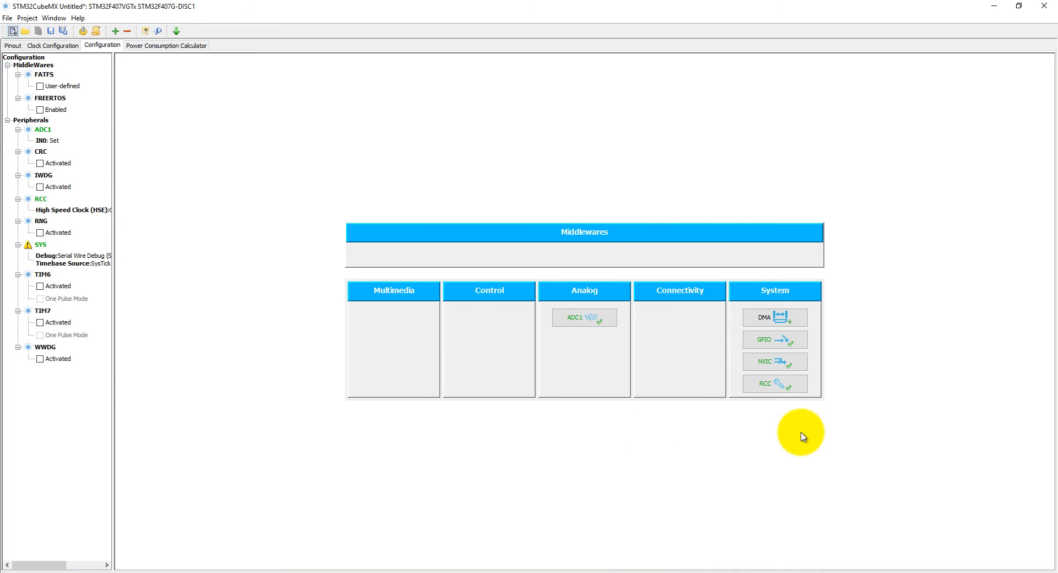
mouse_move(584, 318)
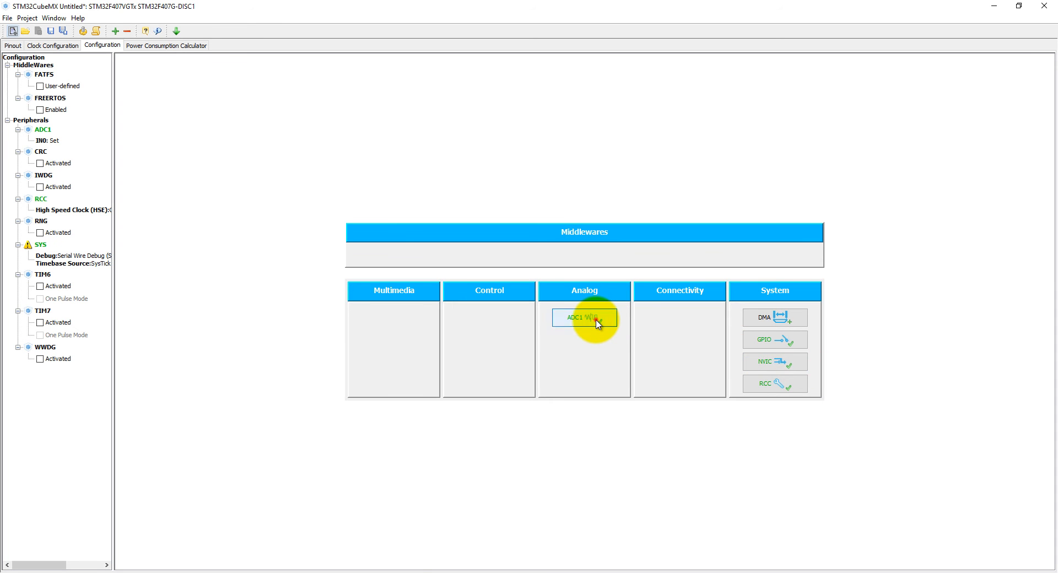
- Enable ADC1 Discontinuous Conversion Mode, confirm Rank 1 is Channel 0 at 3 cycles, and accept
left_click(585, 317)
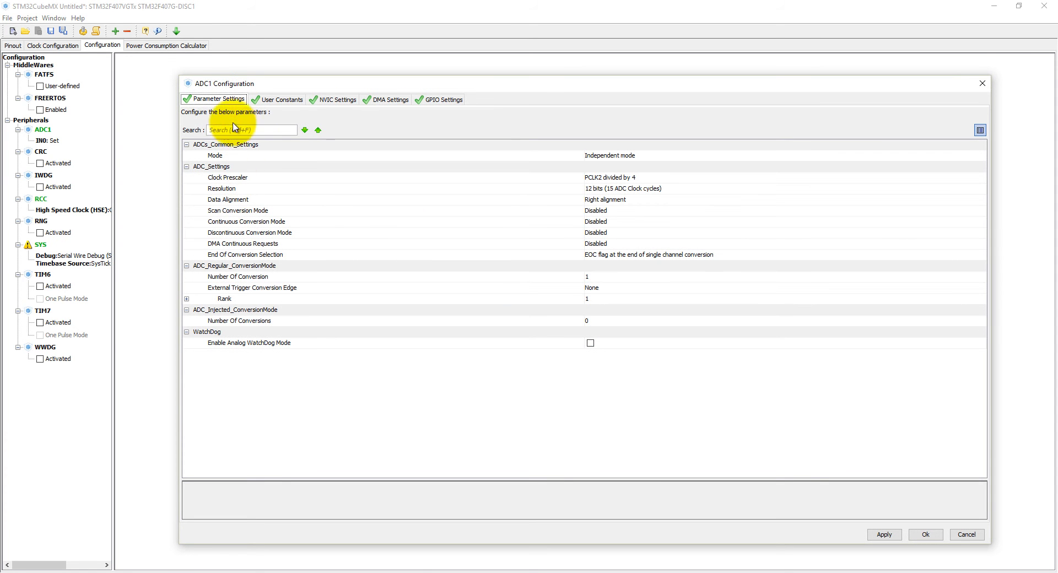
mouse_move(595, 236)
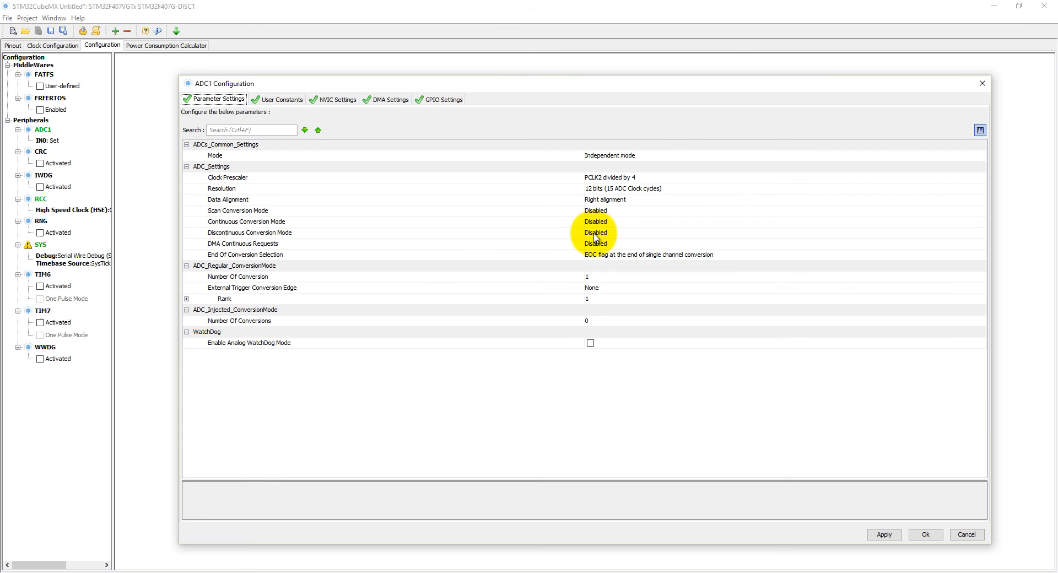
left_click(595, 233)
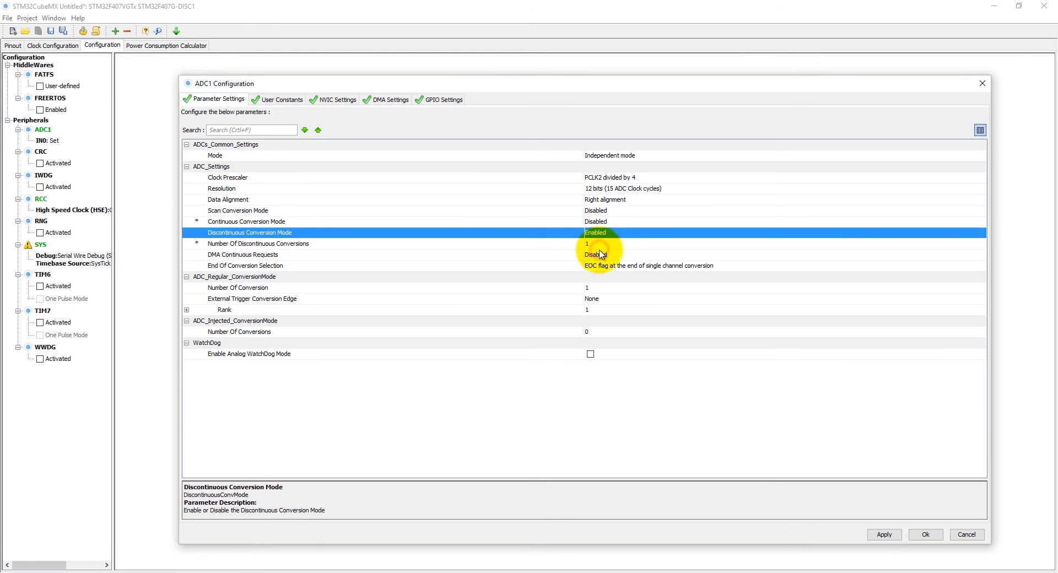
mouse_move(245, 233)
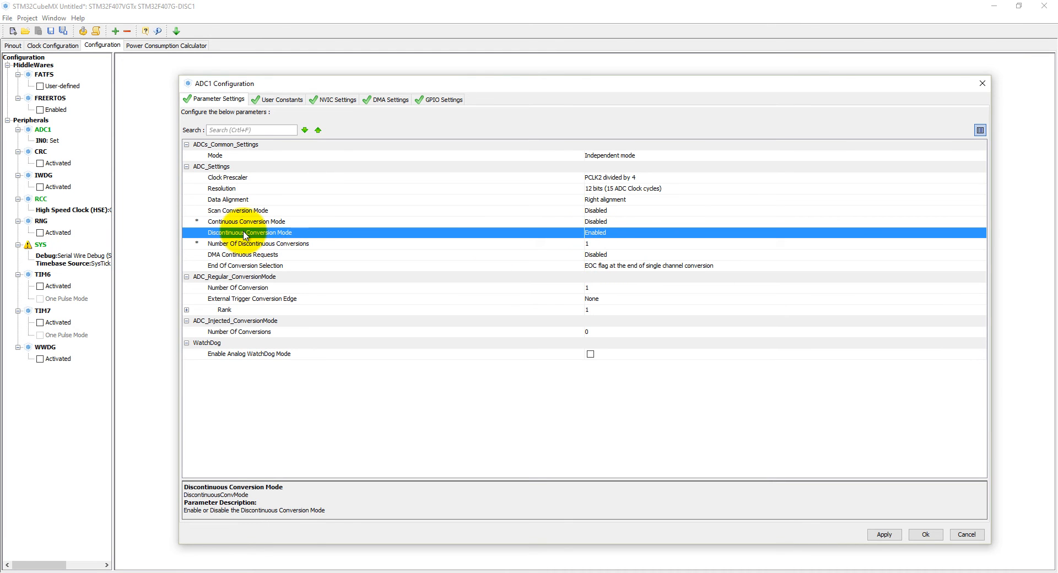
mouse_move(593, 250)
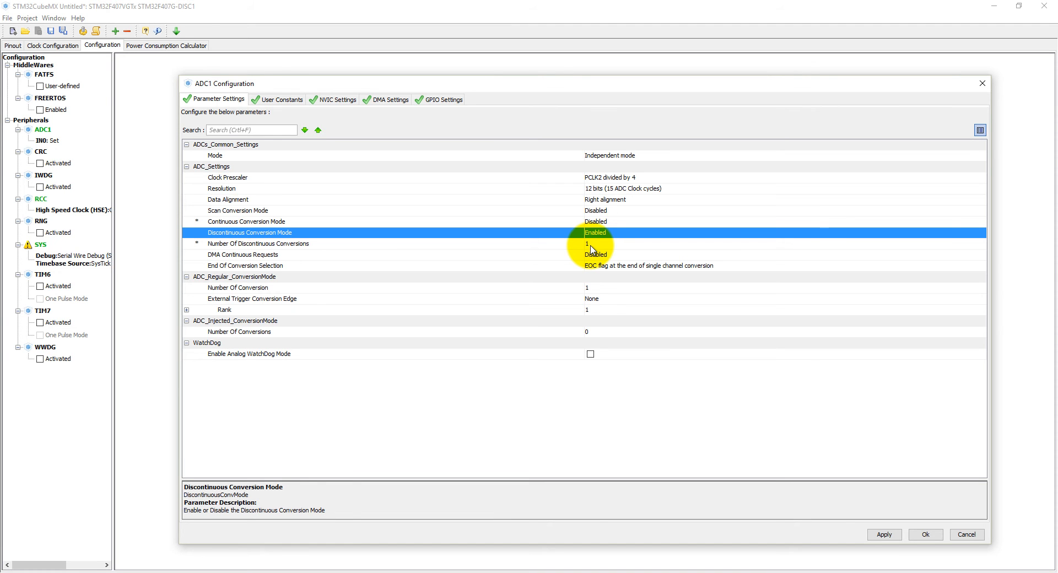
mouse_move(303, 206)
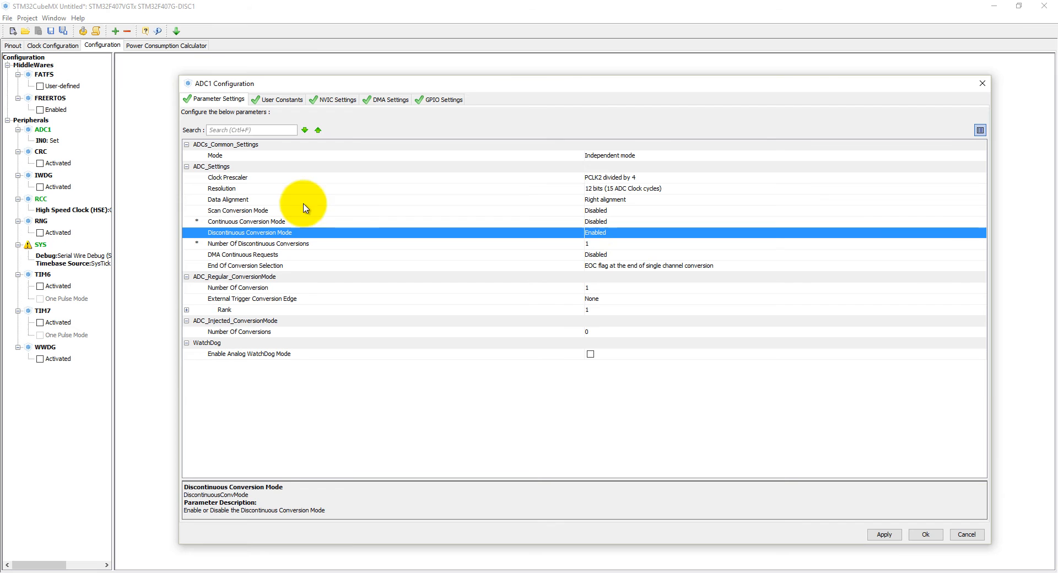
mouse_move(598, 196)
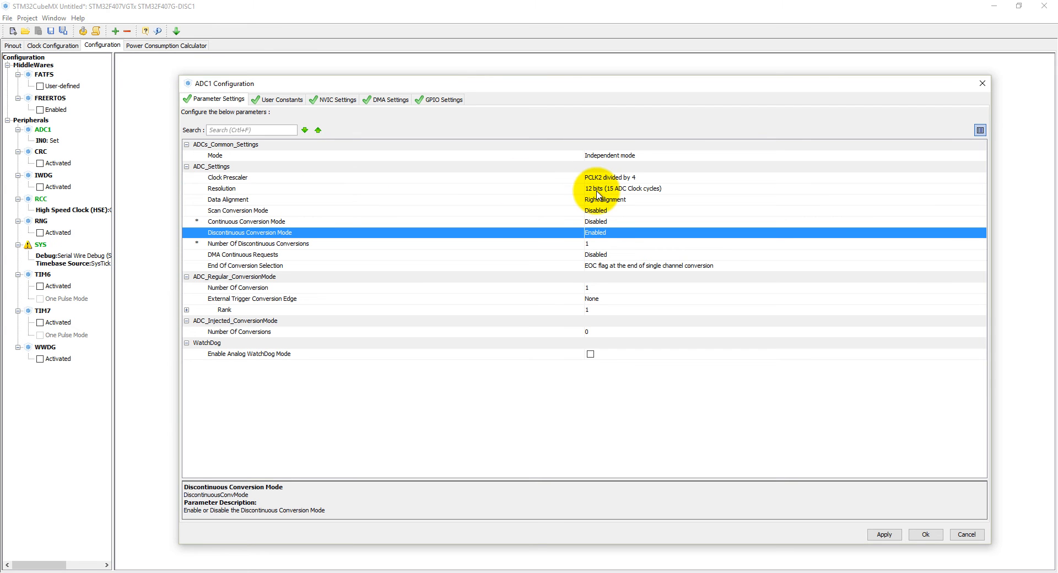
mouse_move(189, 323)
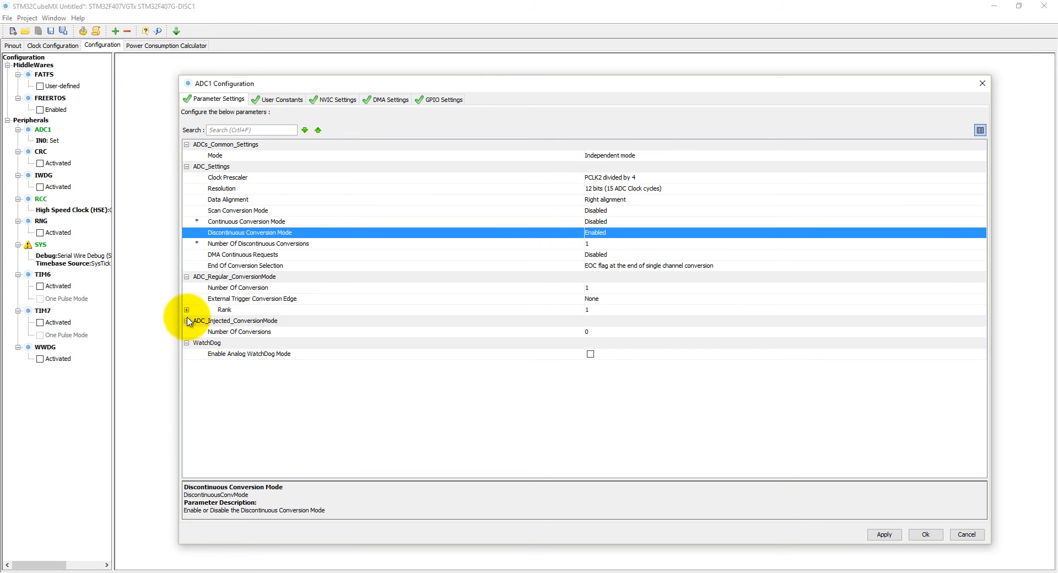
left_click(187, 309)
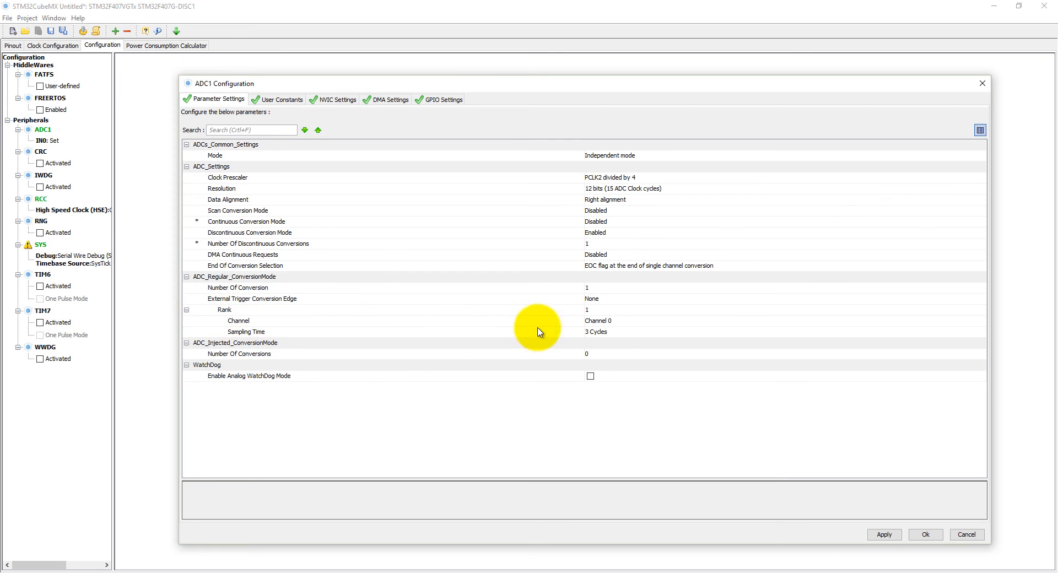
mouse_move(624, 215)
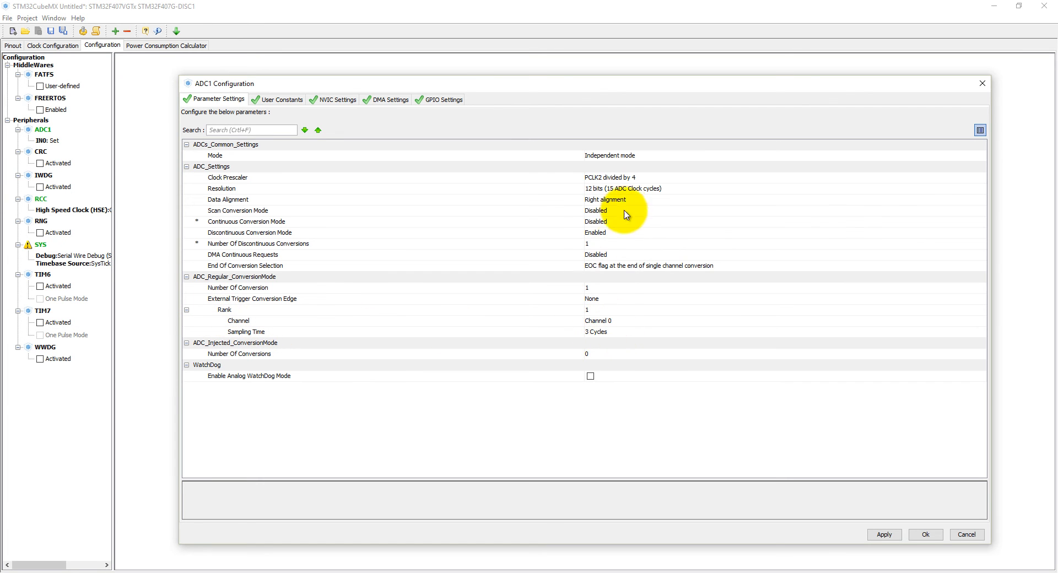
mouse_move(600, 196)
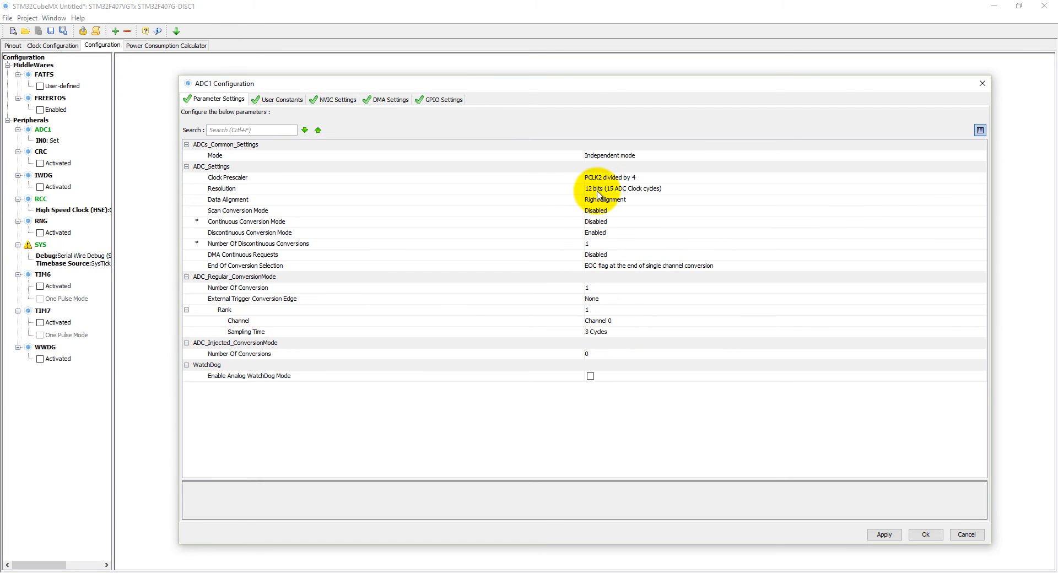
mouse_move(597, 177)
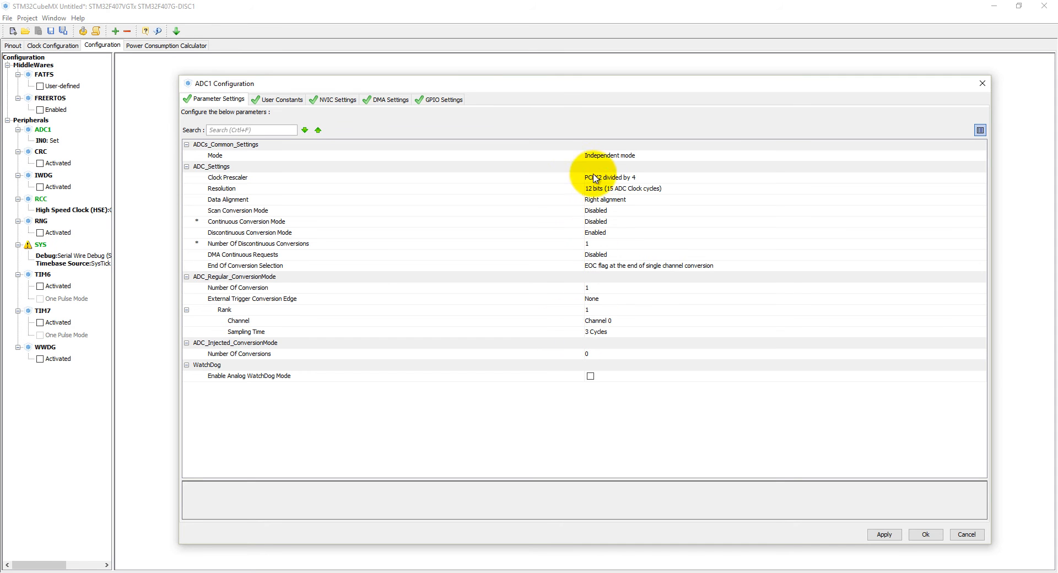
mouse_move(610, 199)
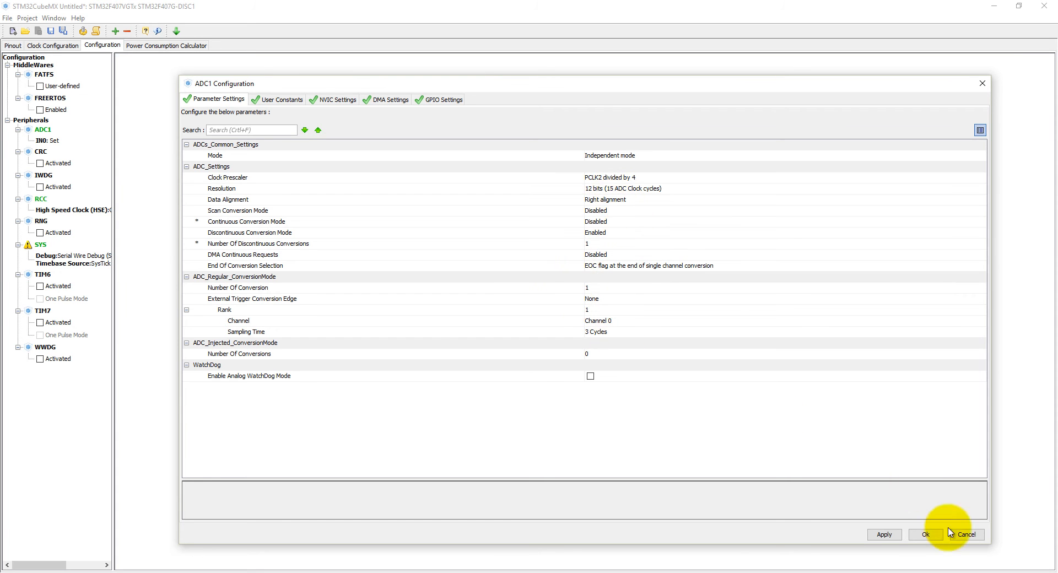
left_click(937, 533)
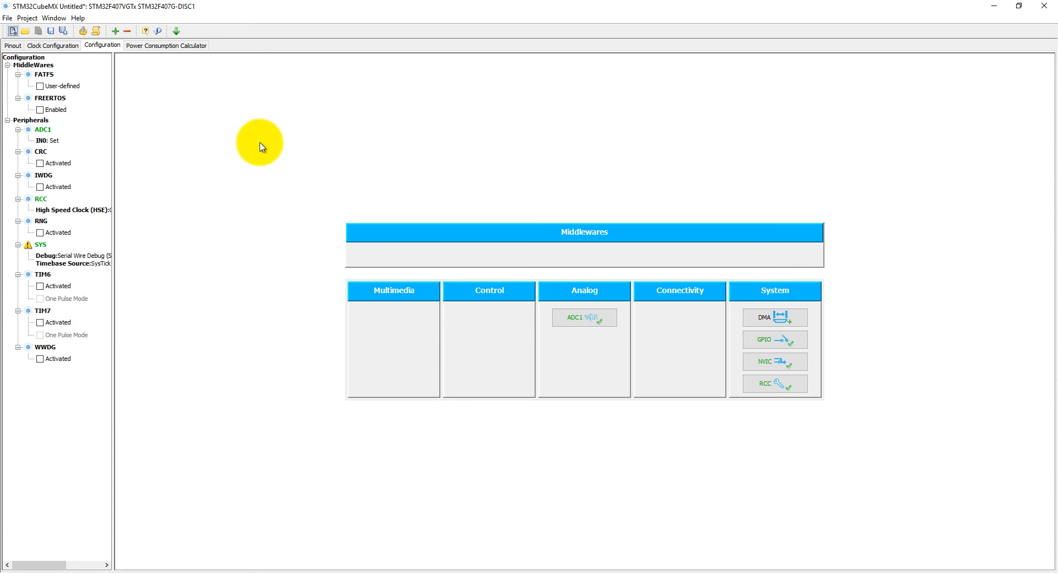
- Name the project ADC, target the MDK-ARM V5 toolchain, and generate the code
left_click(82, 31)
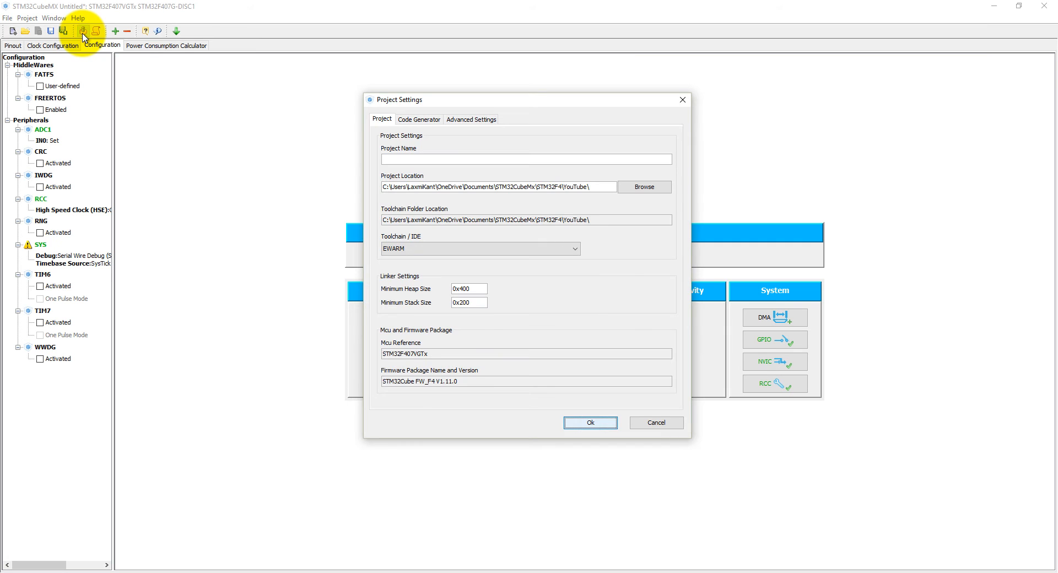
mouse_move(504, 158)
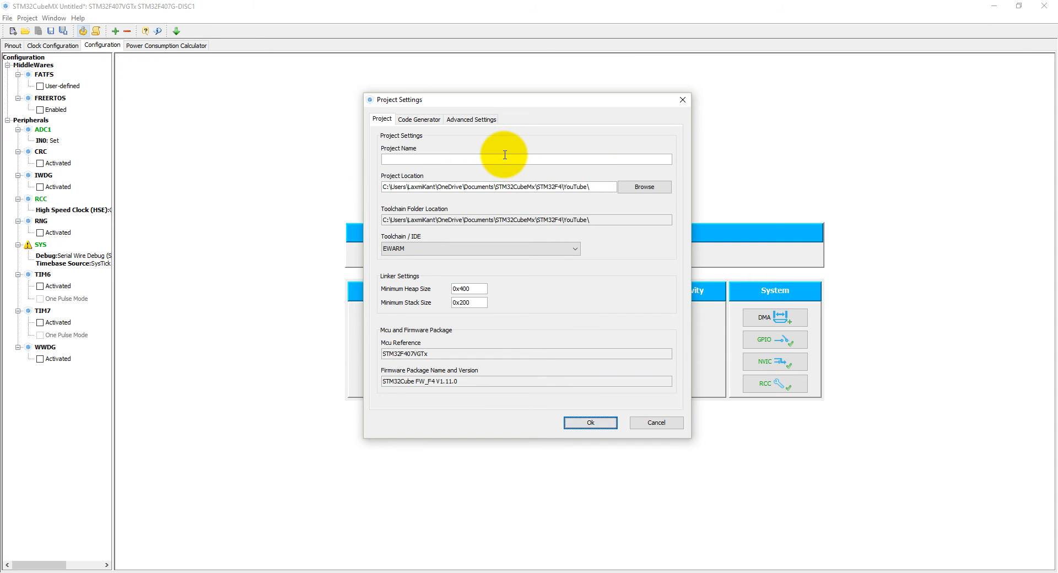
type("ADC")
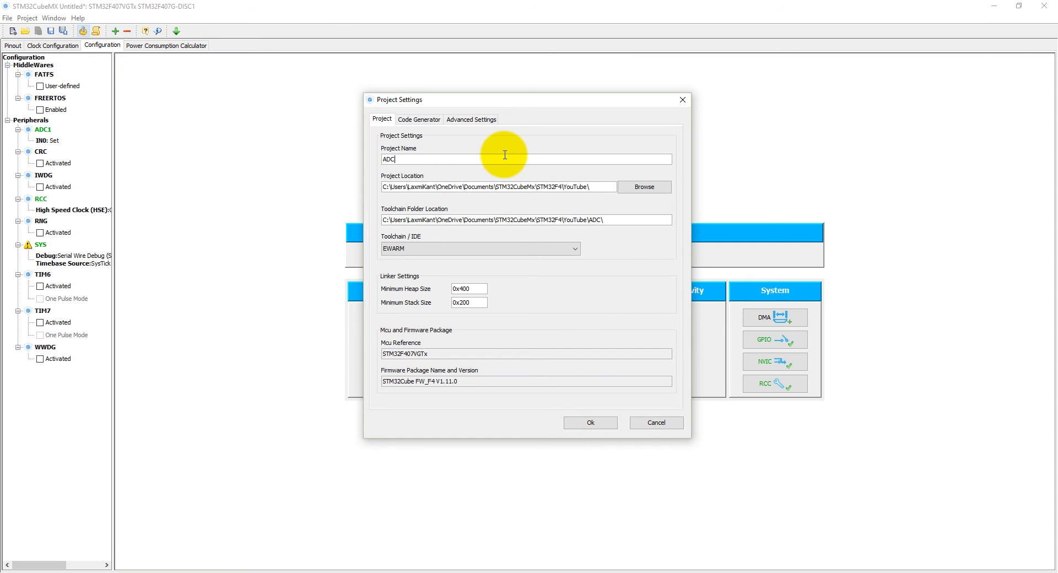
mouse_move(426, 248)
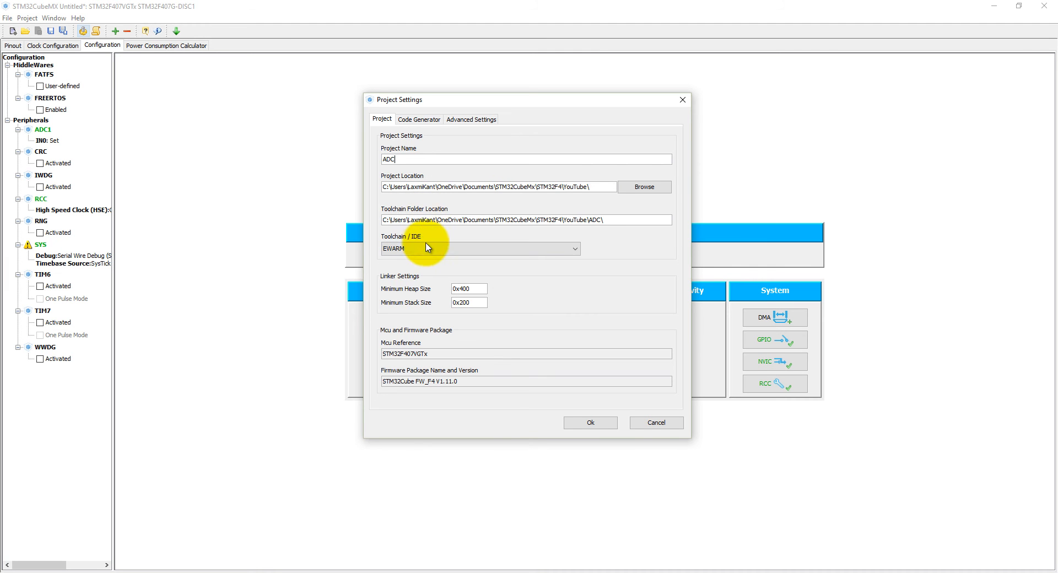
left_click(419, 119)
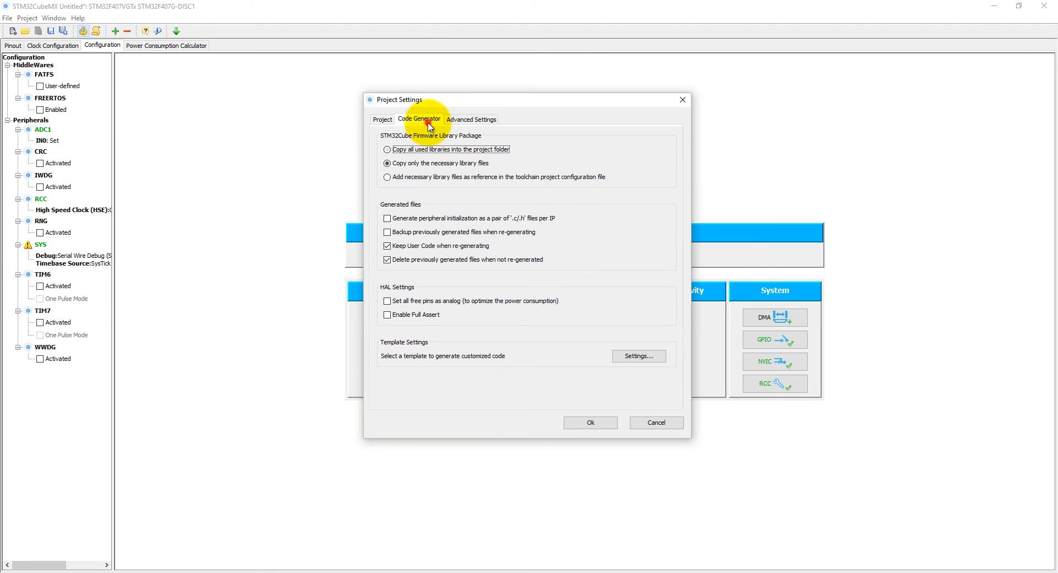
left_click(383, 119)
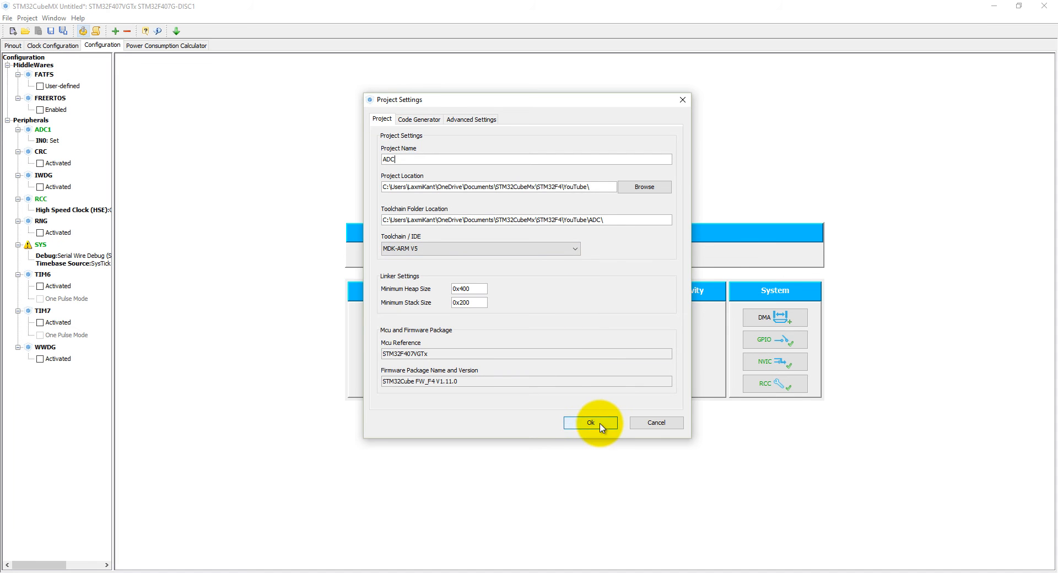
left_click(590, 422)
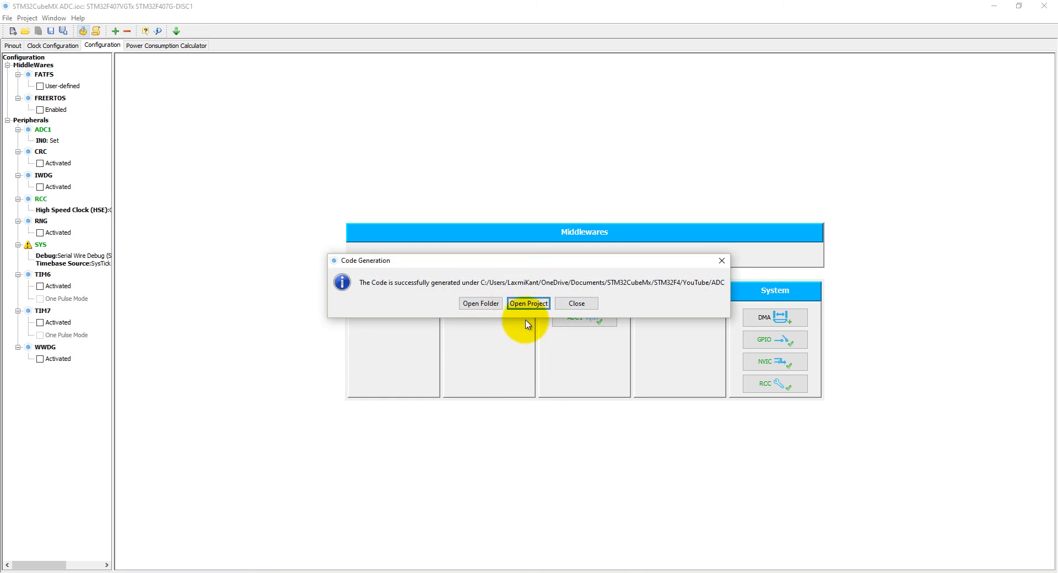
- Open the generated ADC project in µVision and bring up main.c from Application/User
left_click(528, 303)
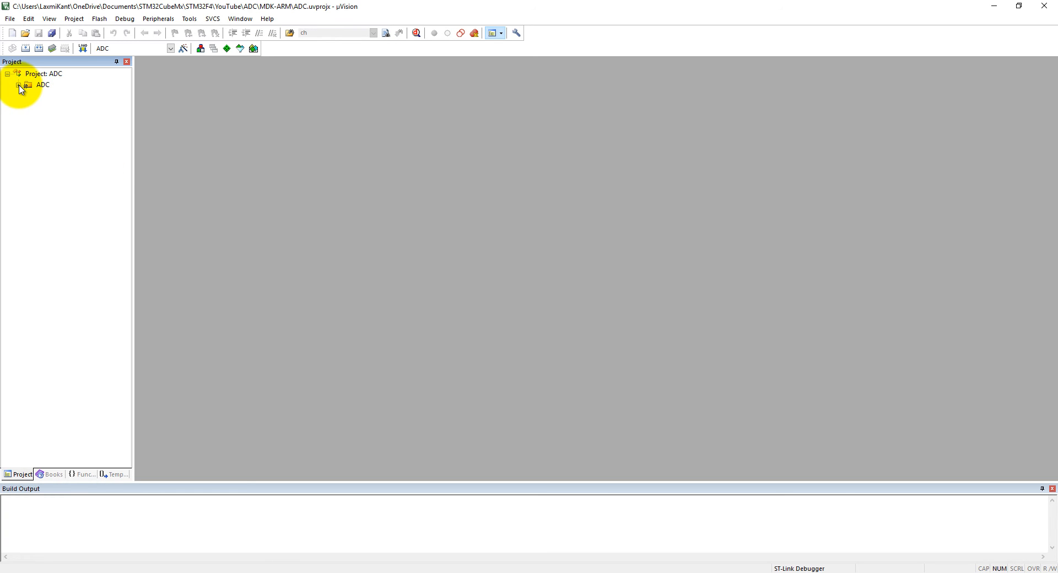
left_click(21, 85)
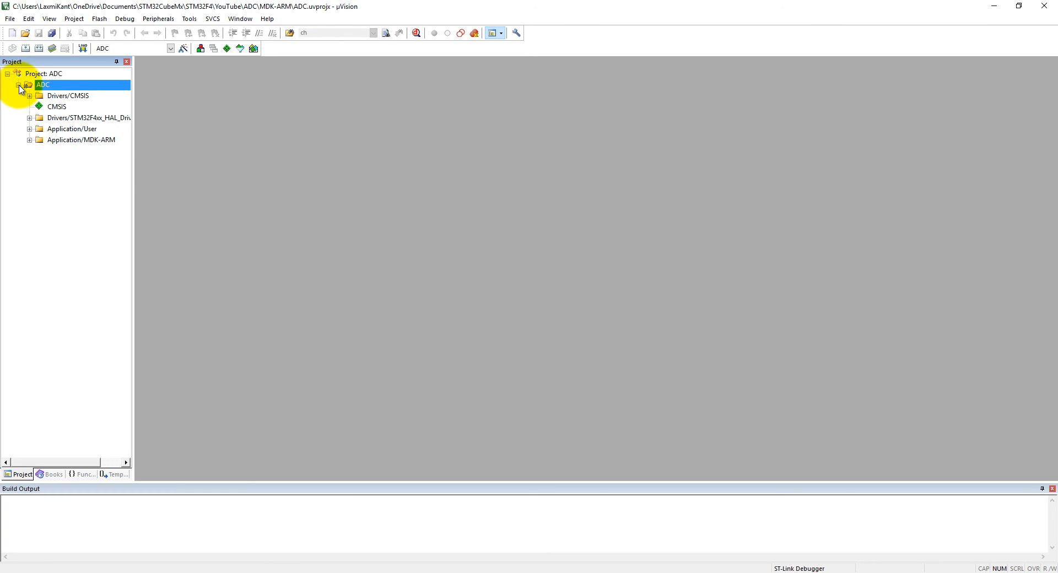
left_click(30, 129)
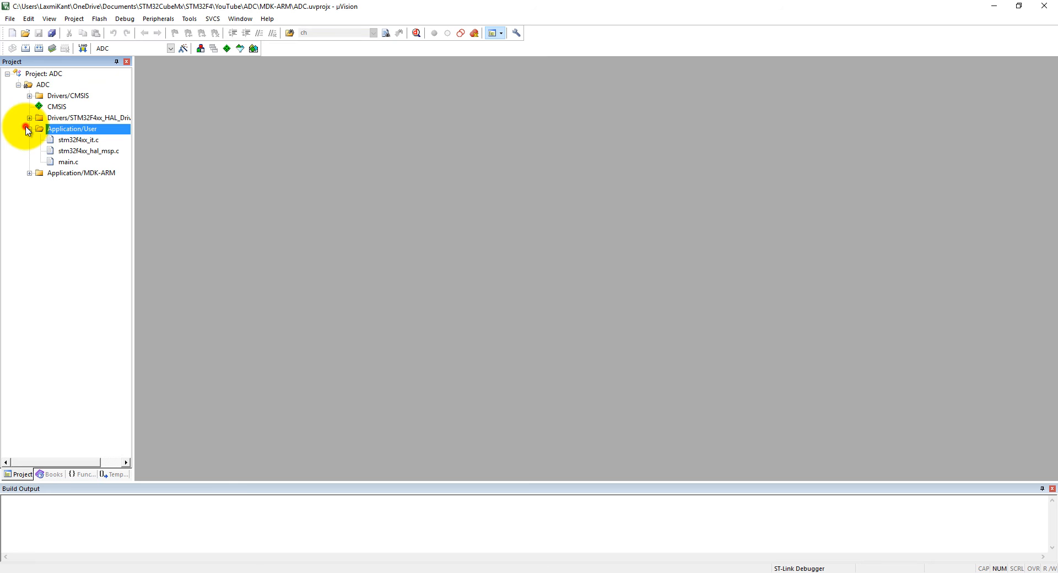
mouse_move(83, 146)
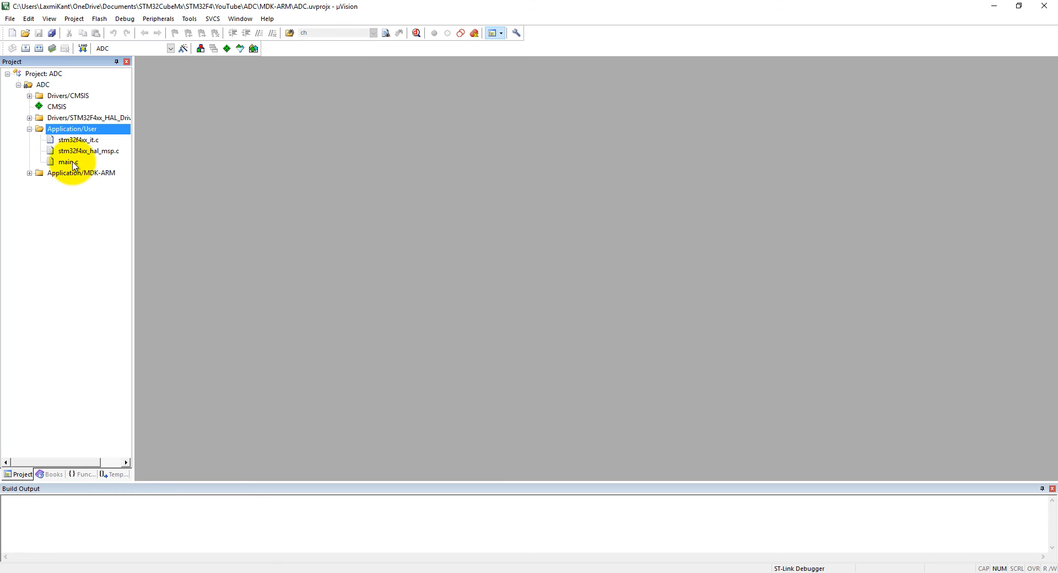
double_click(68, 161)
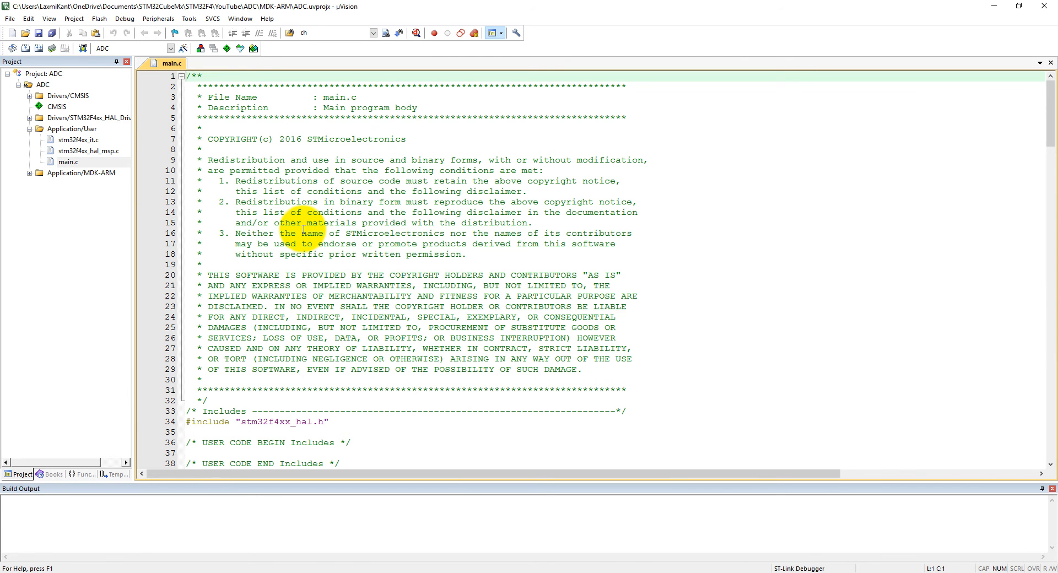
- Declare uint16_t adcValue=0; in main.c's USER CODE PV section
scroll("down", 3)
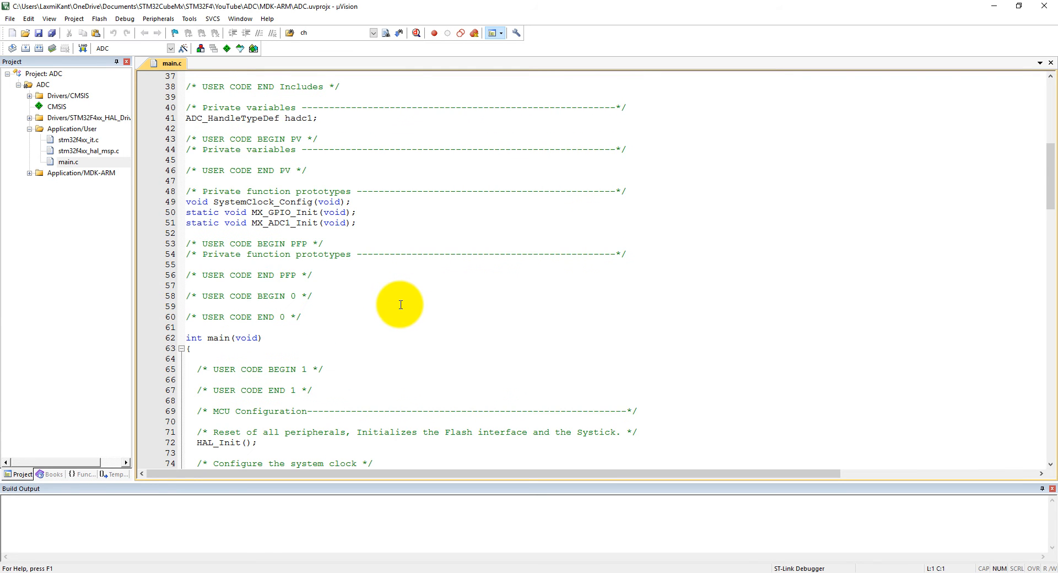
scroll("up", 3)
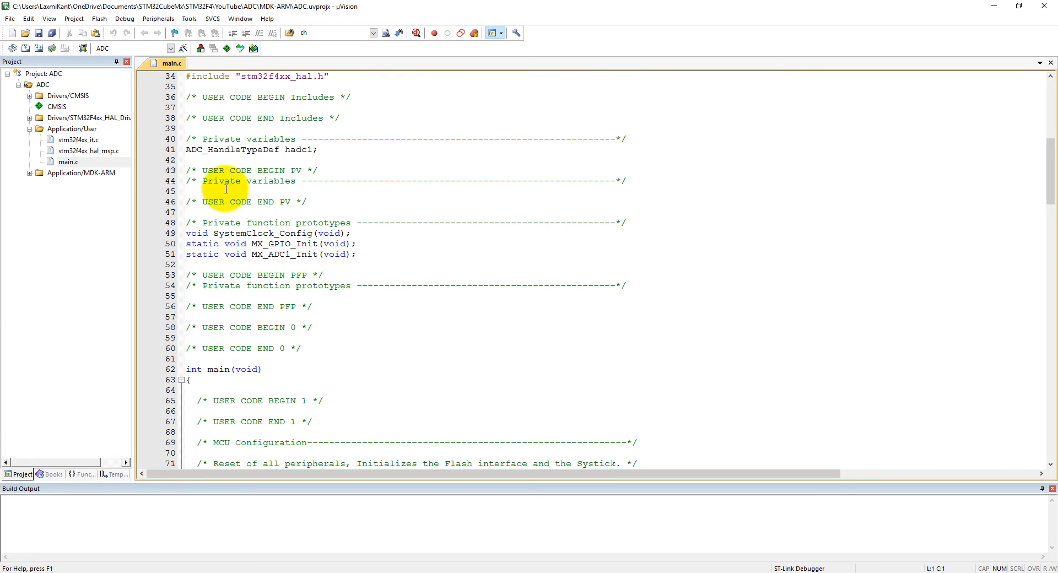
left_click(196, 191)
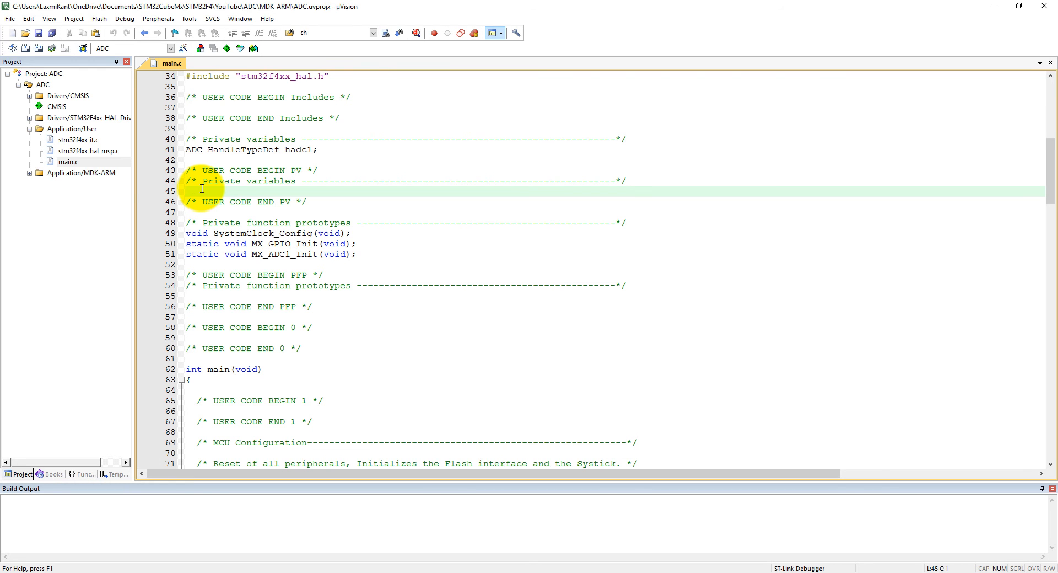
type("uint16")
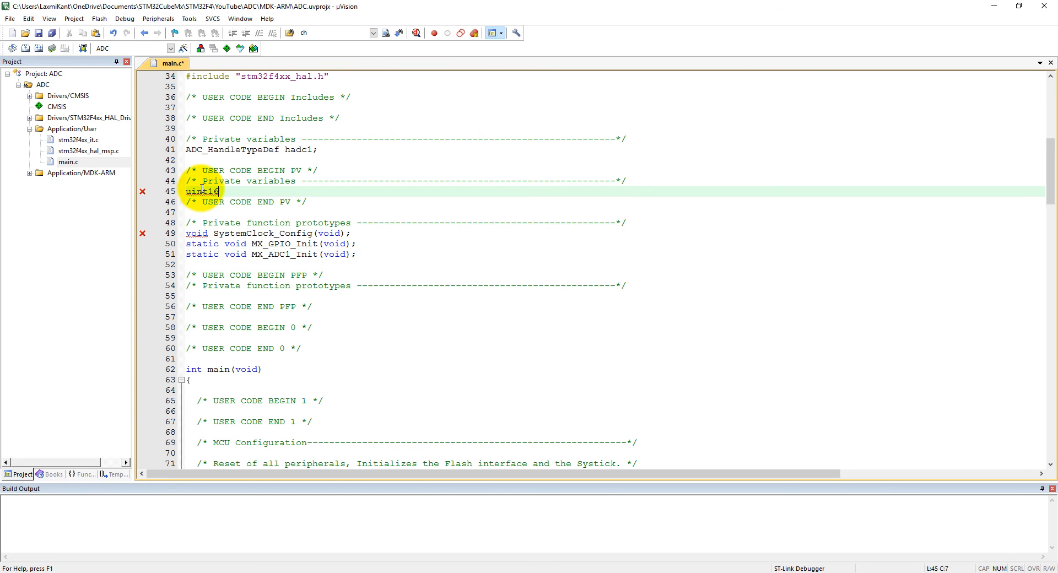
type("_t a")
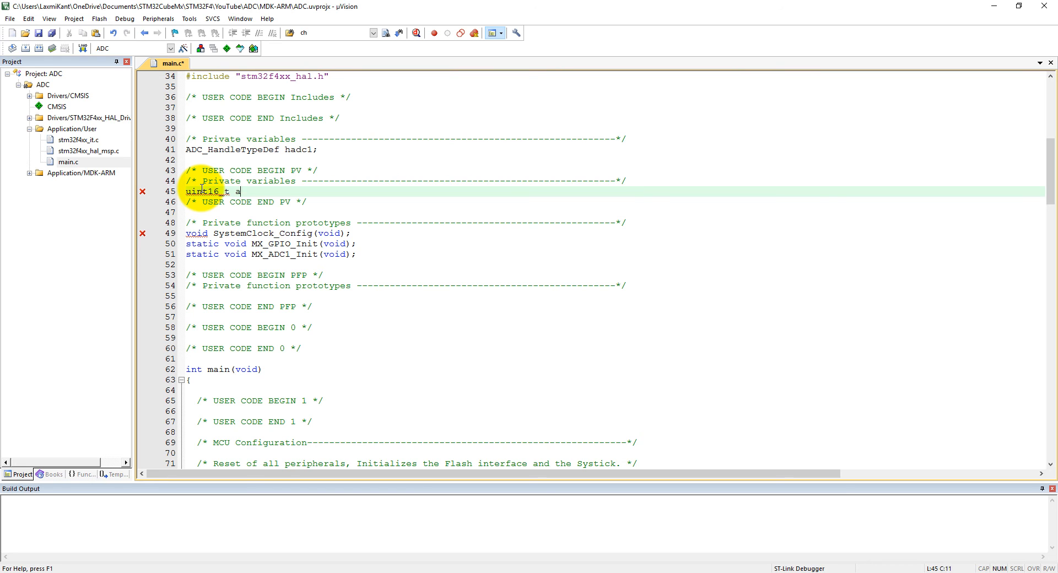
type("dcValue")
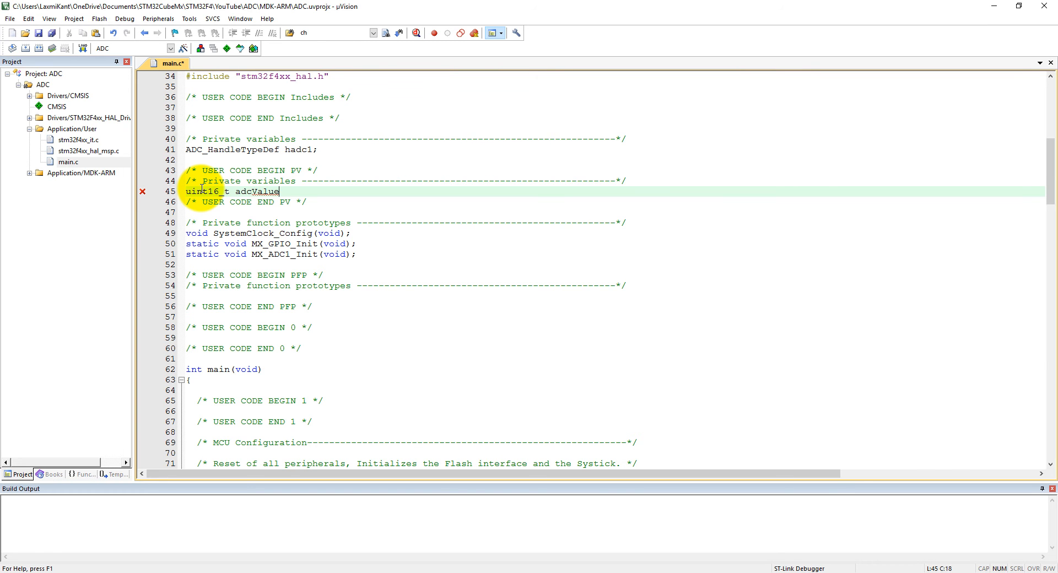
type("=0;")
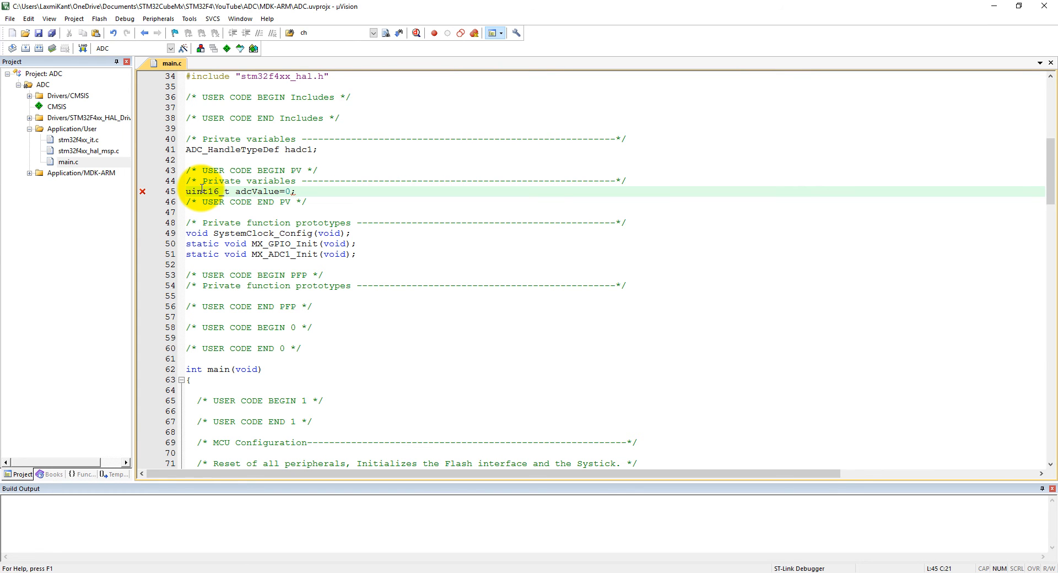
scroll("down", 3)
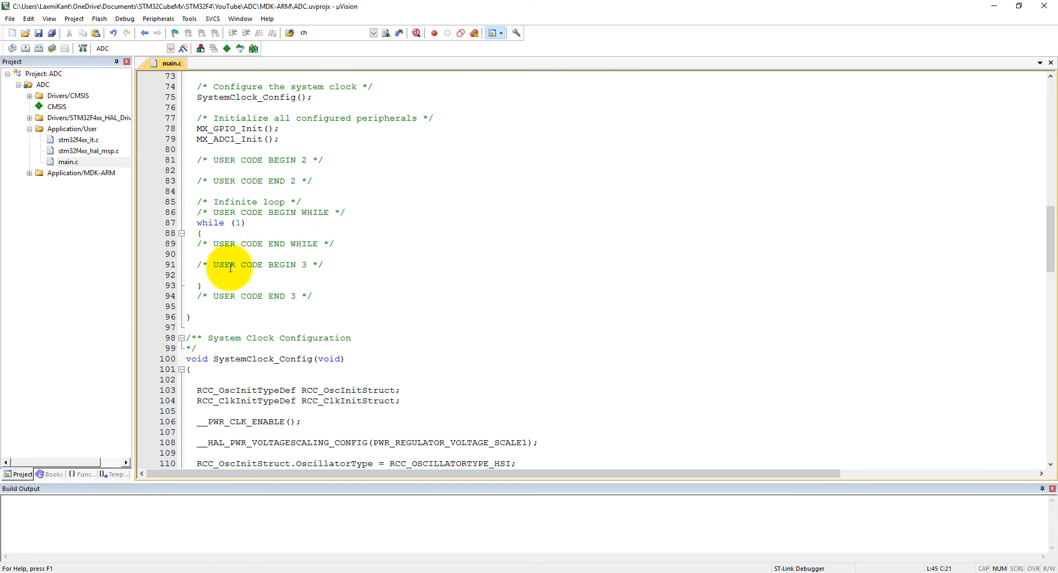
- Browse the stm32f4xx_hal_adc.c function signatures and place the cursor in the loop's user code block
left_click(216, 276)
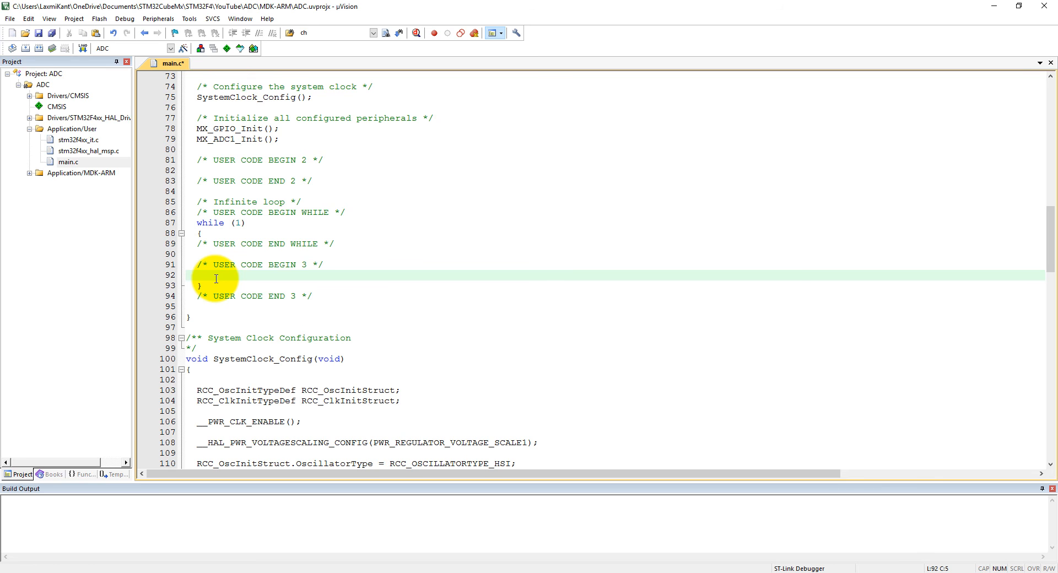
left_click(83, 474)
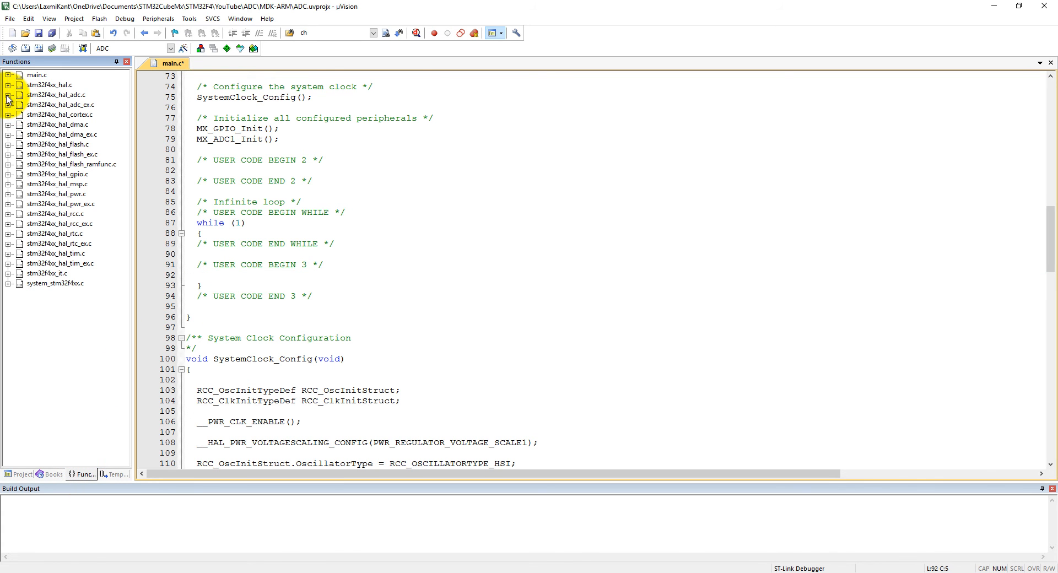
left_click(8, 95)
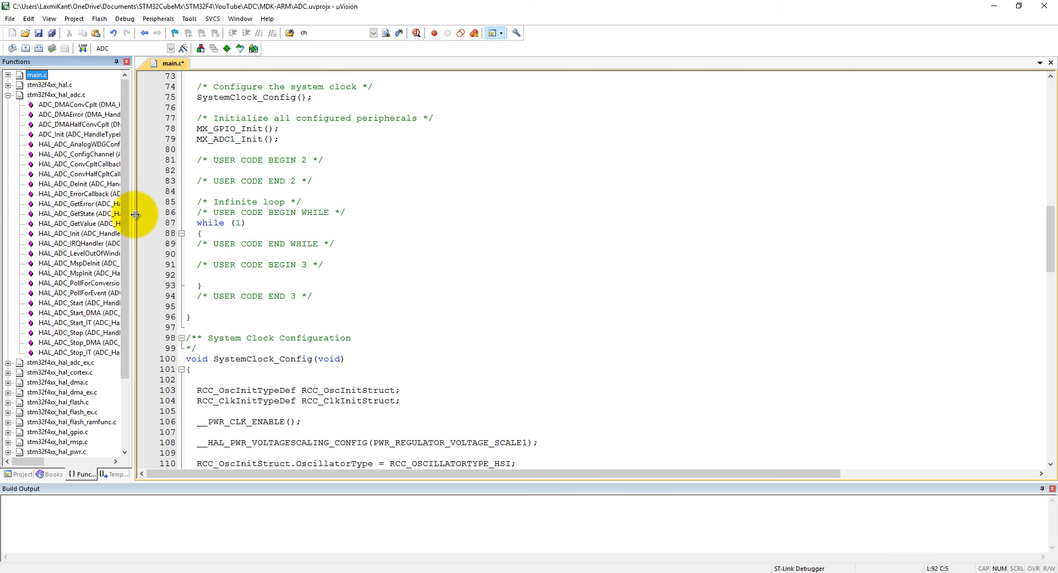
left_click_drag(133, 216, 311, 215)
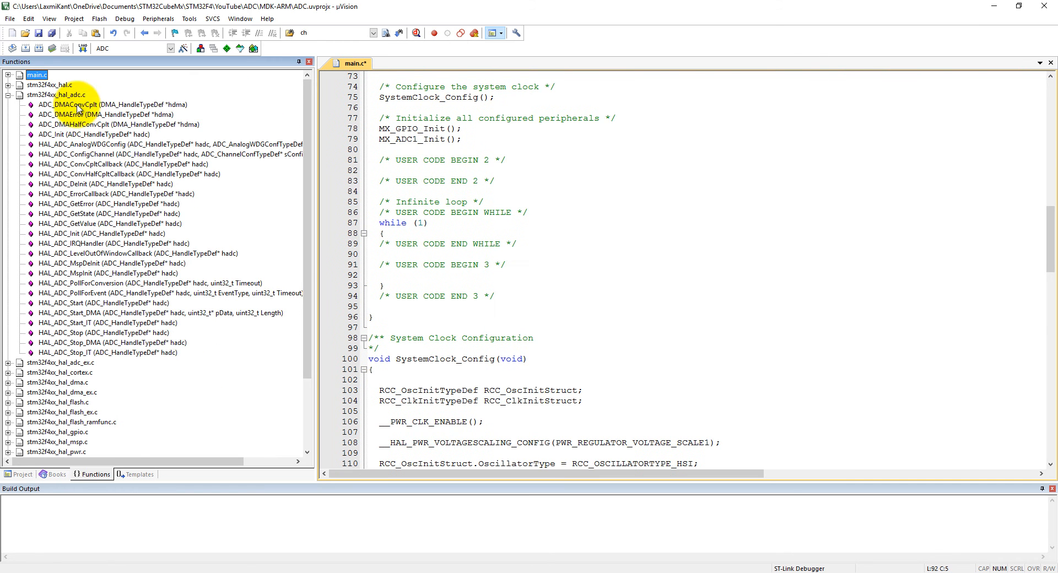
mouse_move(202, 233)
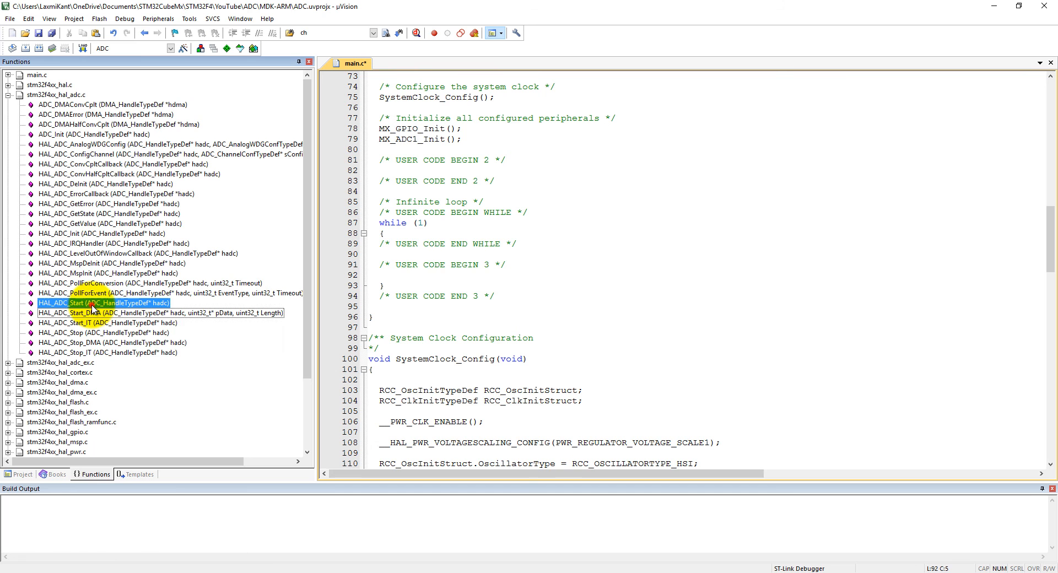
left_click(410, 254)
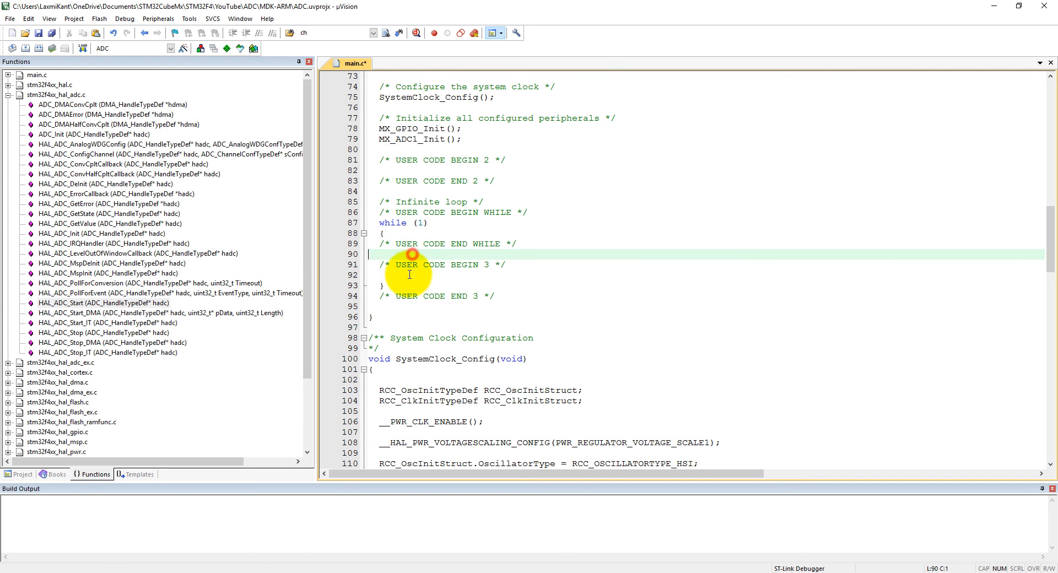
- Add HAL_ADC_Start(&hadc1); inside the infinite loop
type("HAL")
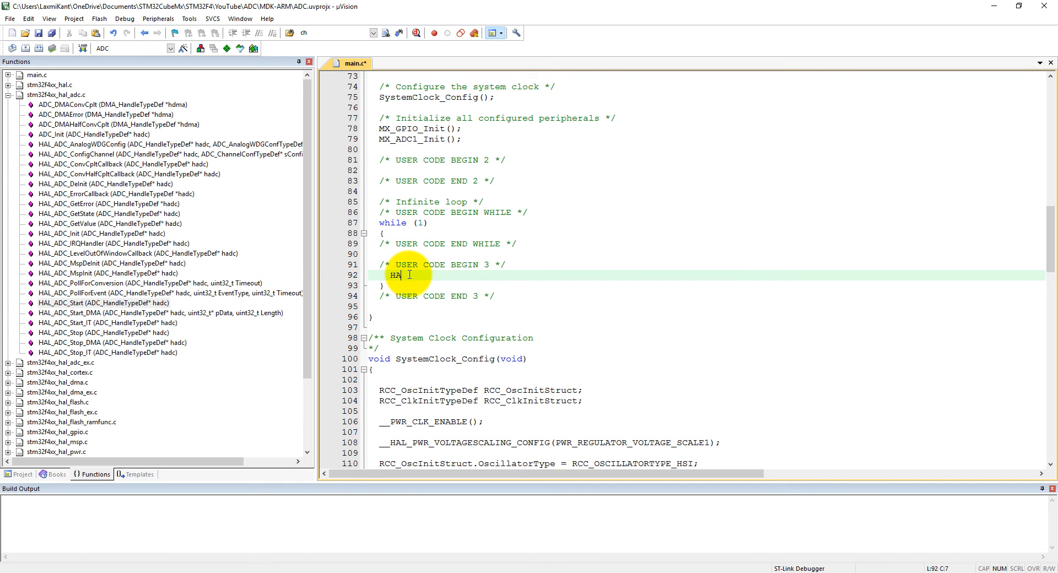
type("L_A")
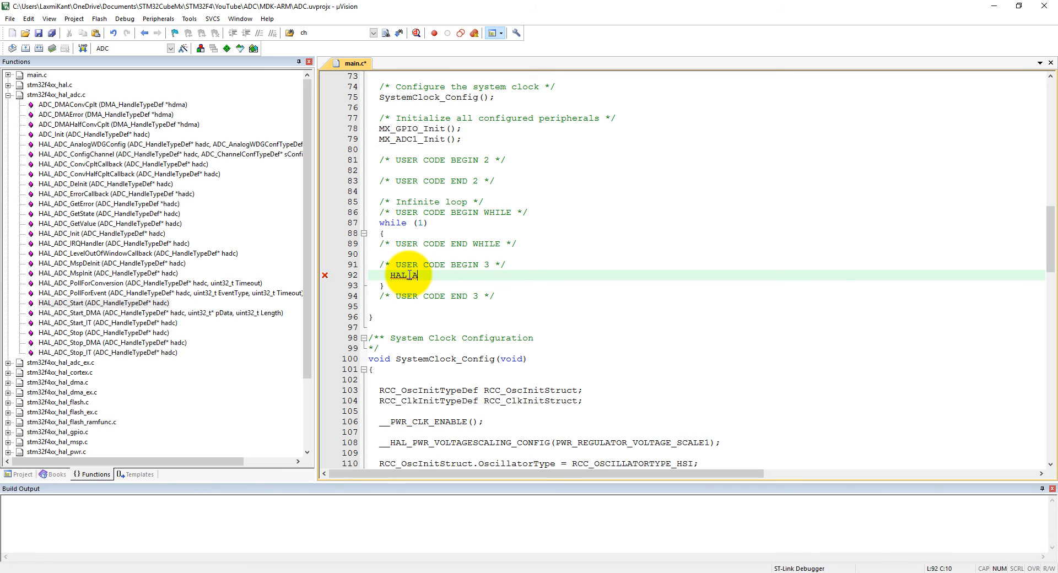
type("DC_Start(")
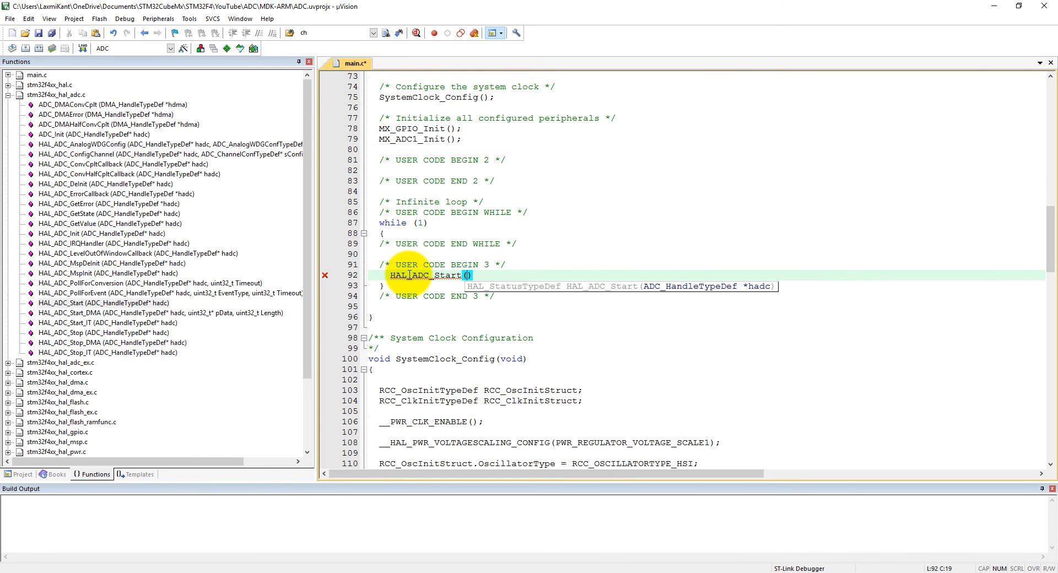
type("hadc")
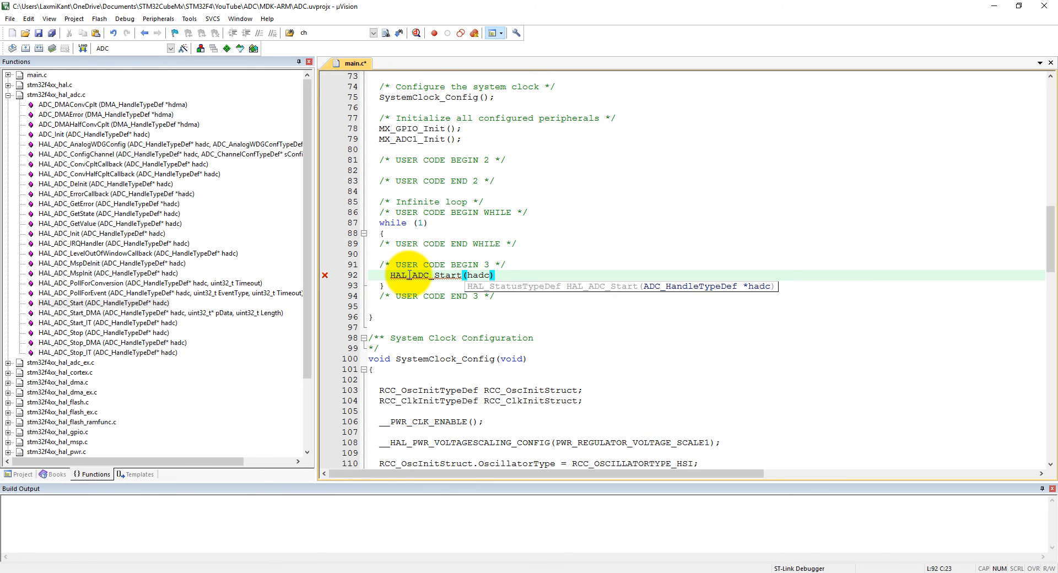
type("1")
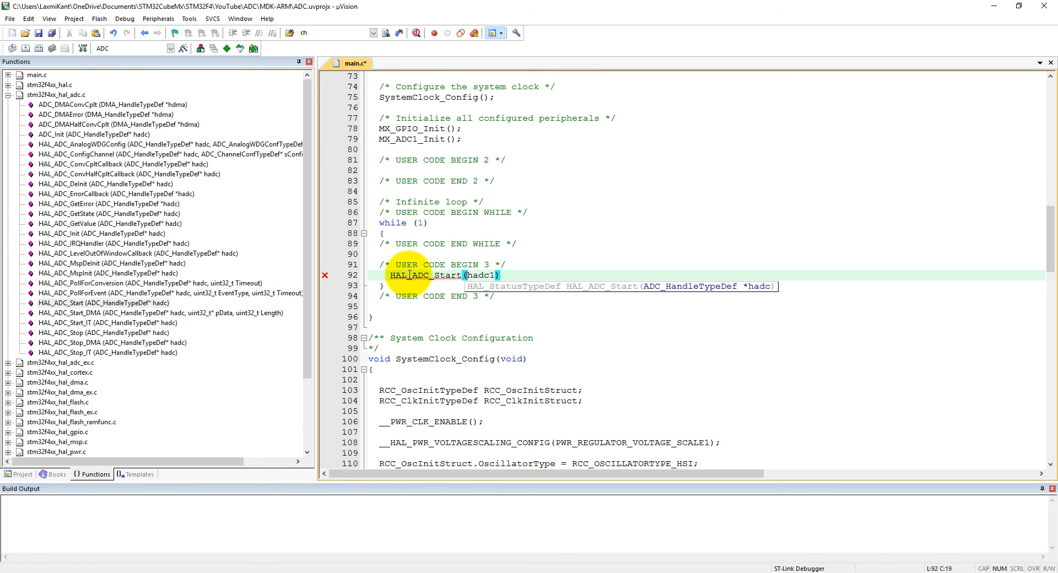
type("&")
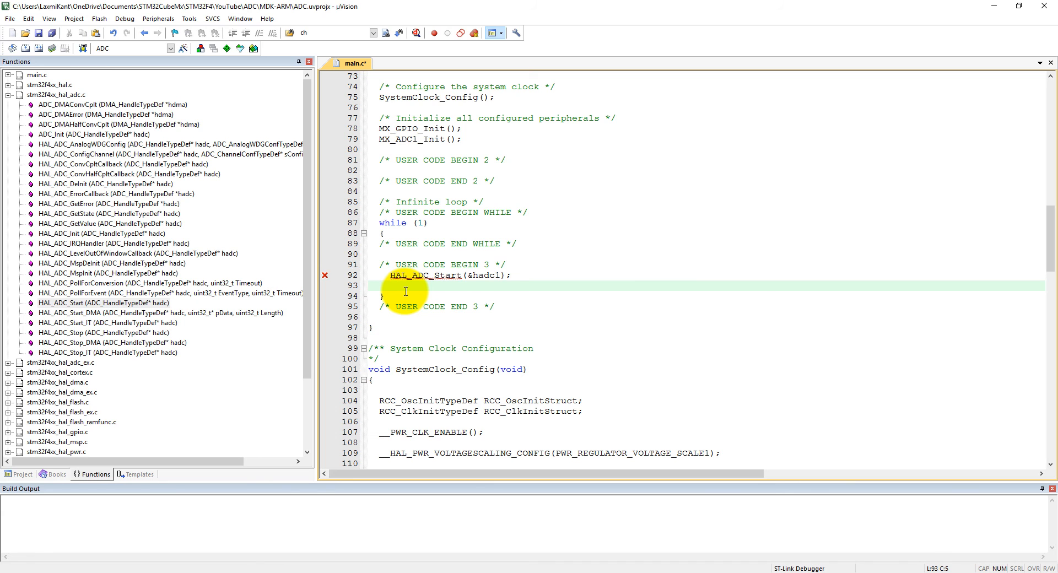
- Add HAL_ADC_PollForConversion(&hadc1, 100); after the start call
type("HAL")
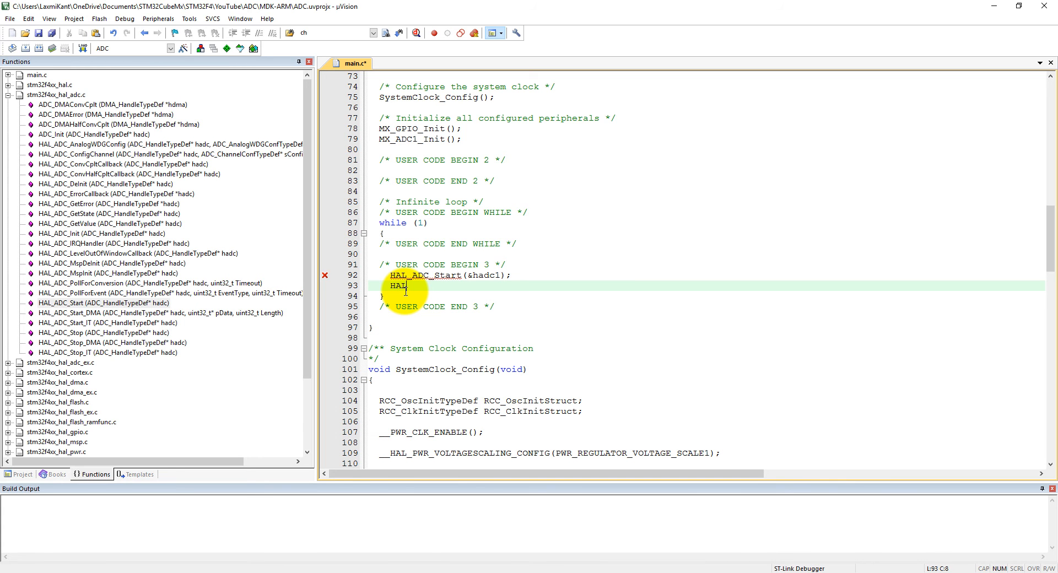
type("_ADC")
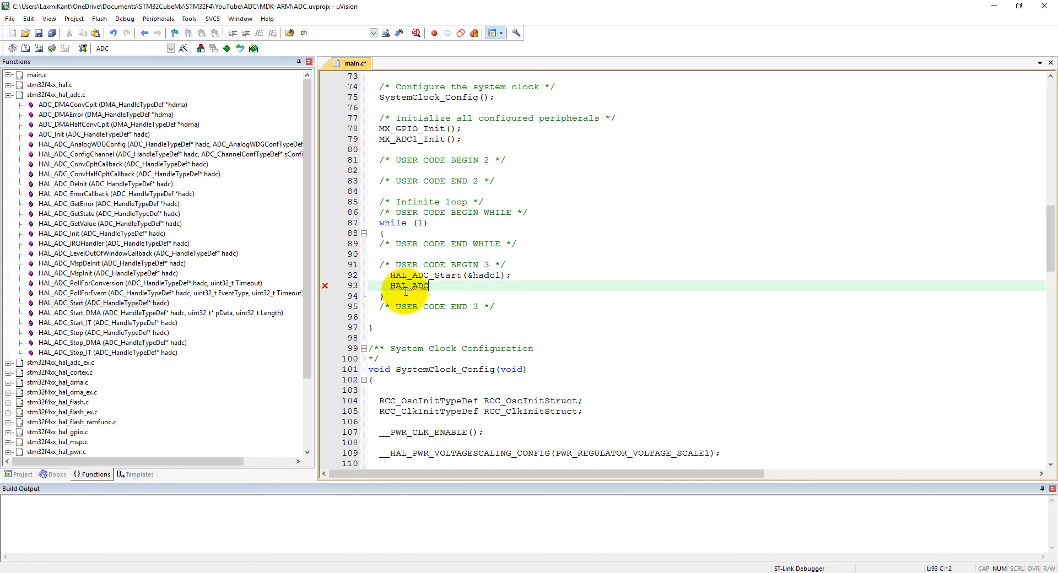
type("_P")
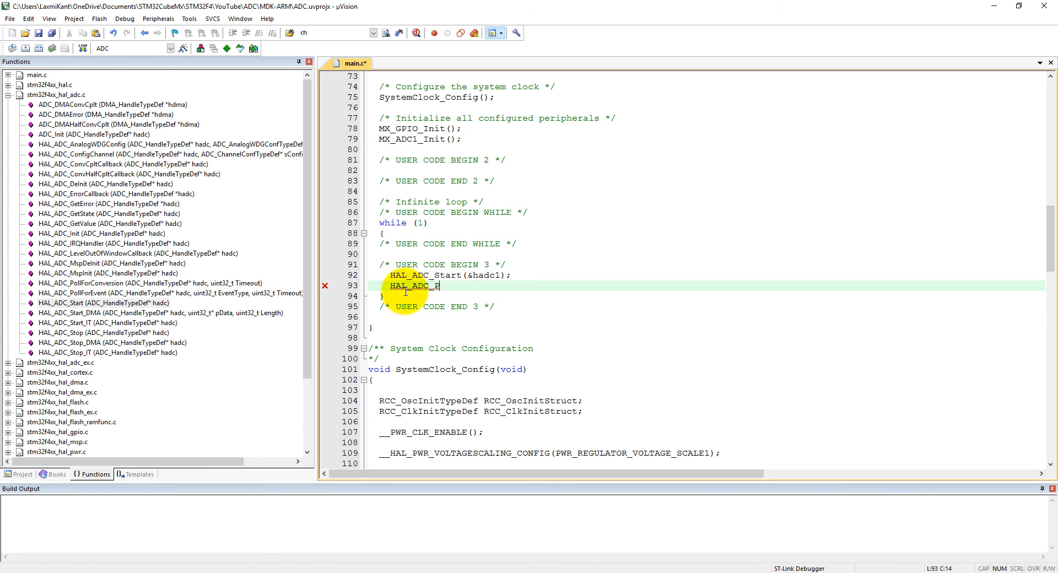
type("ollfor")
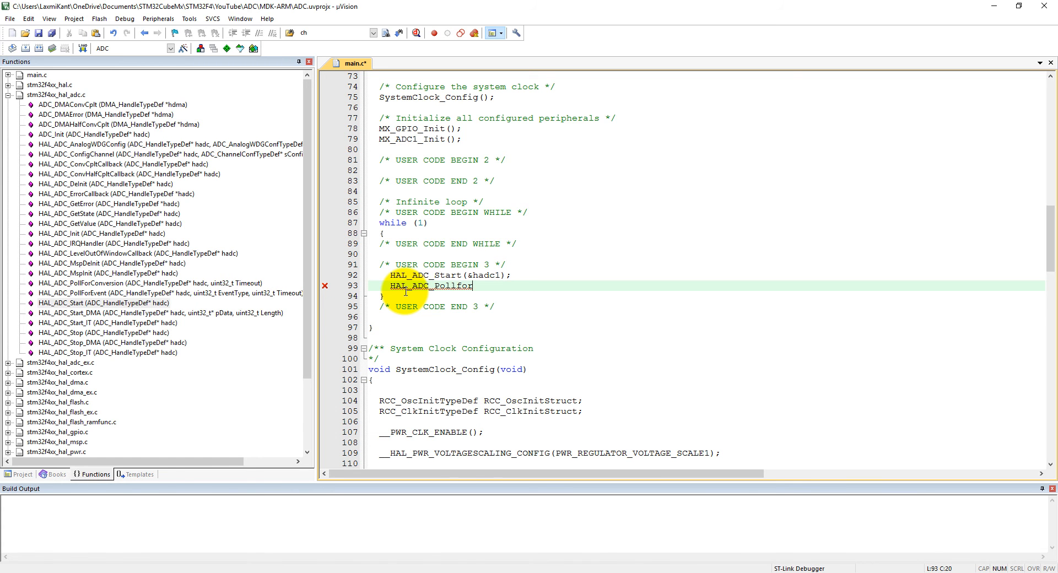
type("Convers")
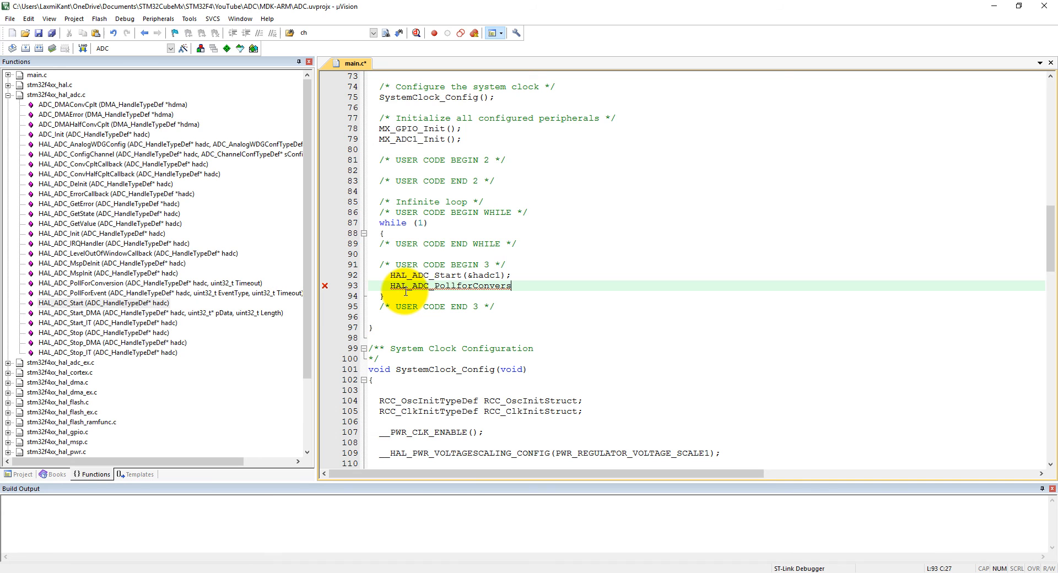
type("ion ()")
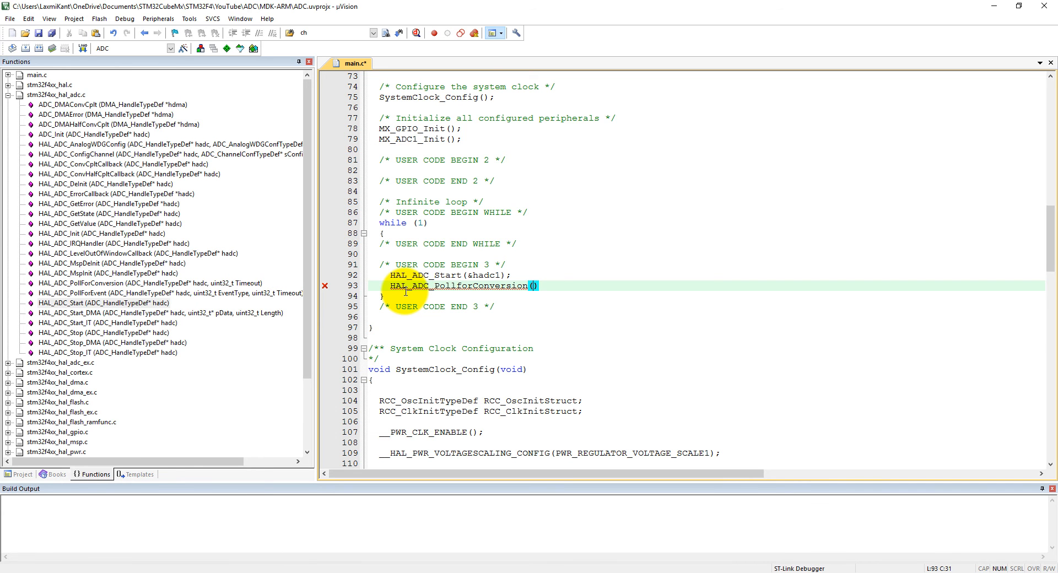
type("&")
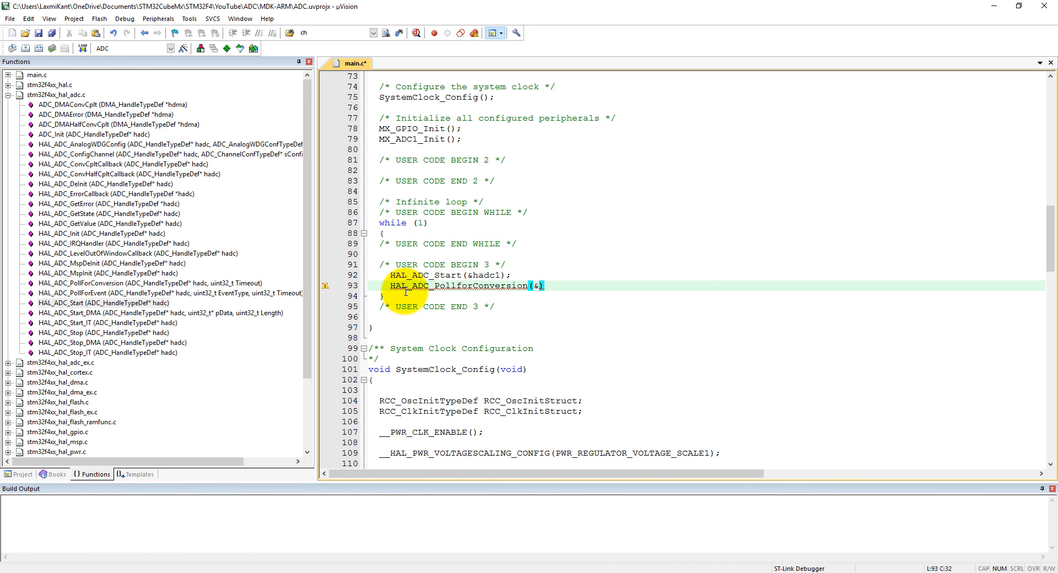
type("h")
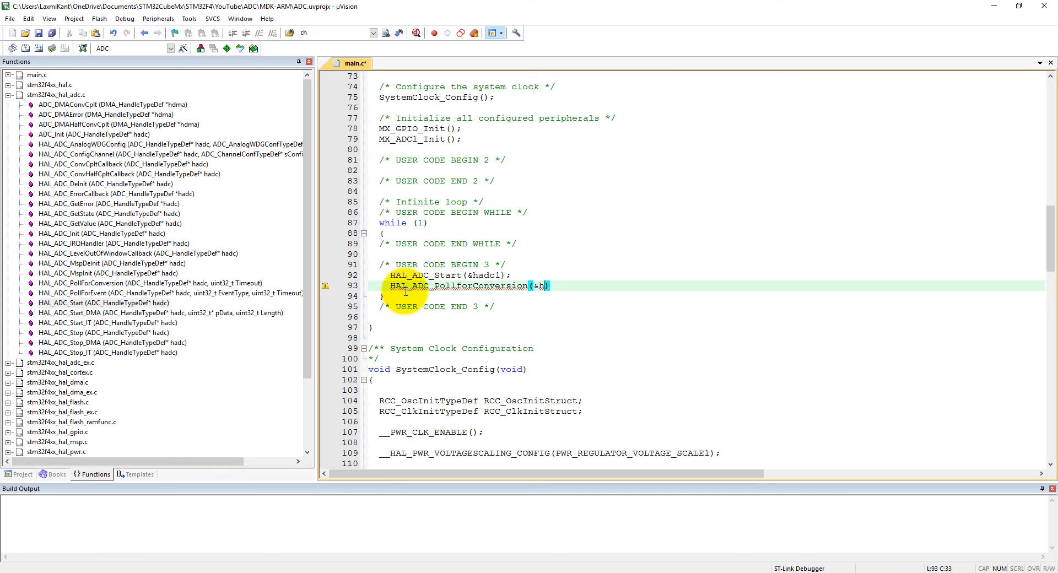
type("adc1, 100")
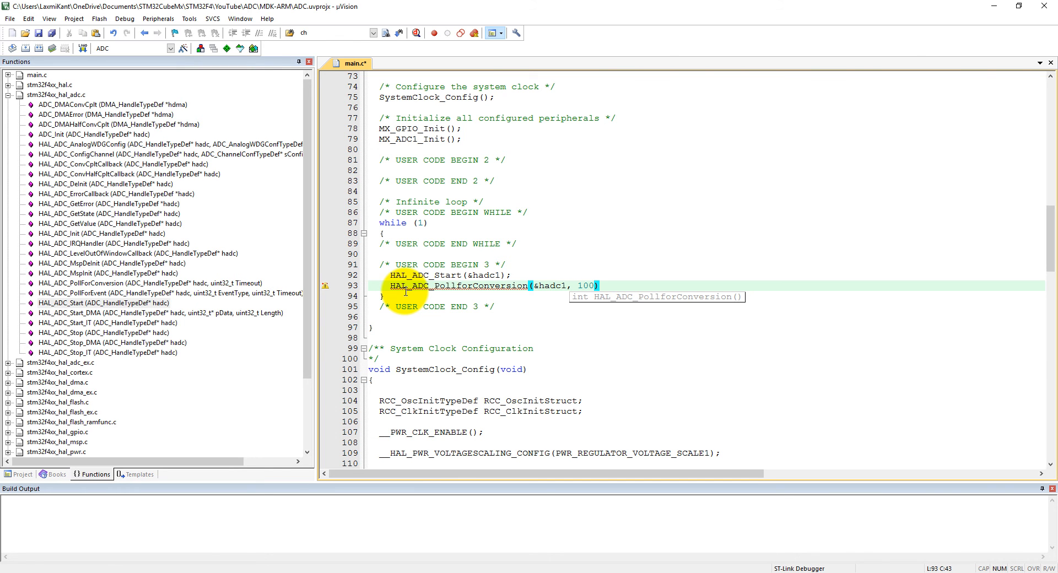
type(";")
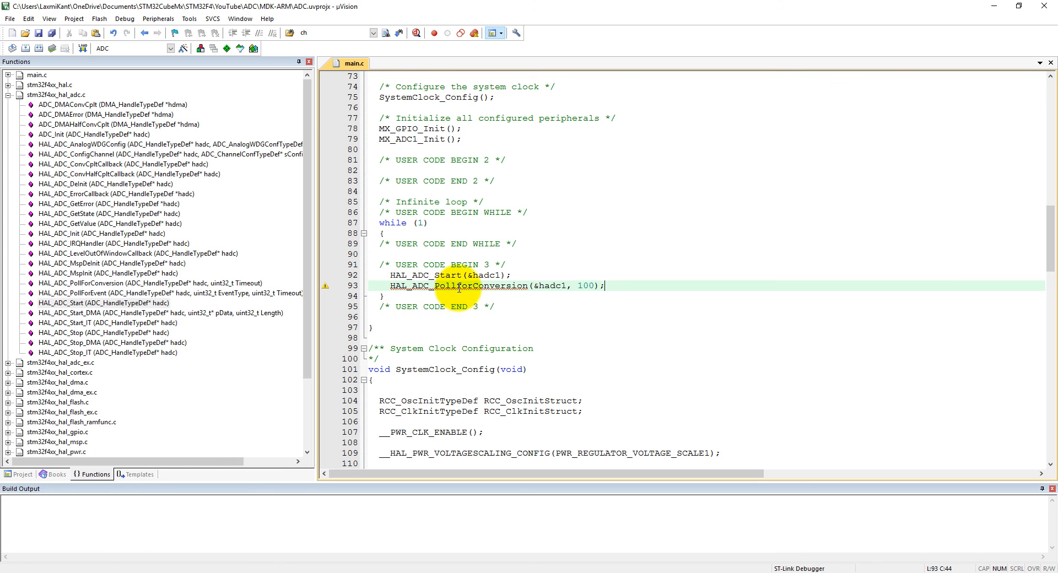
mouse_move(459, 285)
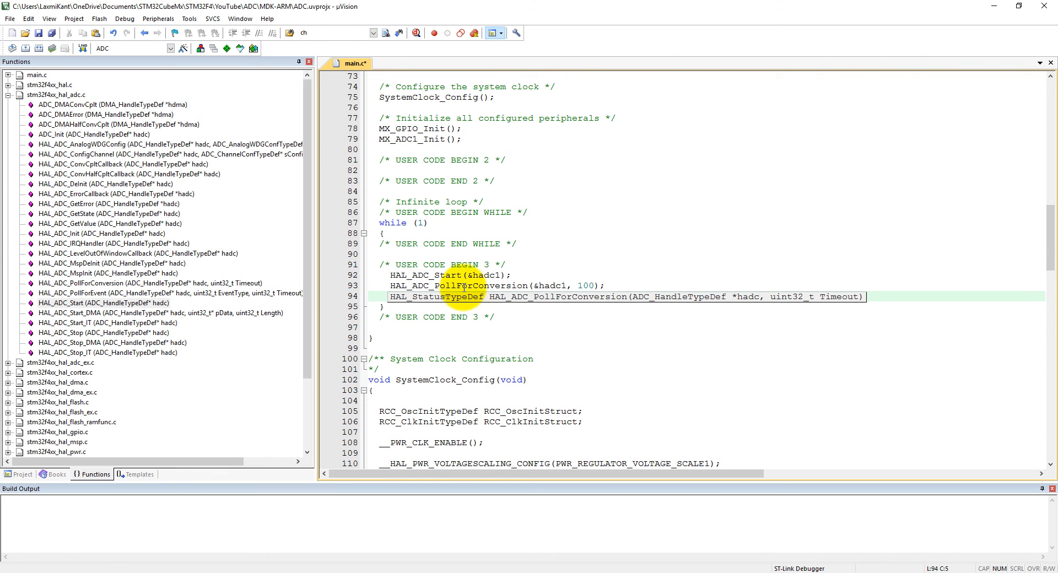
- Write adcValue = HAL_ADC_GetValue(&hadc1); inside the loop, correcting a mistyped 'Read'
type("adcVa")
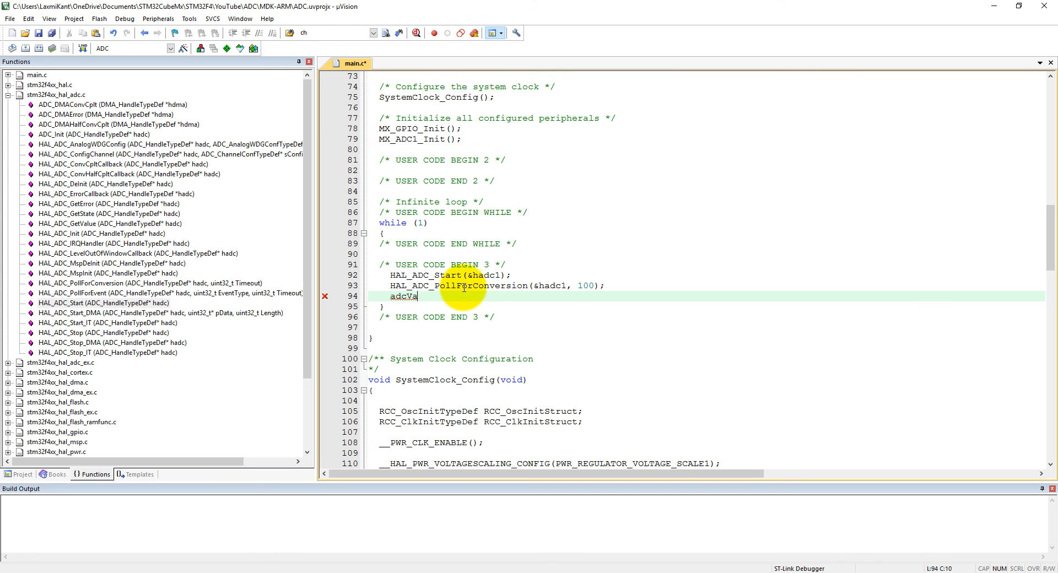
type("lue =")
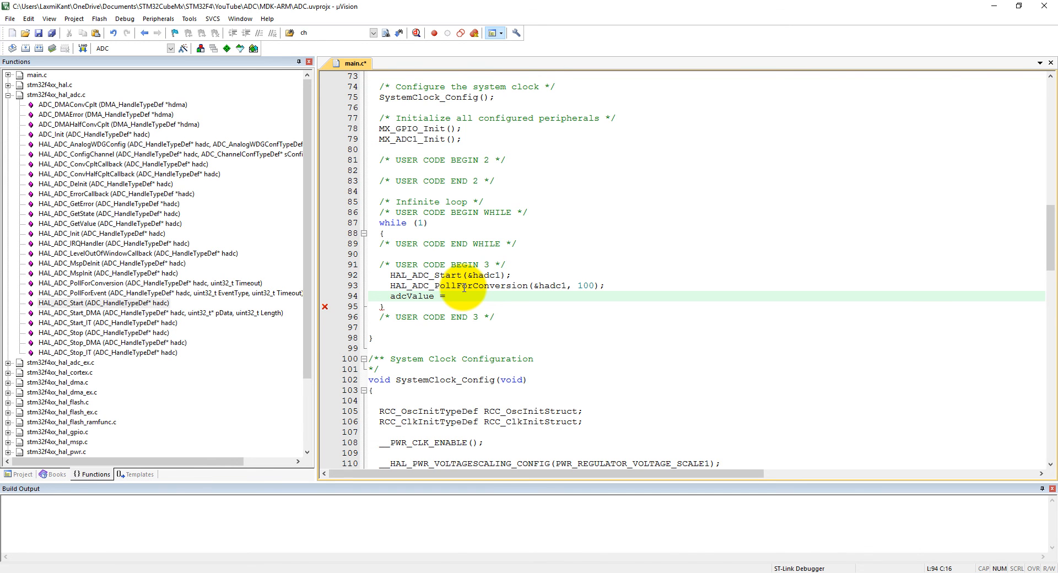
type("HAL")
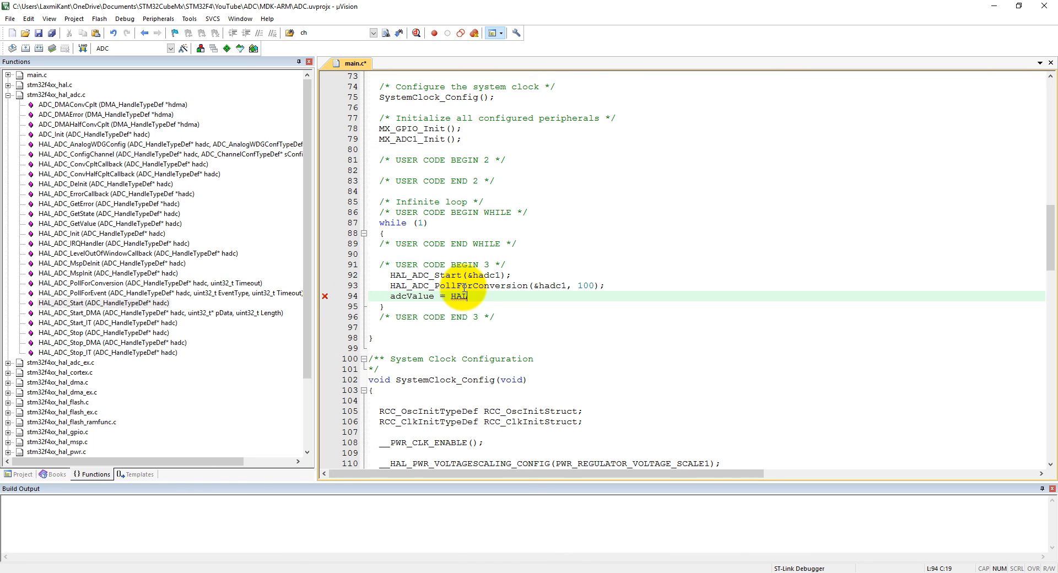
type("_ADC_")
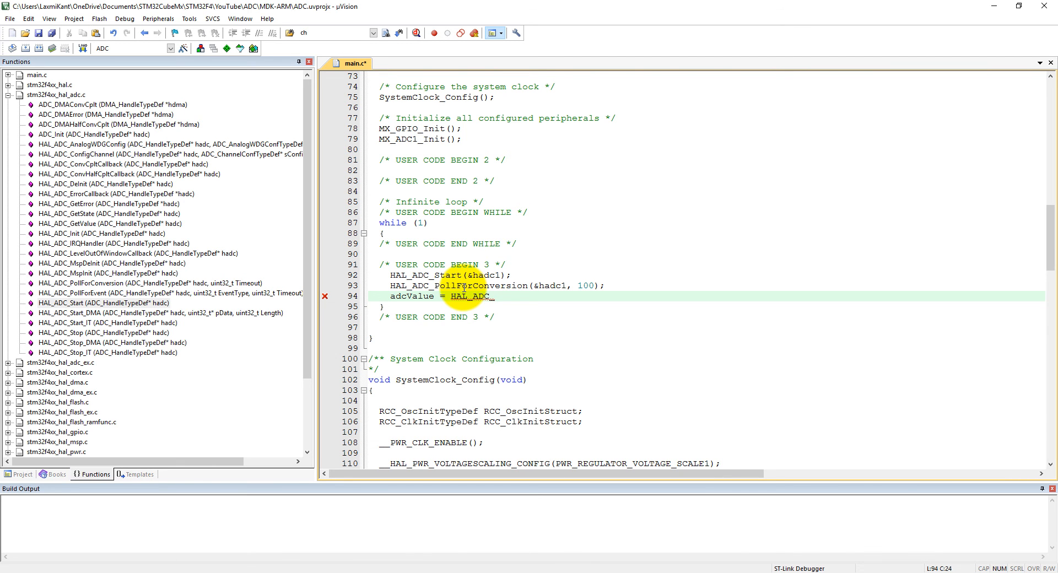
type("Read")
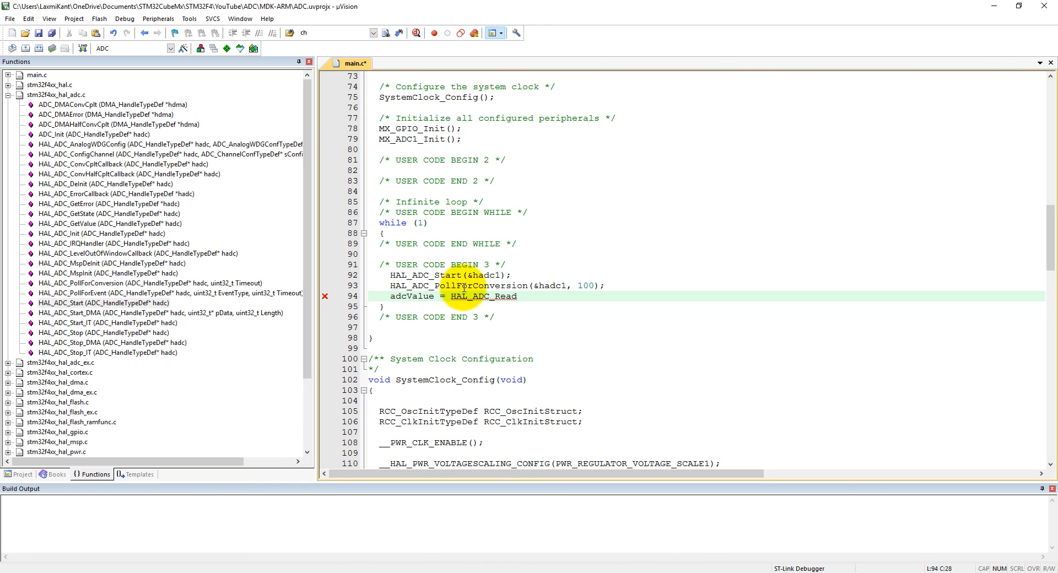
key("BackSpace")
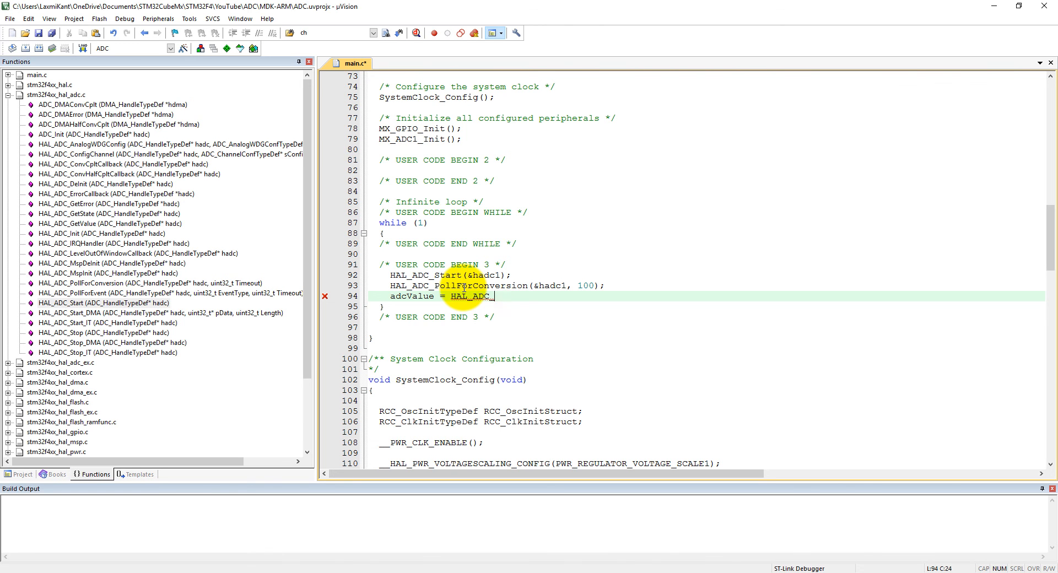
type("GetValue(")
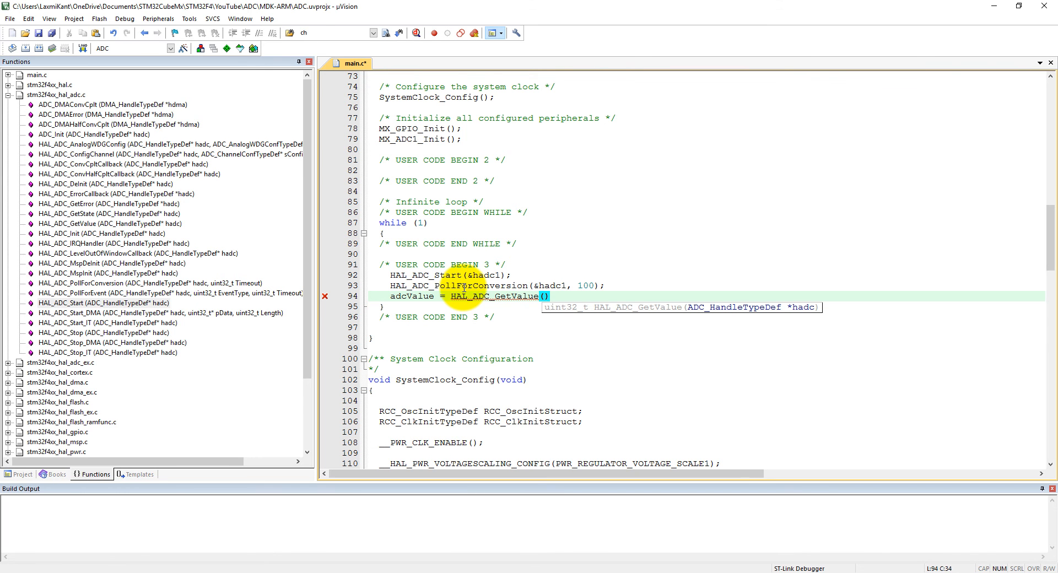
mouse_move(89, 228)
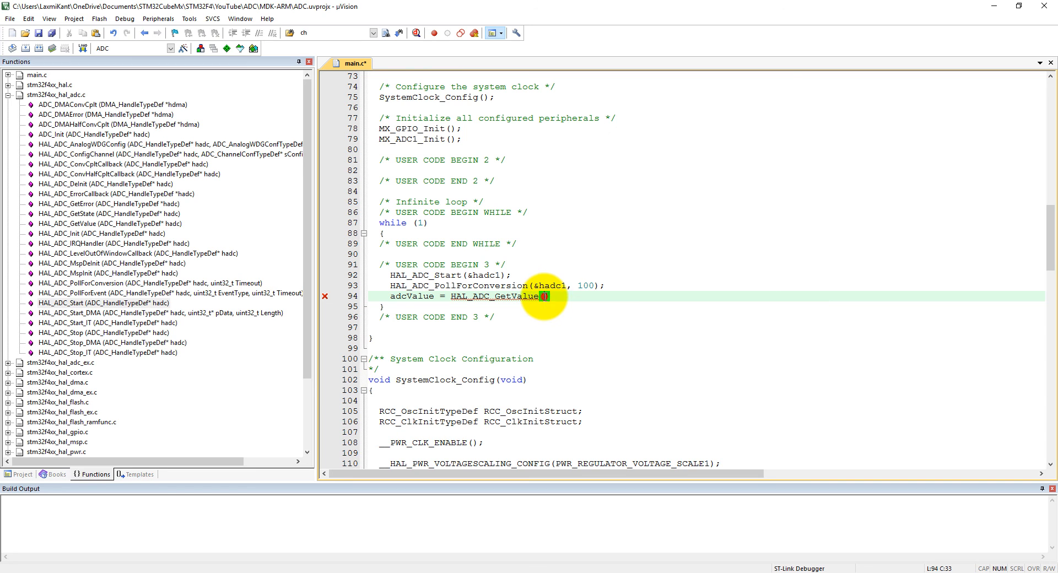
type("&hadc1")
type("G")
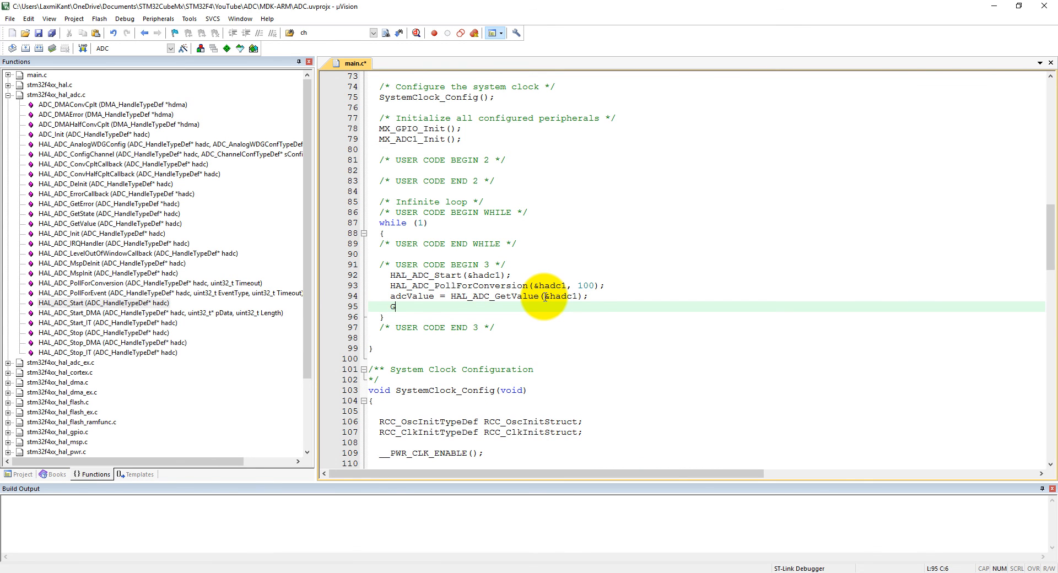
- Add HAL_Delay(300); after it, changing the first-typed 100 to 300
type("HAL_")
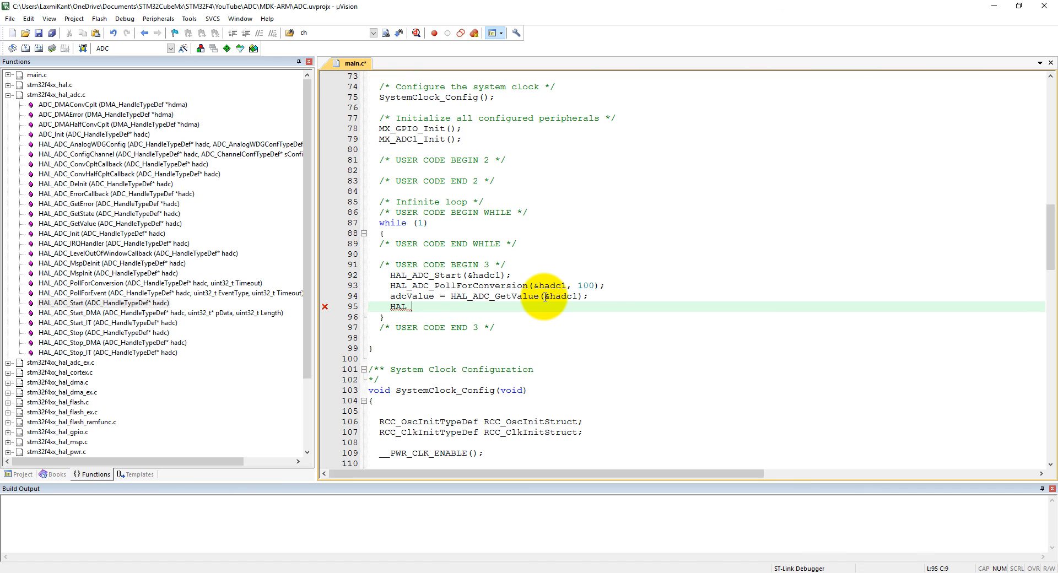
type("Dela")
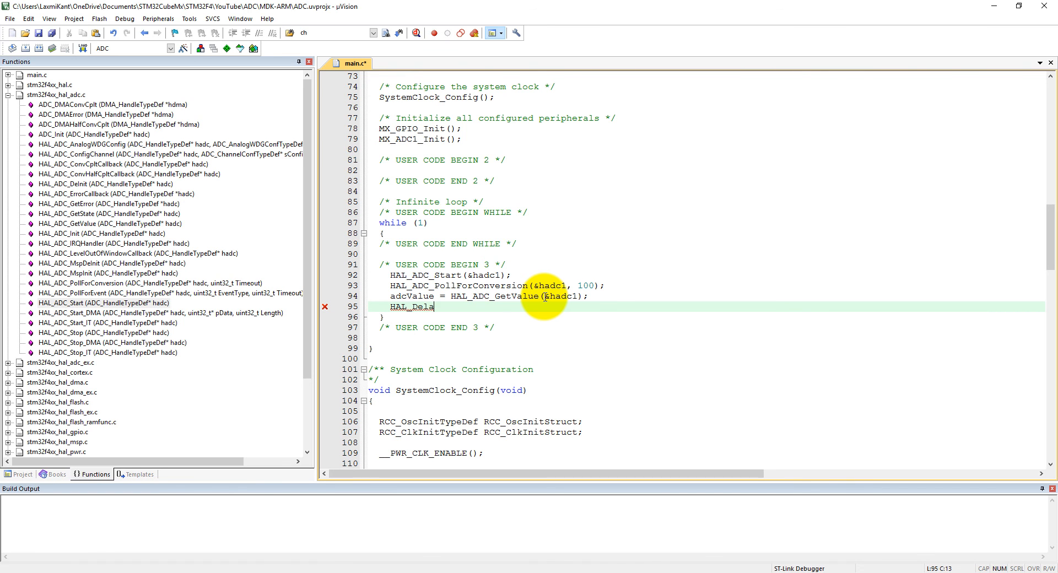
type("(")
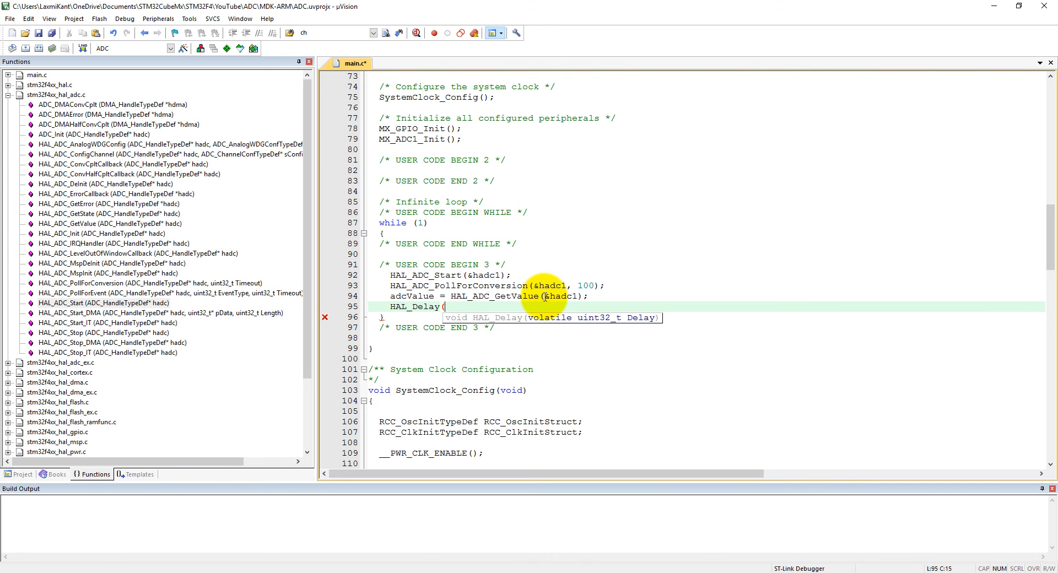
type("100")
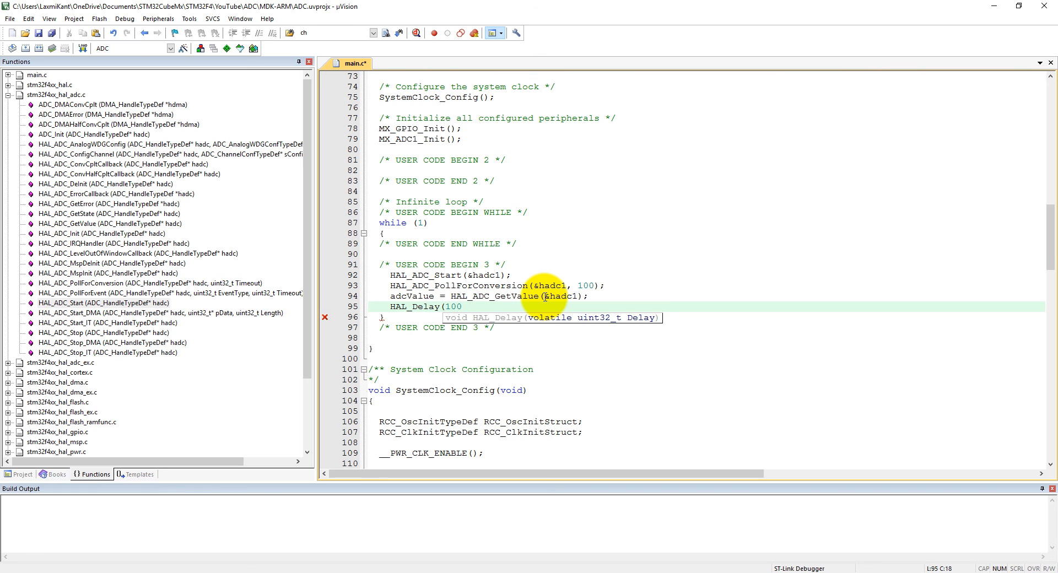
key("Backspace")
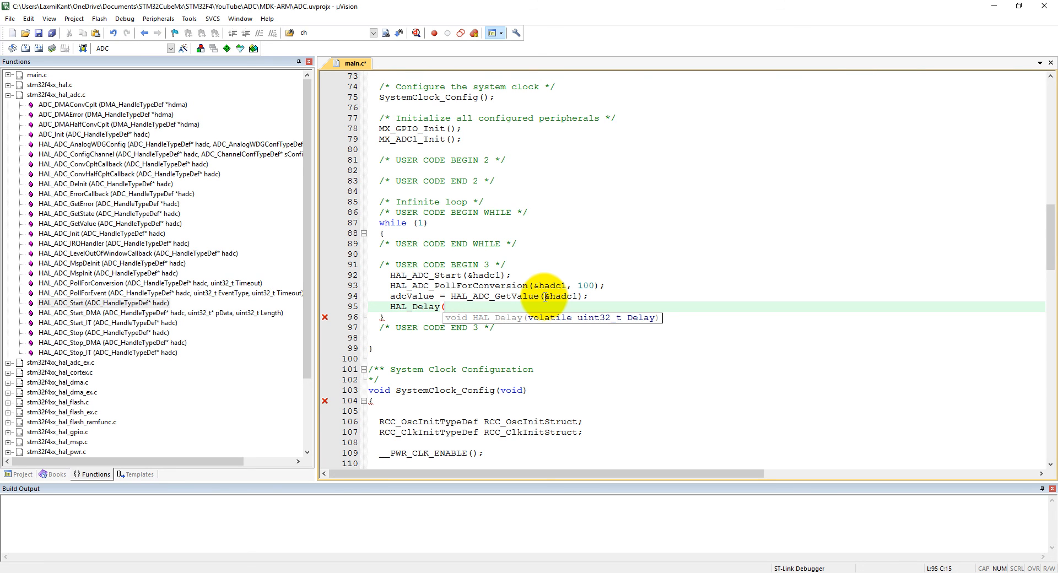
type("300);")
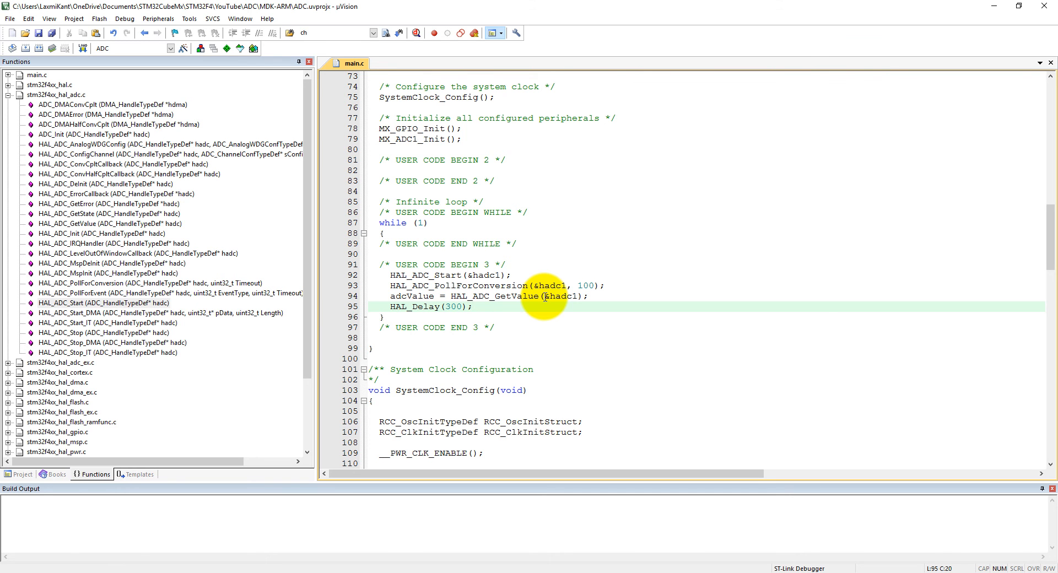
mouse_move(26, 48)
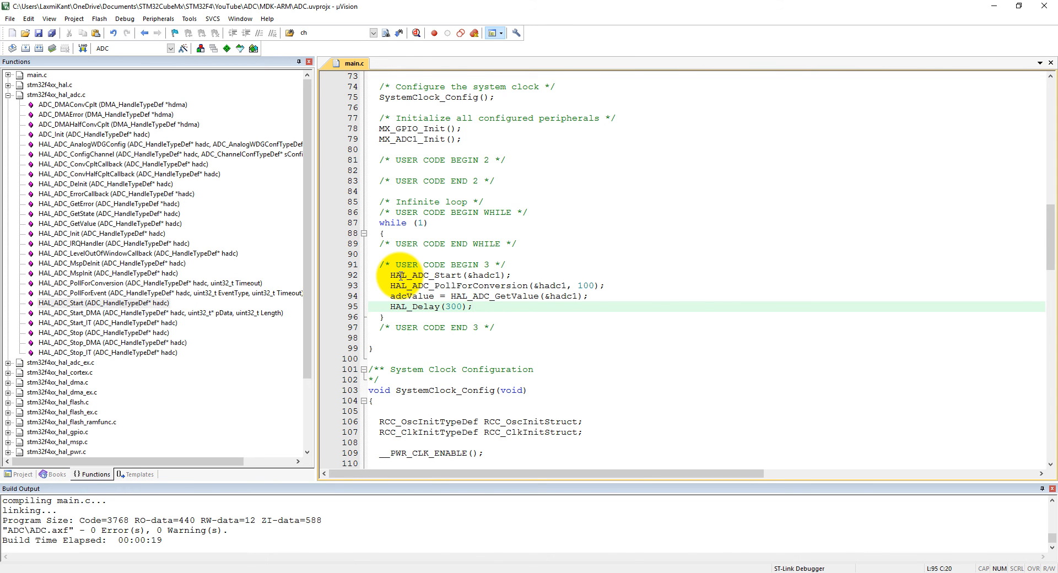
- Flash the built program to the board and start a debug session
left_click(416, 33)
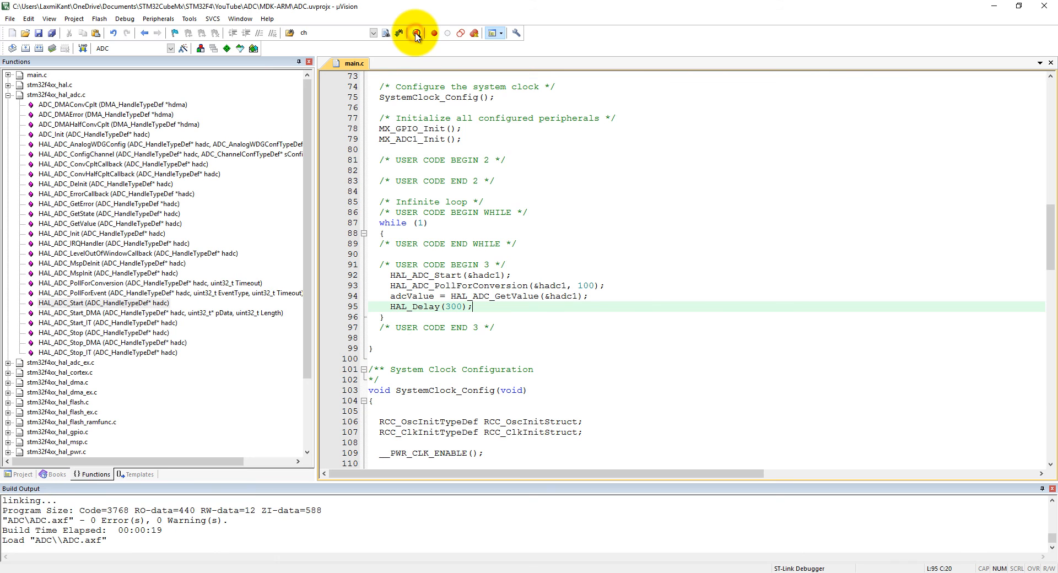
left_click(416, 32)
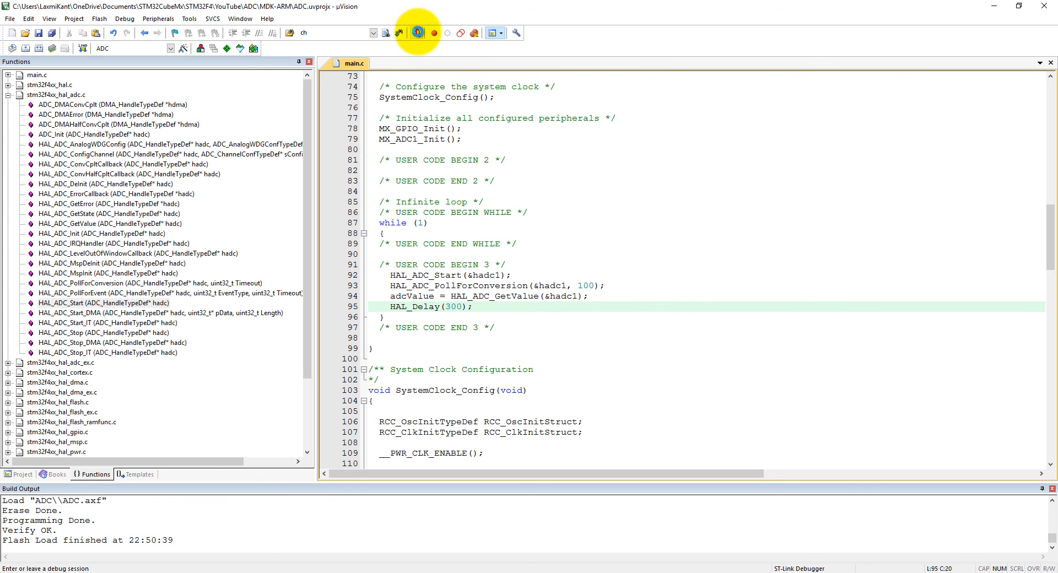
left_click(417, 32)
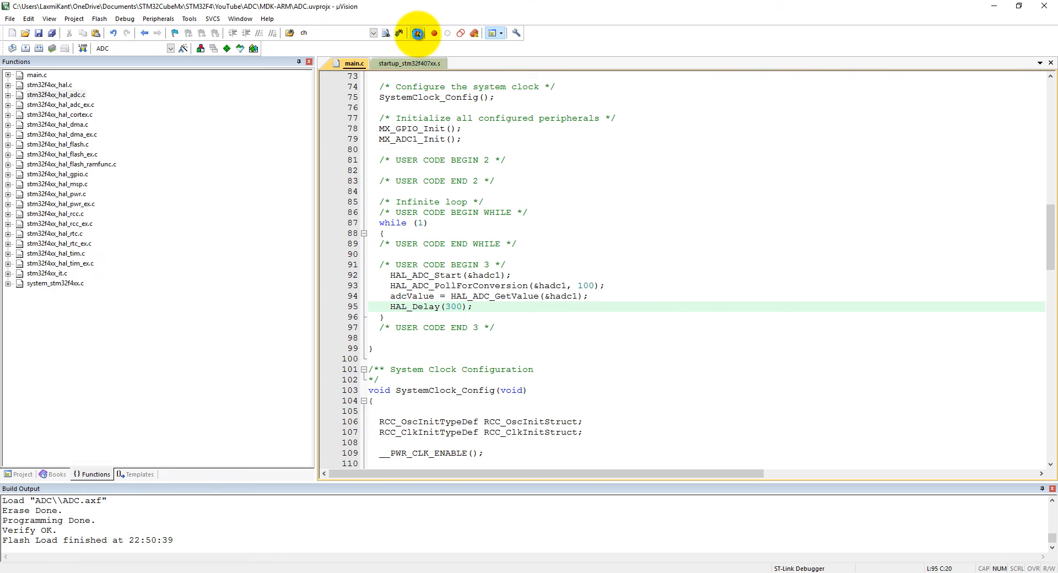
- Set a breakpoint on the adcValue assignment line and run until execution halts there
left_click(417, 32)
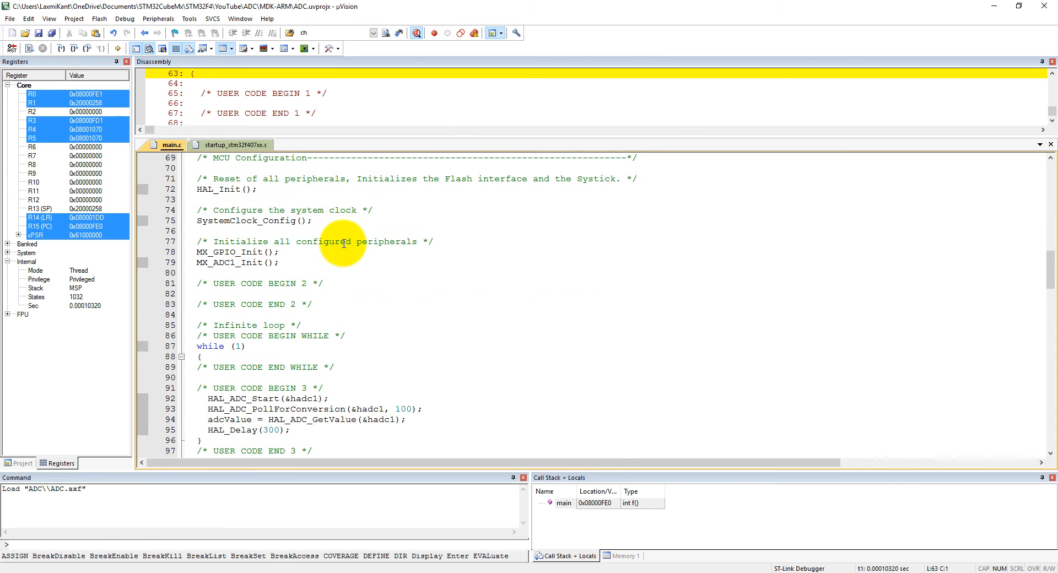
scroll("down", 3)
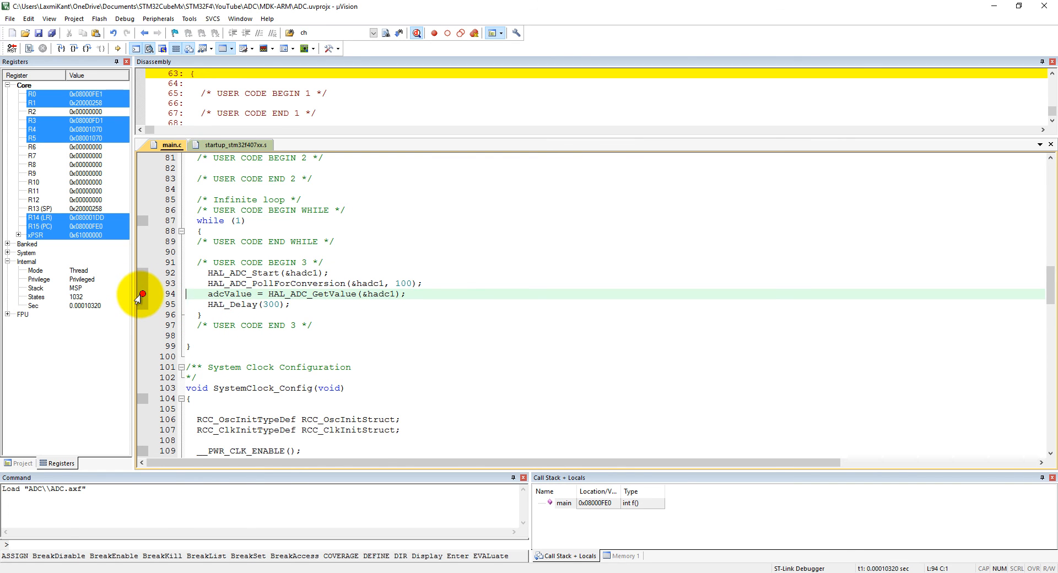
left_click(30, 48)
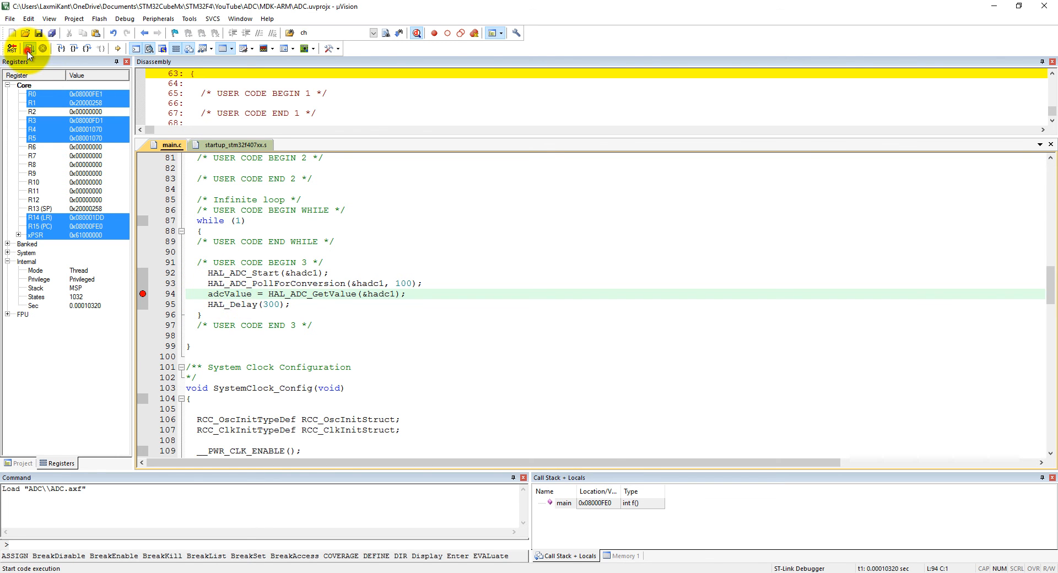
left_click(29, 47)
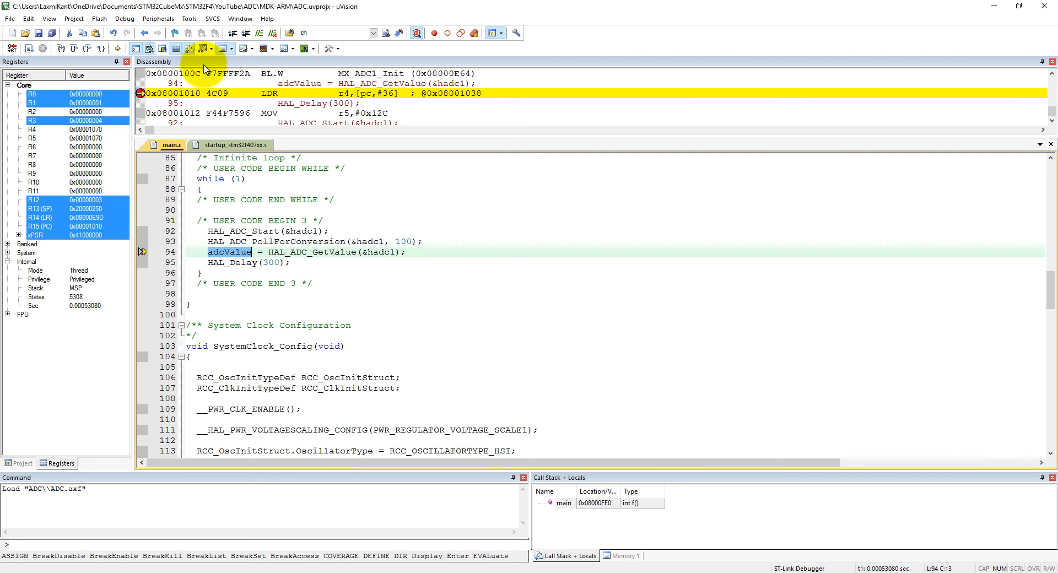
- Add adcValue to Watch 1 and begin editing its Value cell
left_click(614, 556)
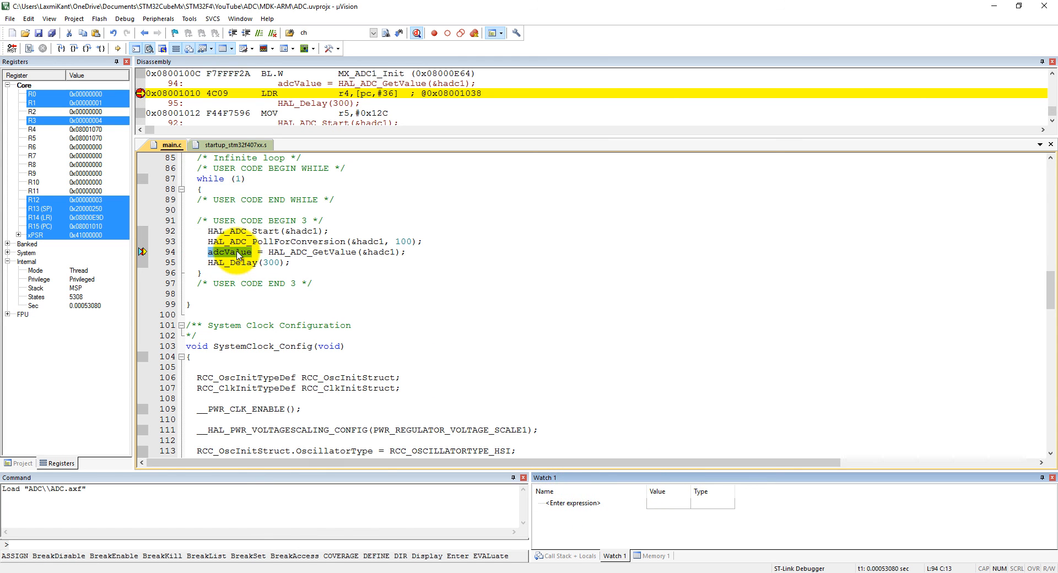
right_click(233, 251)
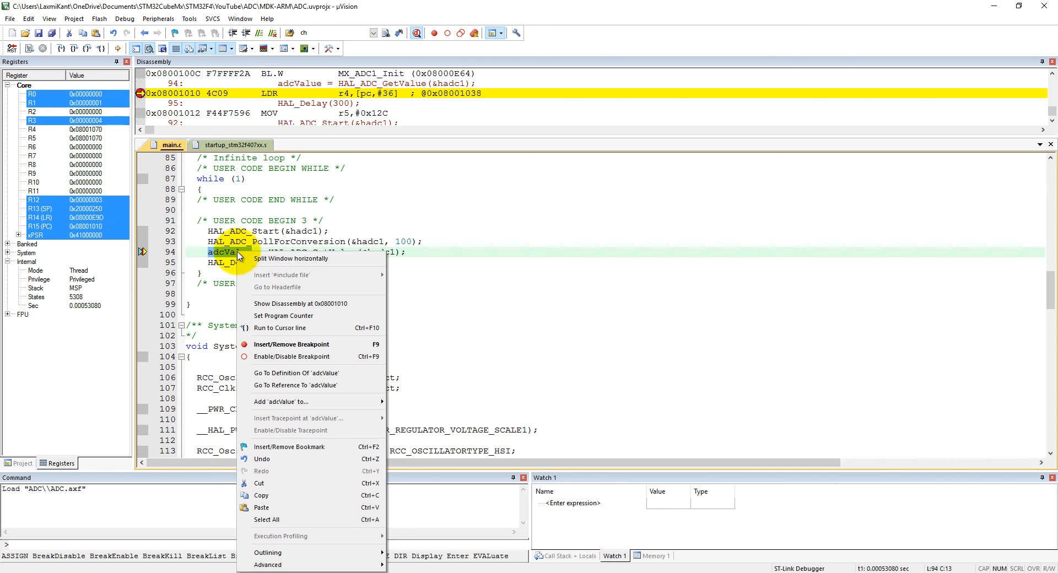
mouse_move(296, 401)
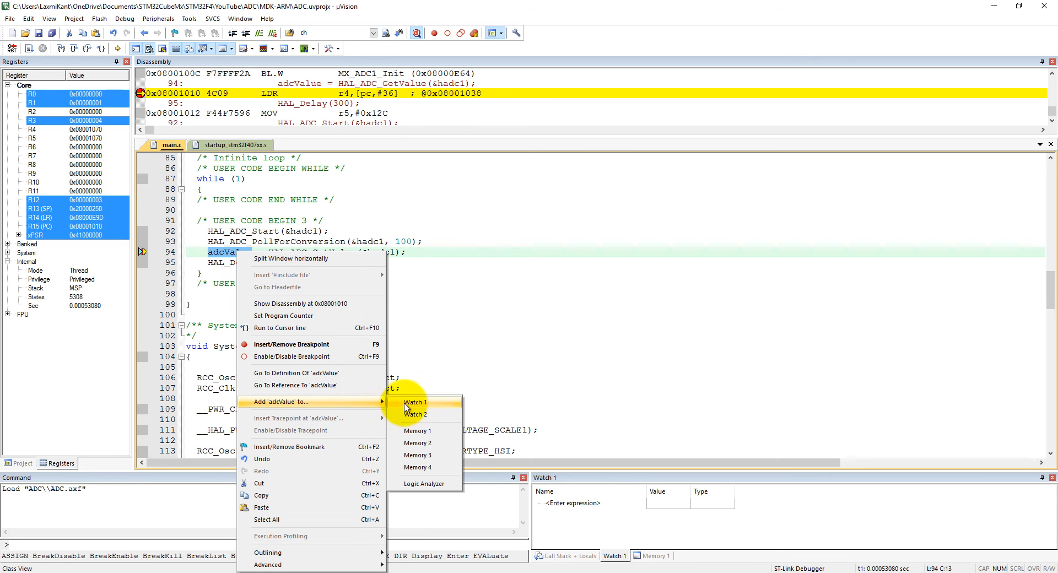
left_click(416, 402)
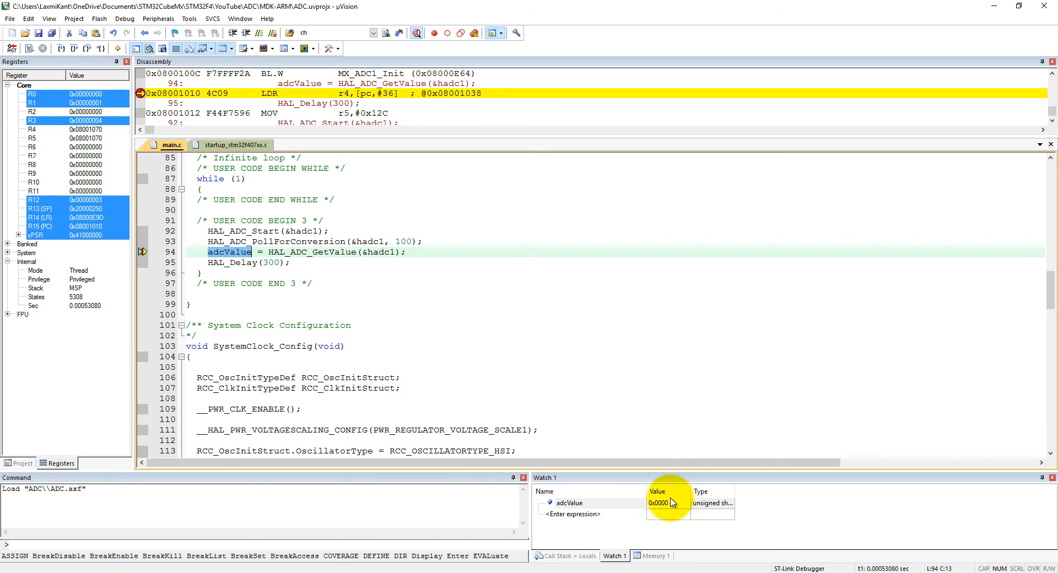
left_click(570, 503)
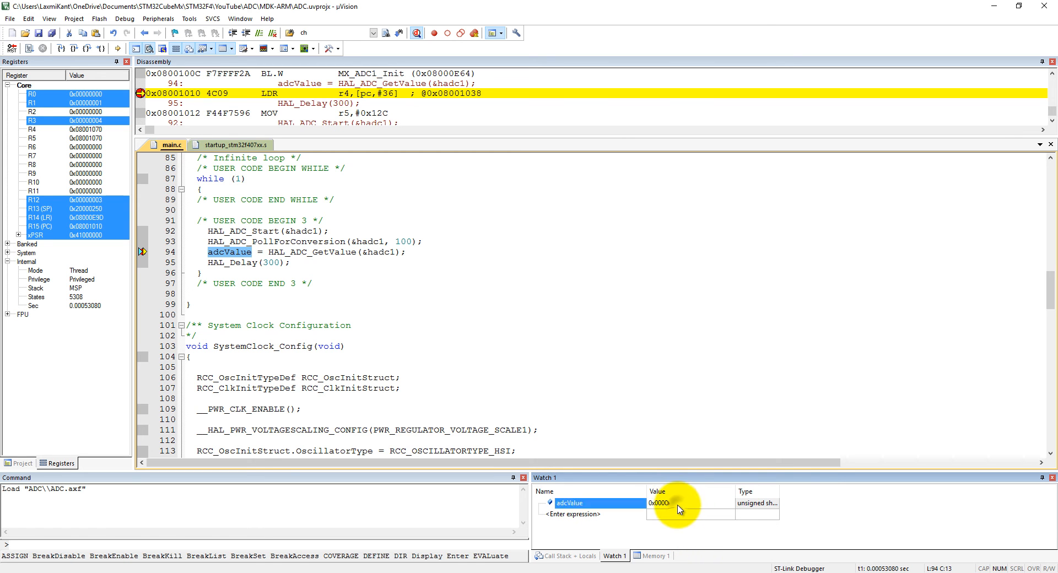
left_click(675, 502)
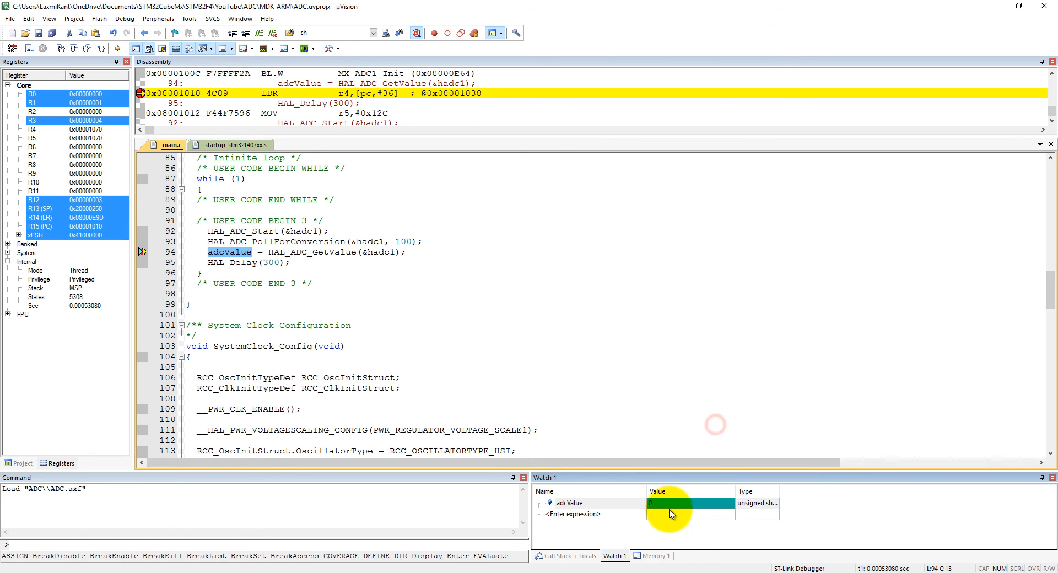